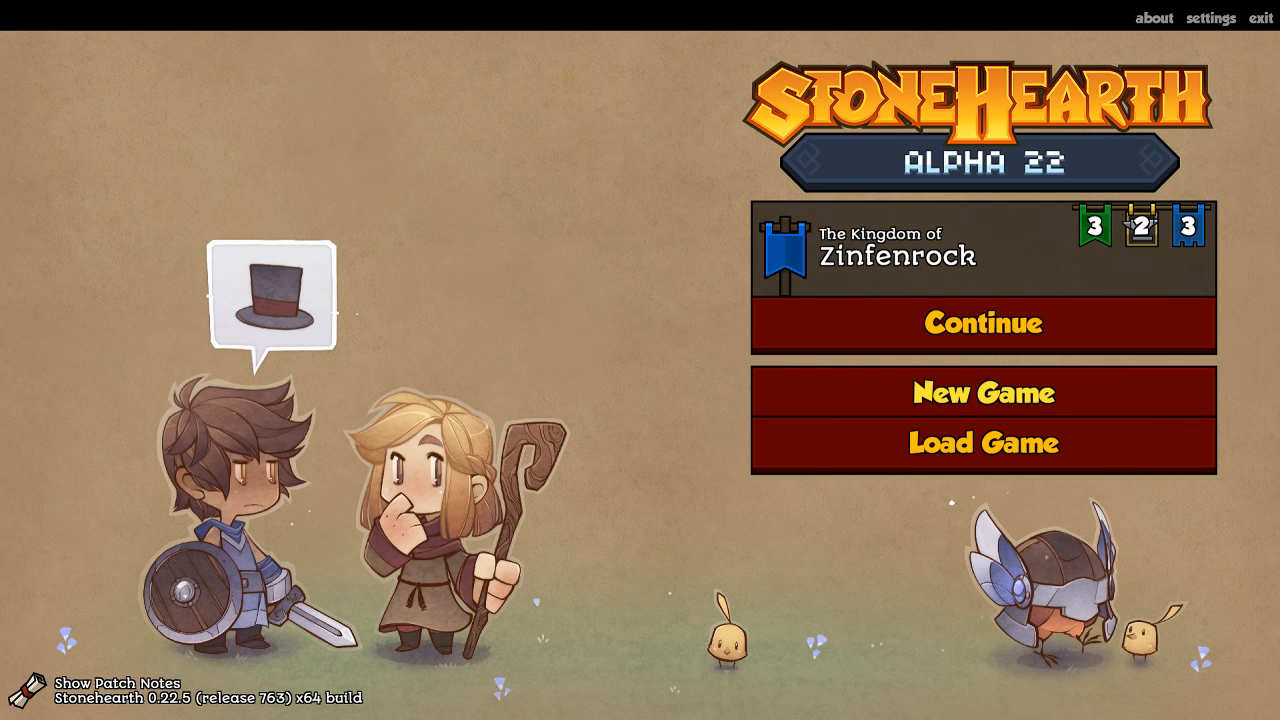
mouse_move(980, 402)
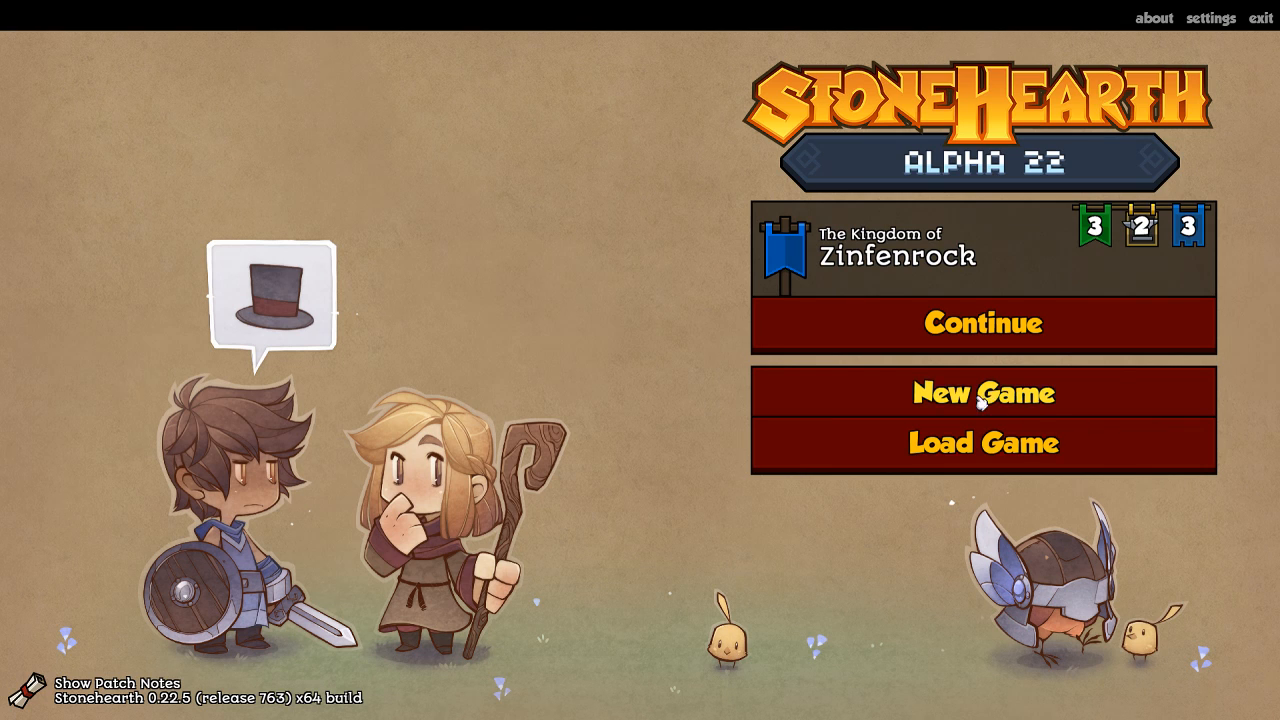
- Start a new game as The Ascendancy in the temperate Darkmoor Forest biome
left_click(982, 392)
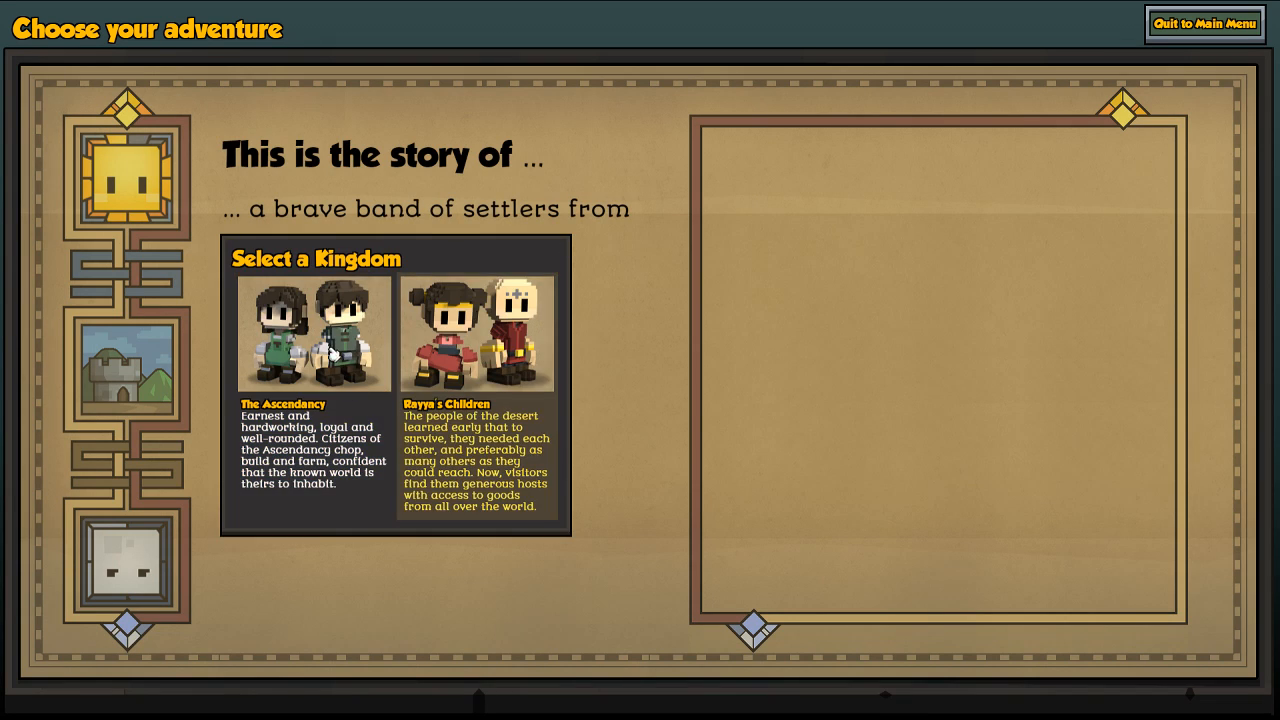
left_click(312, 336)
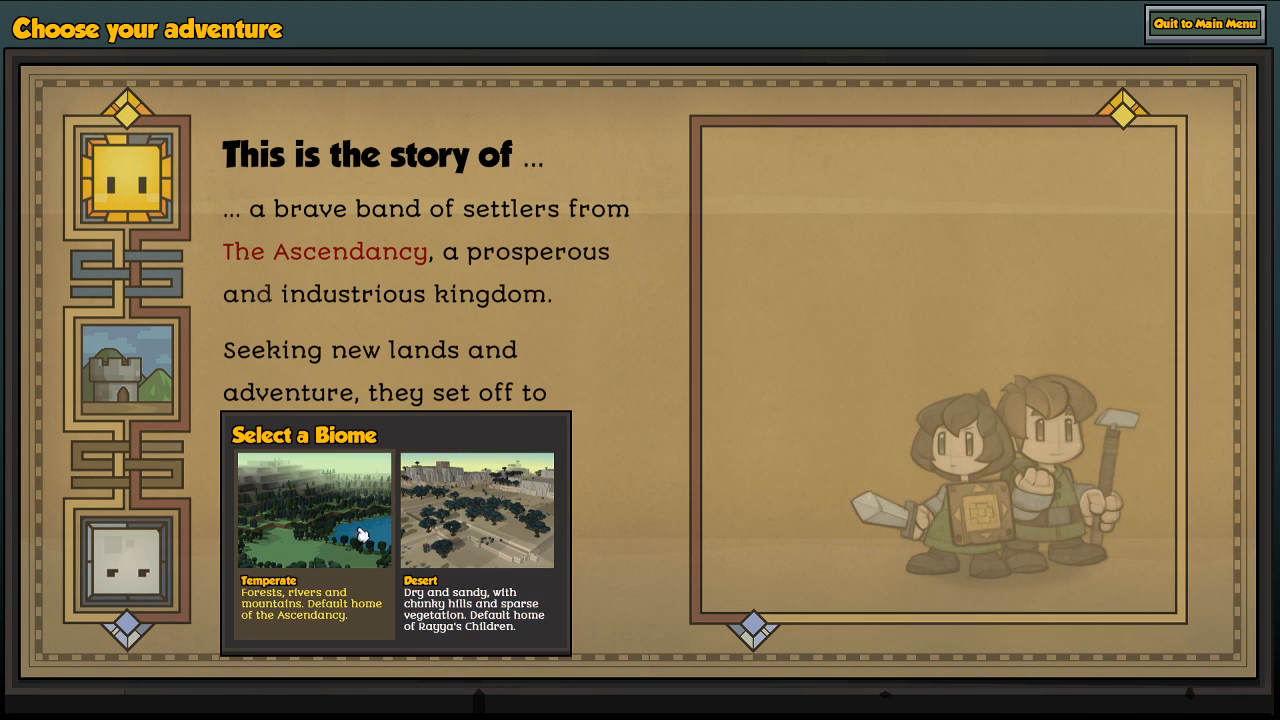
left_click(312, 510)
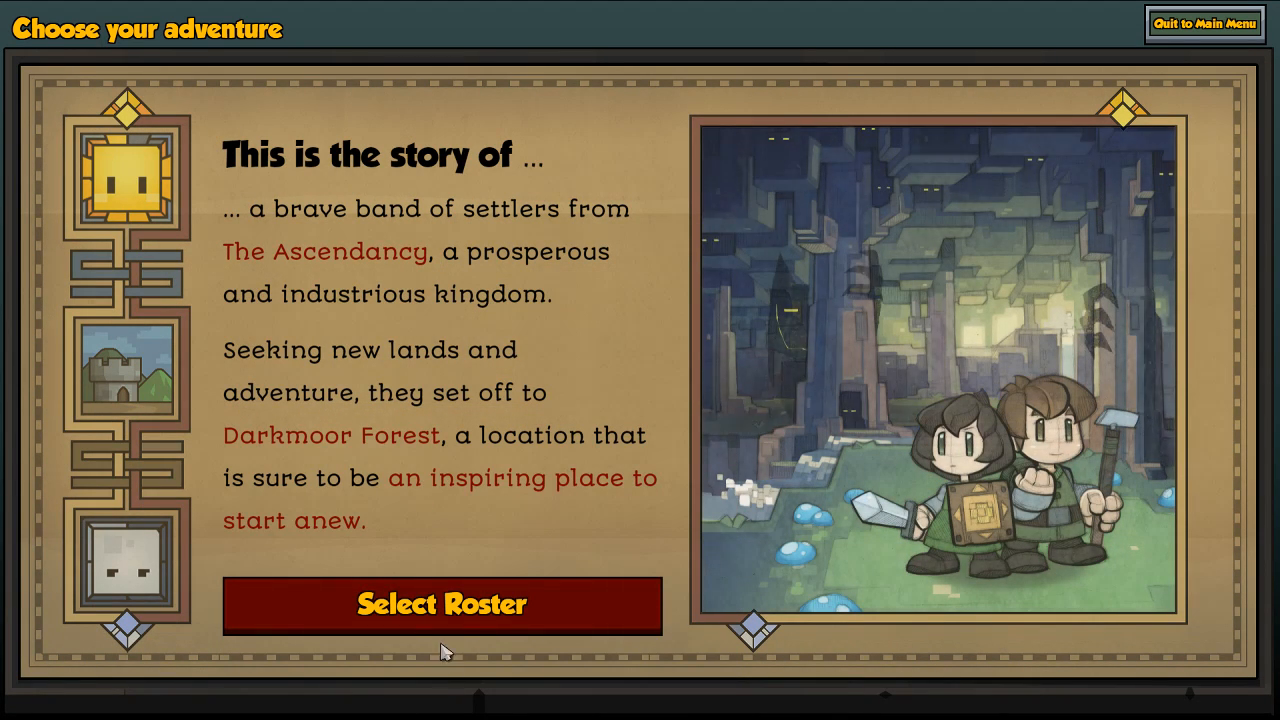
- Bring up the settler roster, randomize it, and reroll Manna Killian for a new citizen
left_click(440, 604)
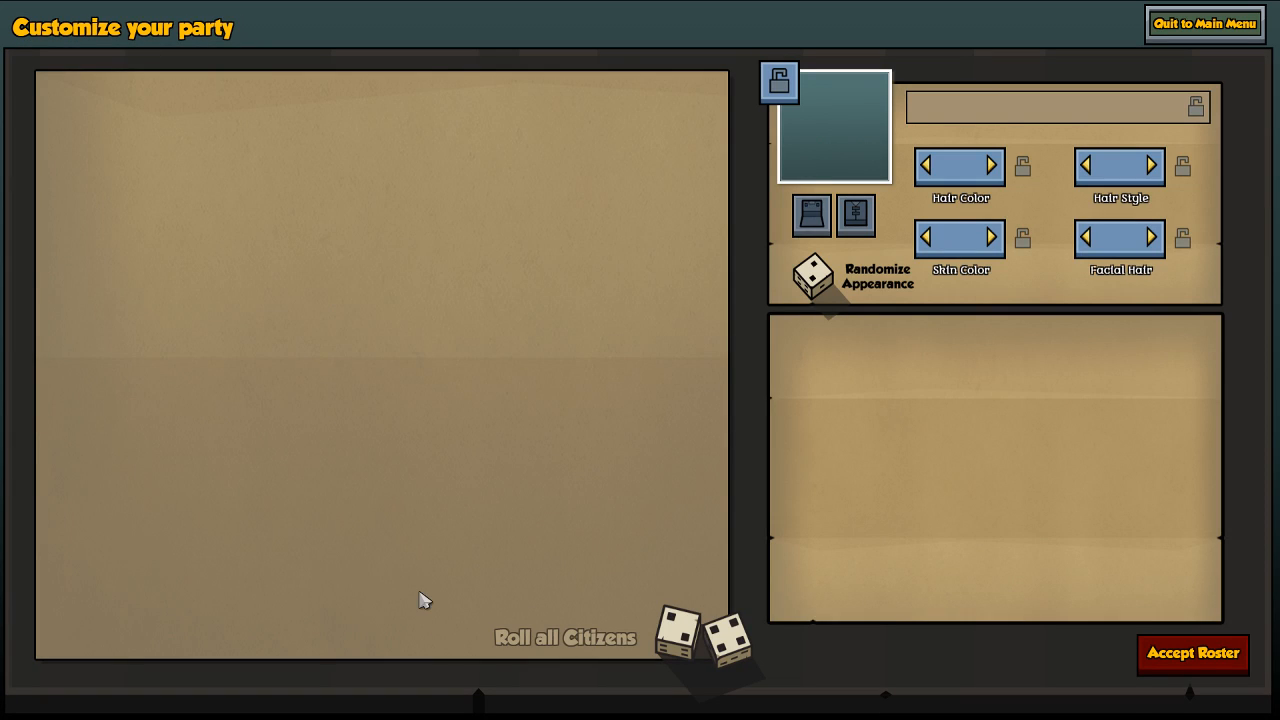
left_click(710, 640)
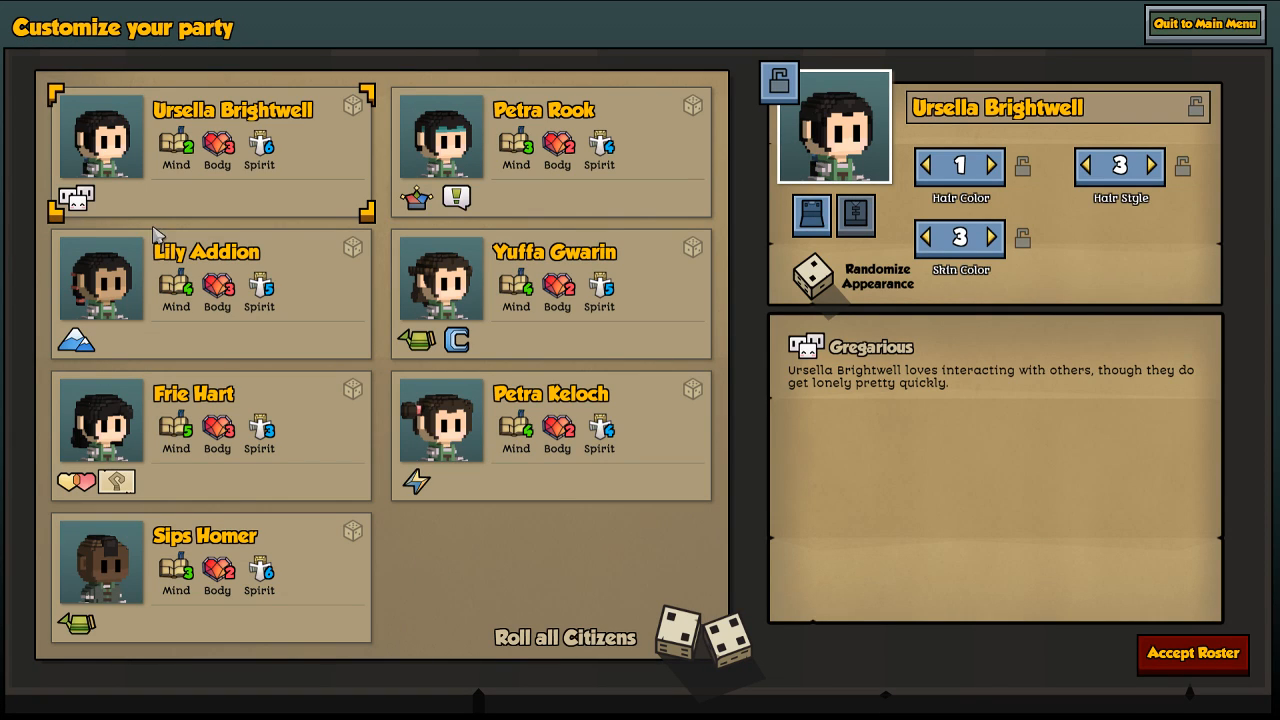
mouse_move(504, 510)
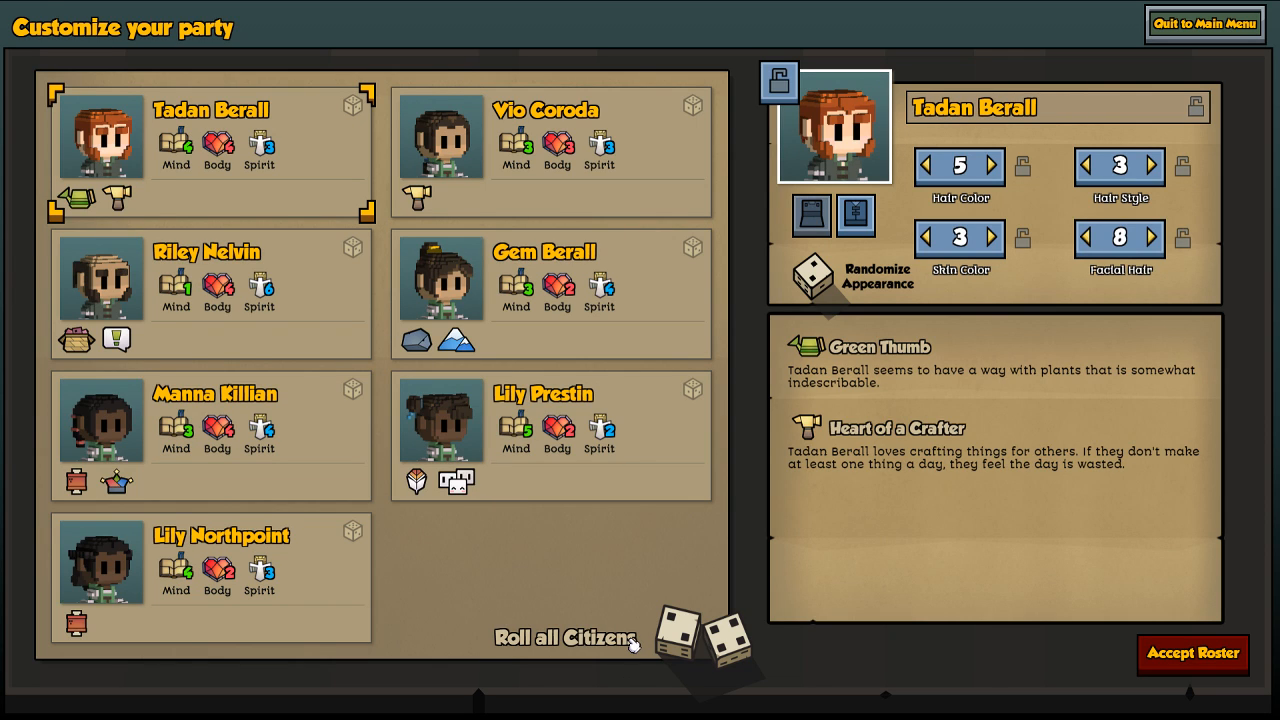
mouse_move(116, 202)
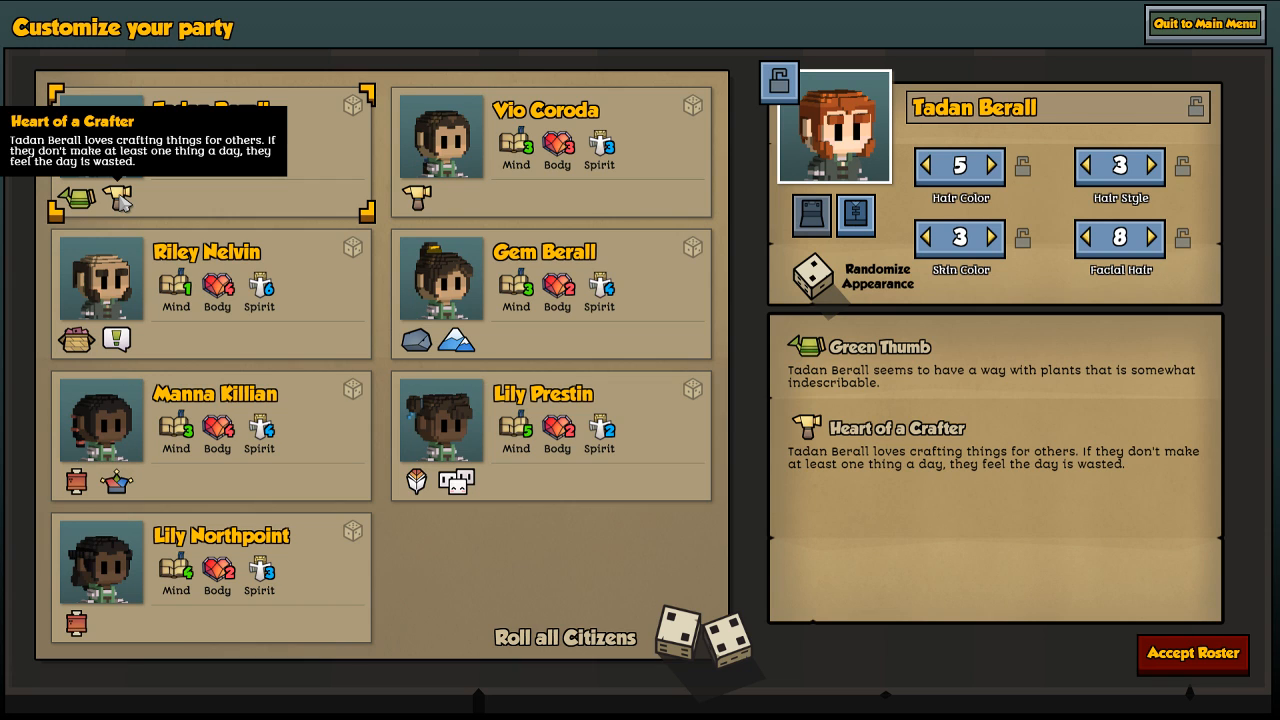
mouse_move(78, 340)
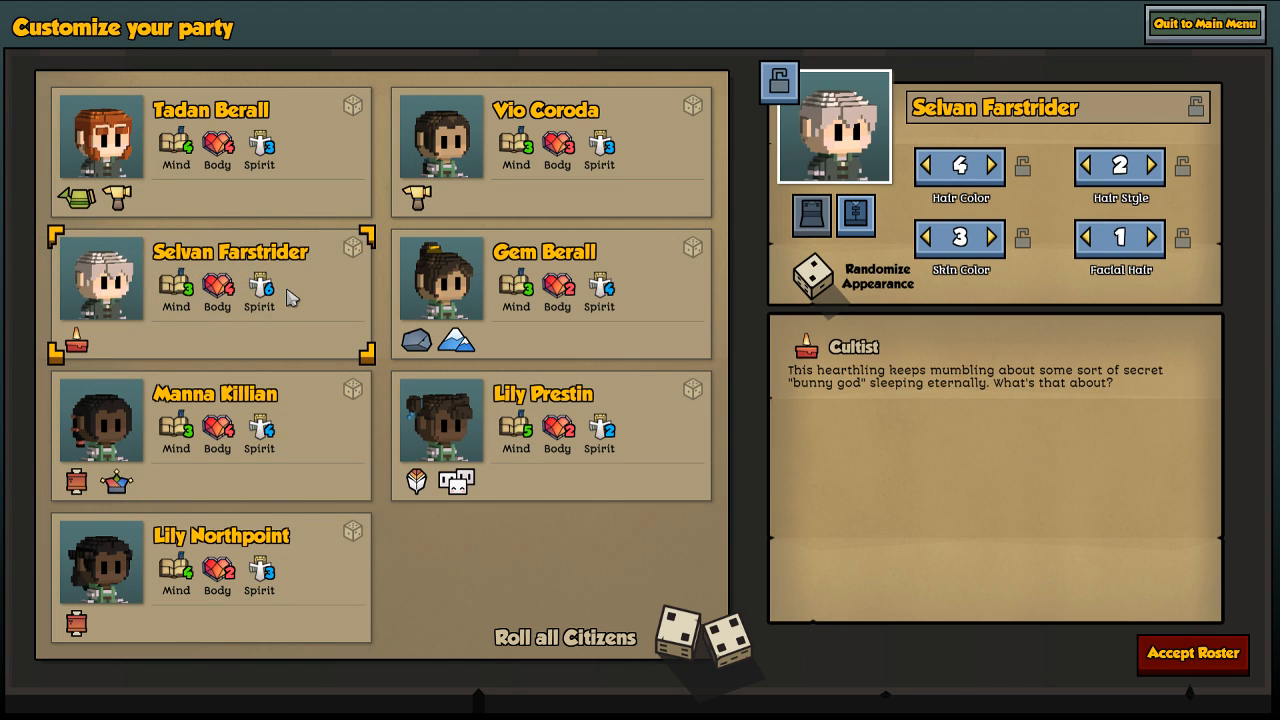
mouse_move(352, 250)
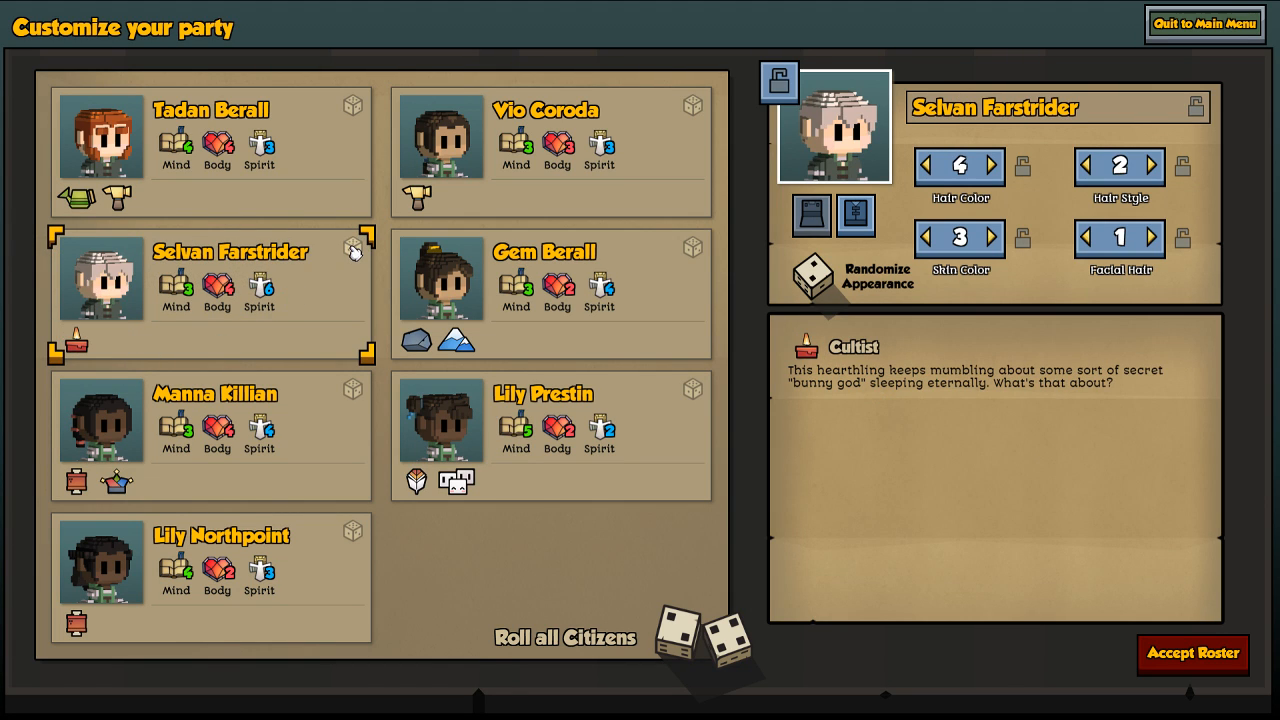
mouse_move(248, 304)
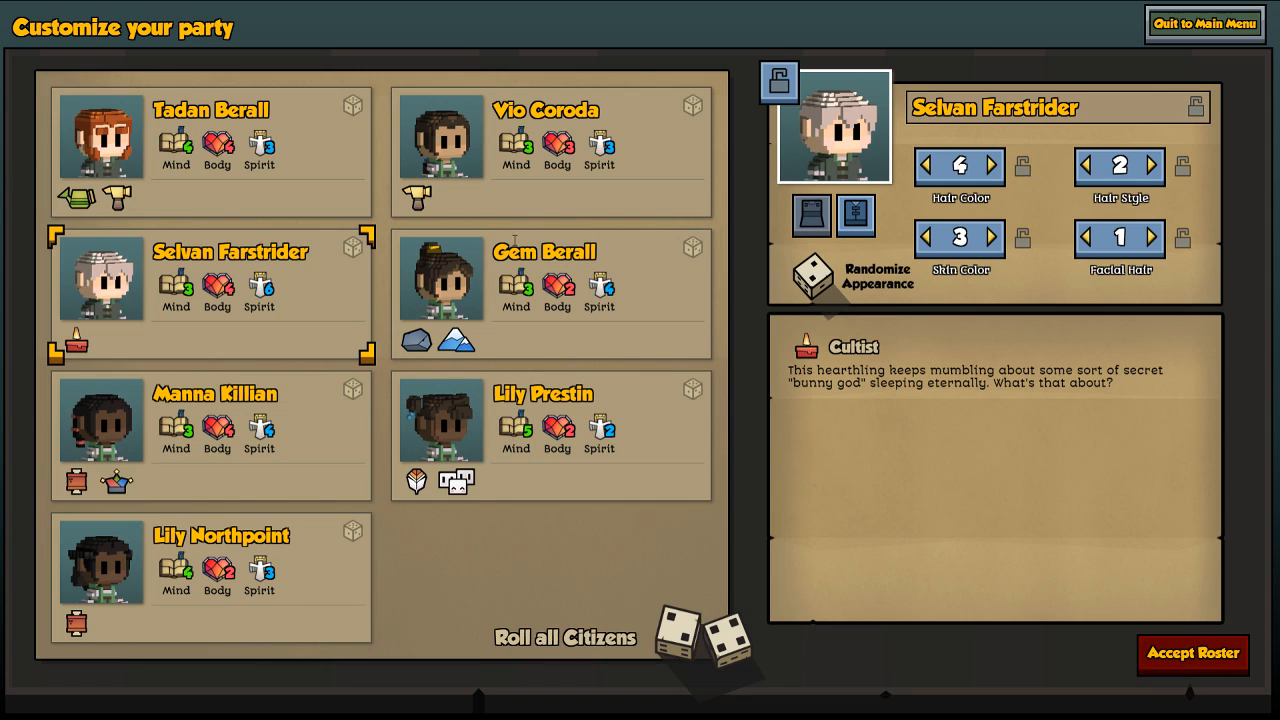
mouse_move(356, 252)
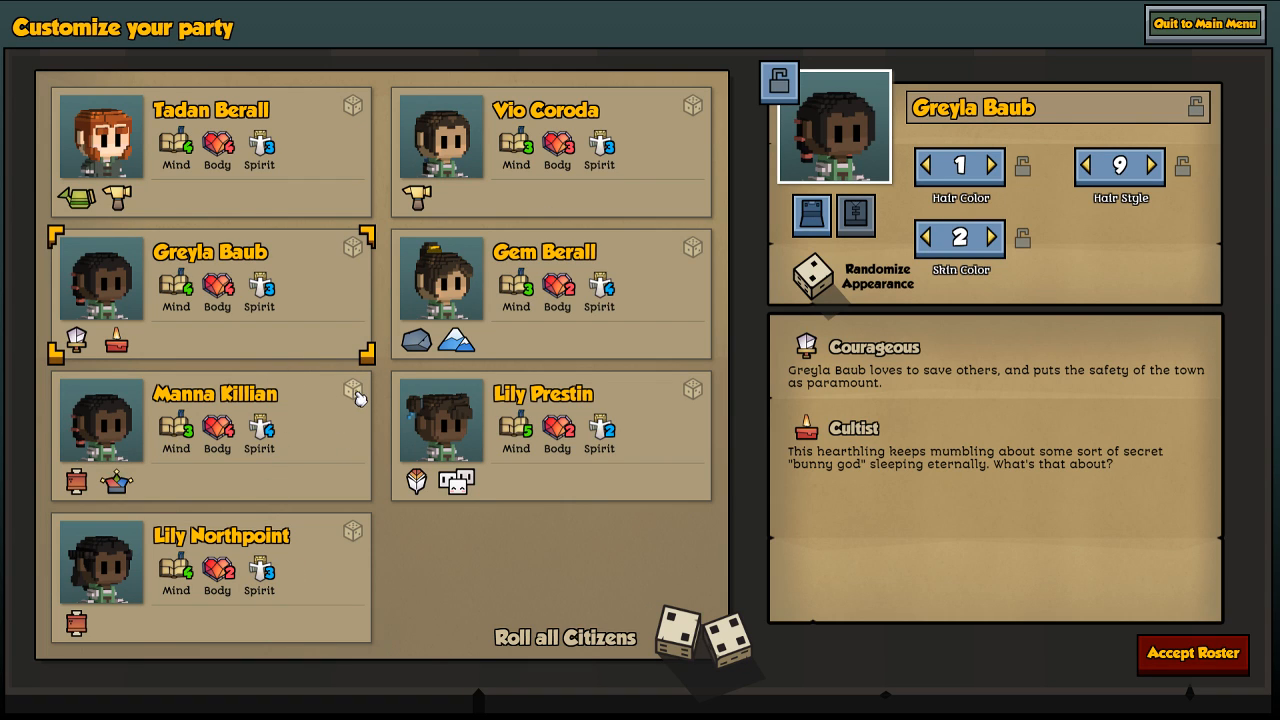
mouse_move(76, 482)
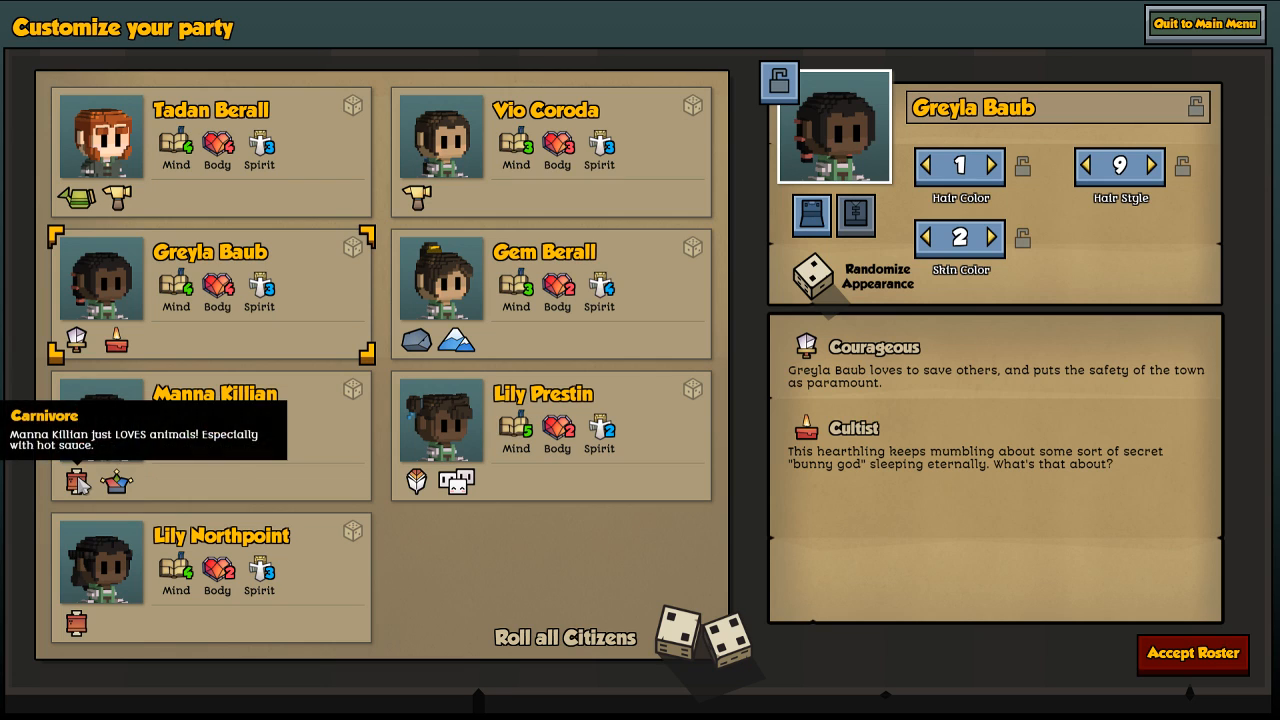
mouse_move(360, 400)
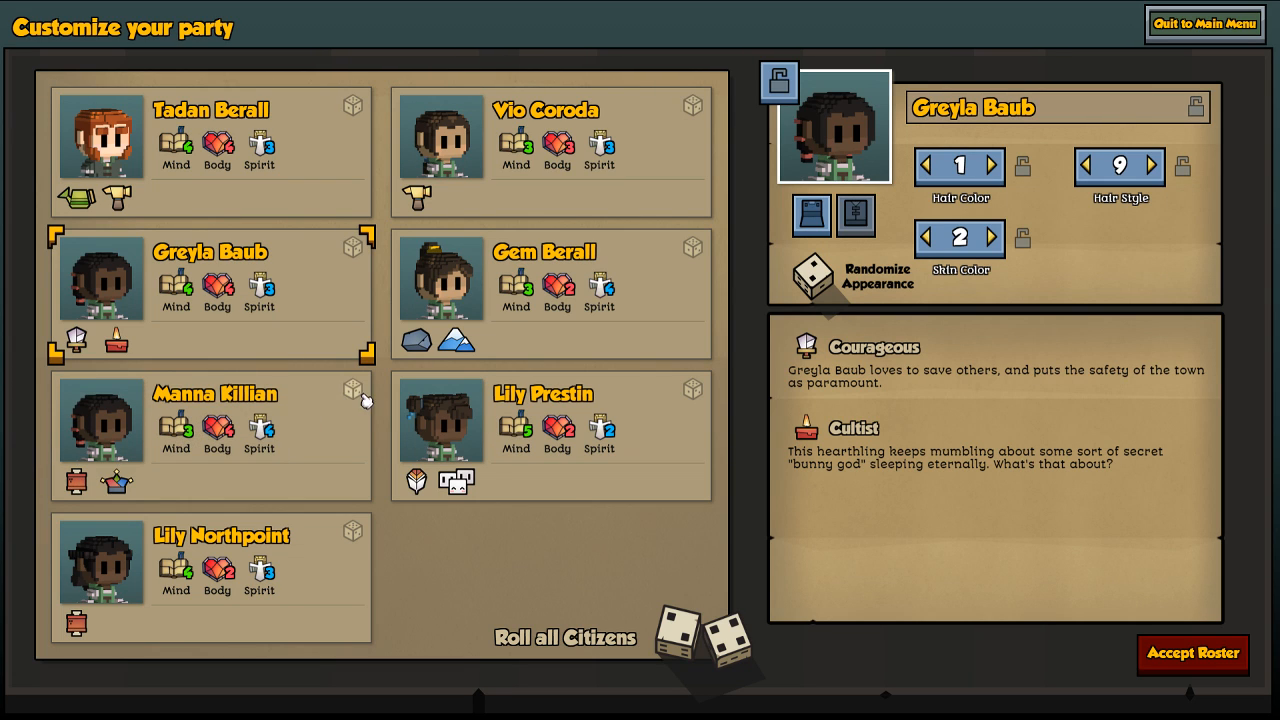
left_click(352, 390)
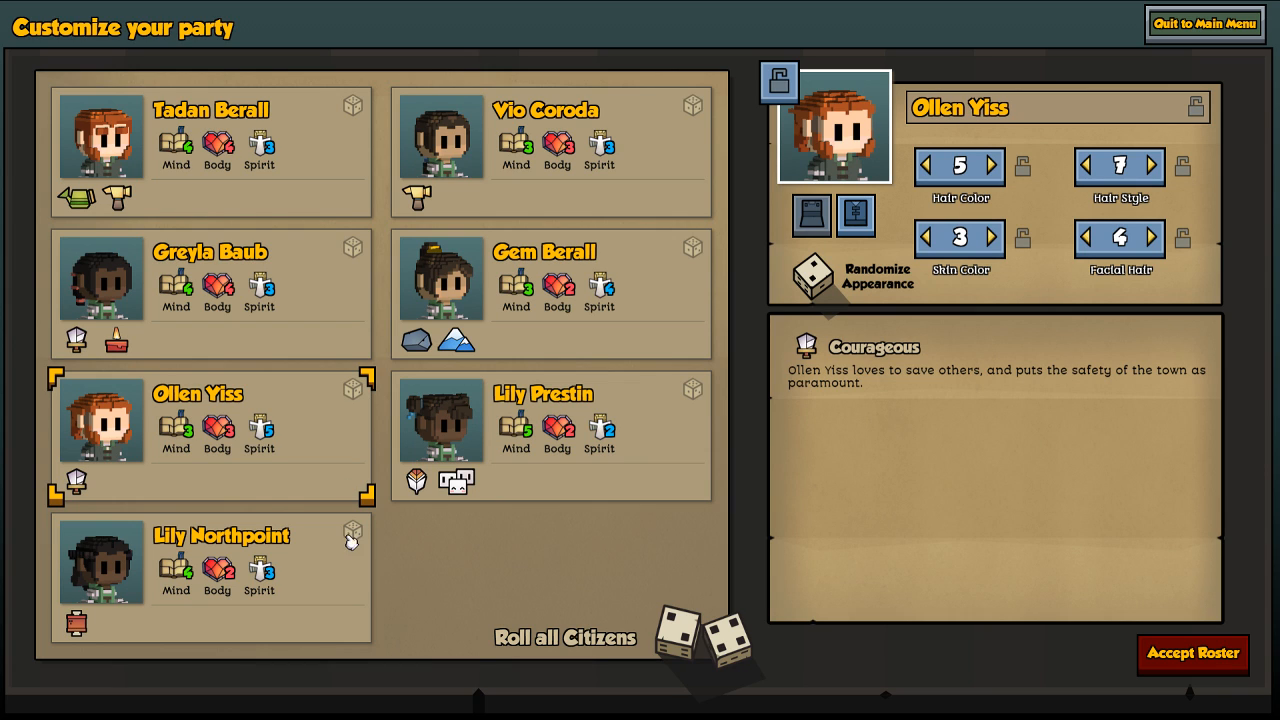
- Reroll Lily Northpoint, Vio Coroda and Tadan Berall to bring in new hearthlings
left_click(352, 536)
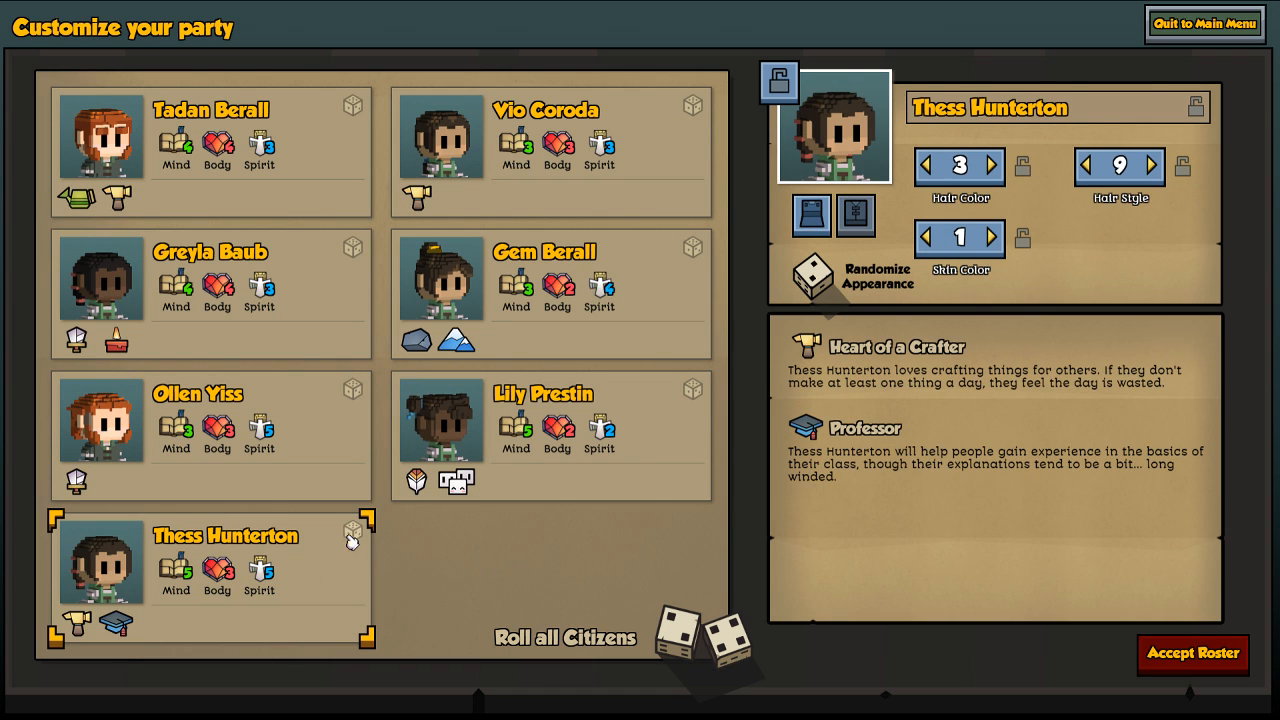
mouse_move(312, 618)
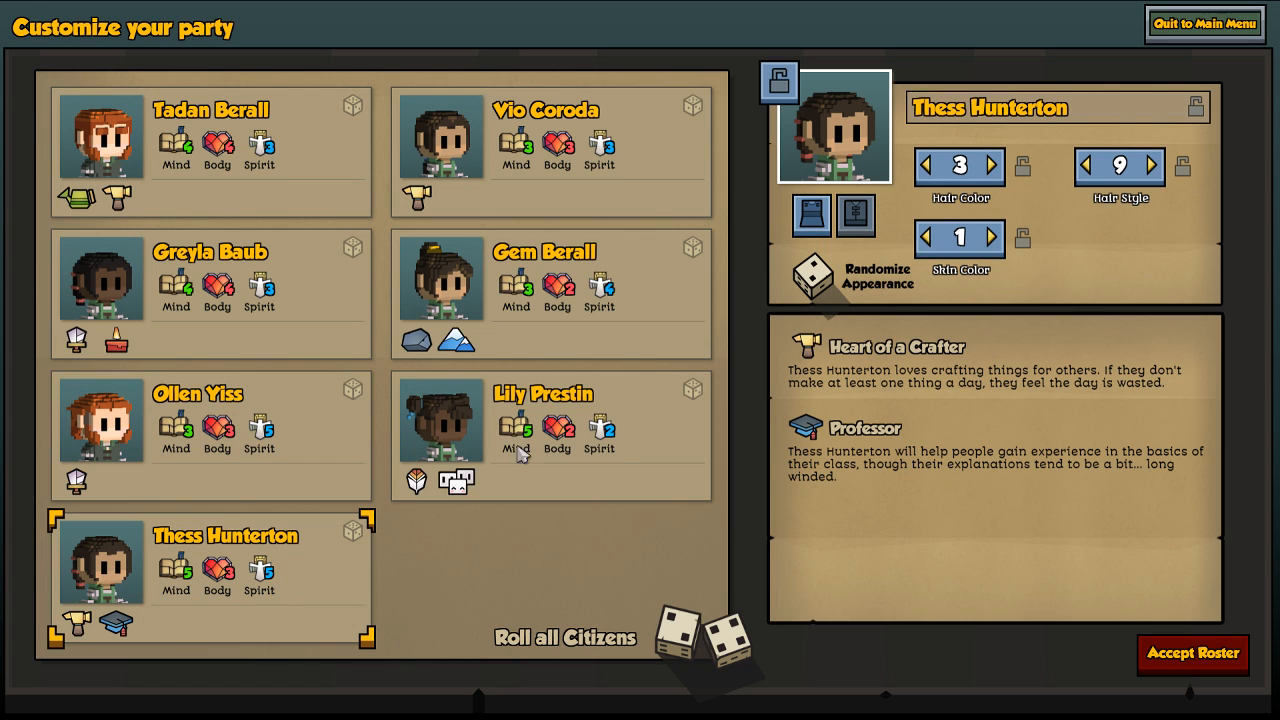
mouse_move(416, 480)
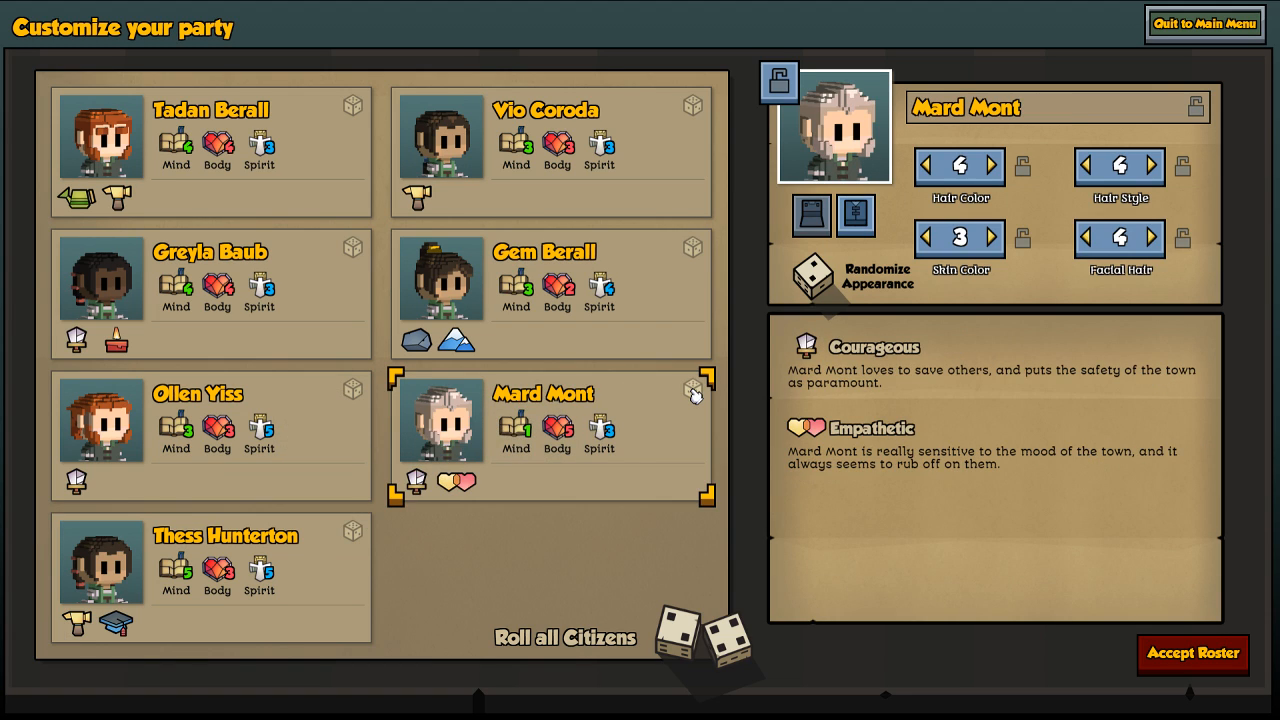
mouse_move(458, 482)
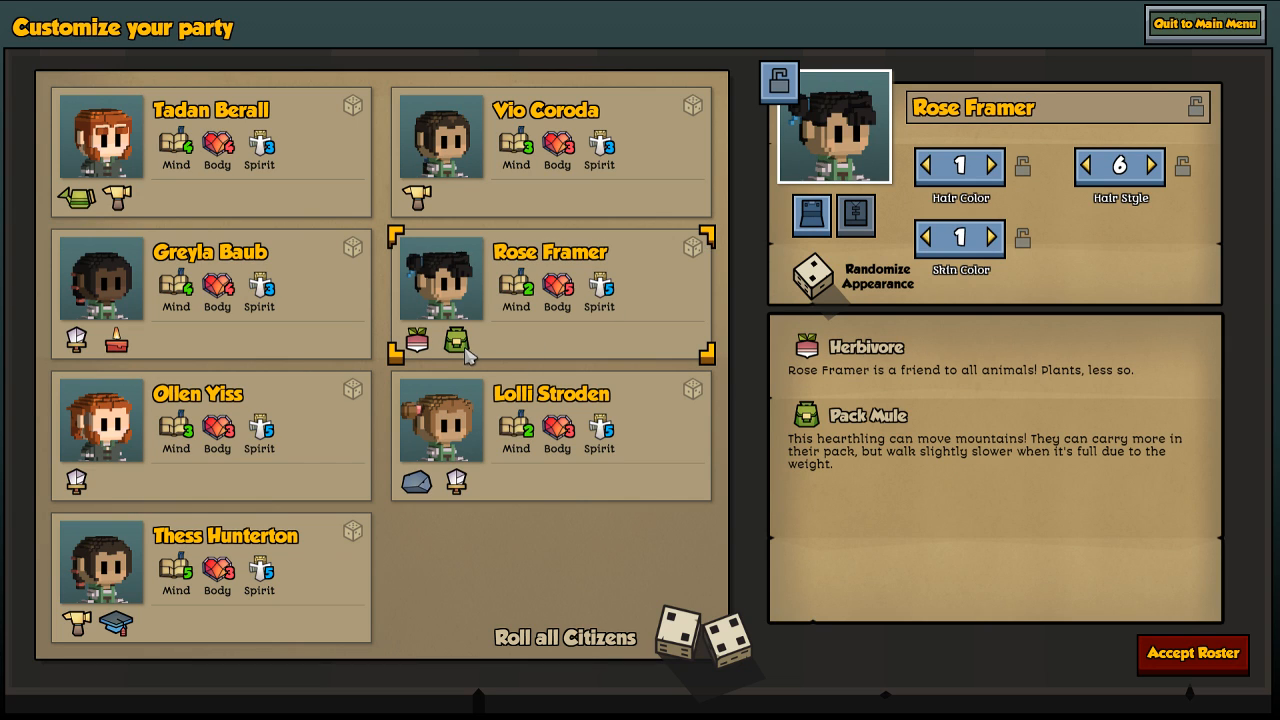
mouse_move(456, 342)
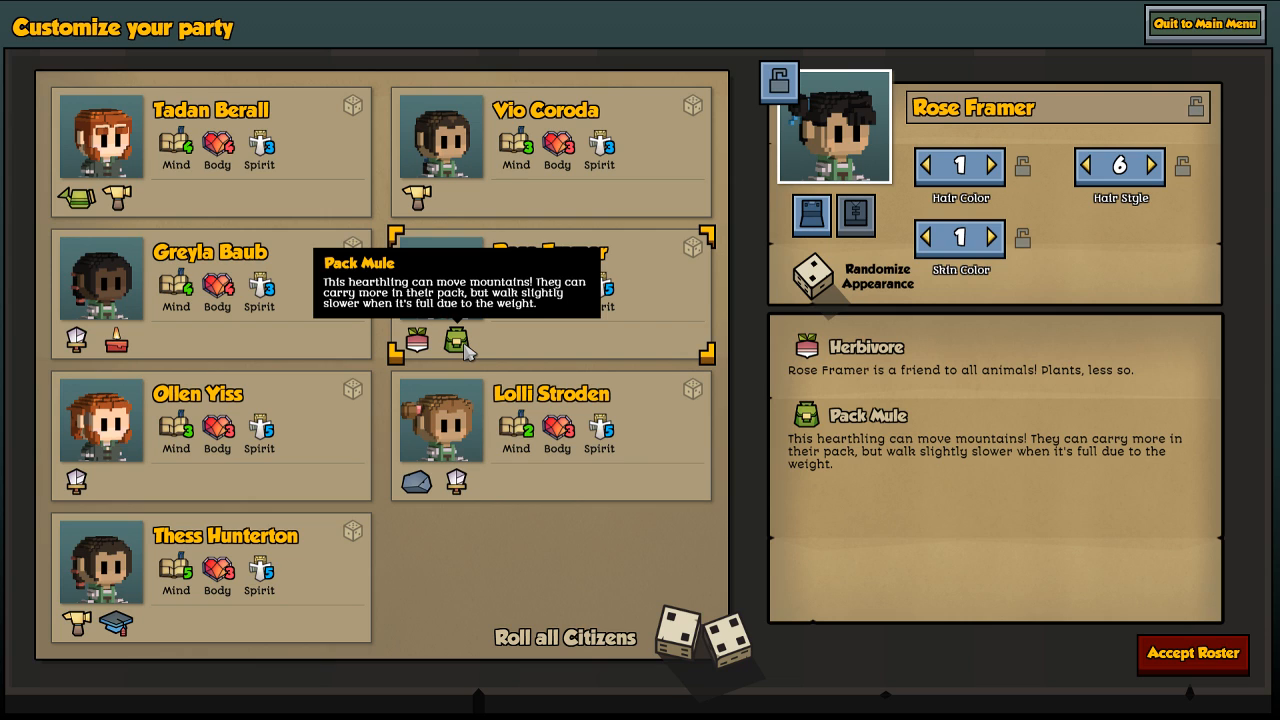
mouse_move(464, 352)
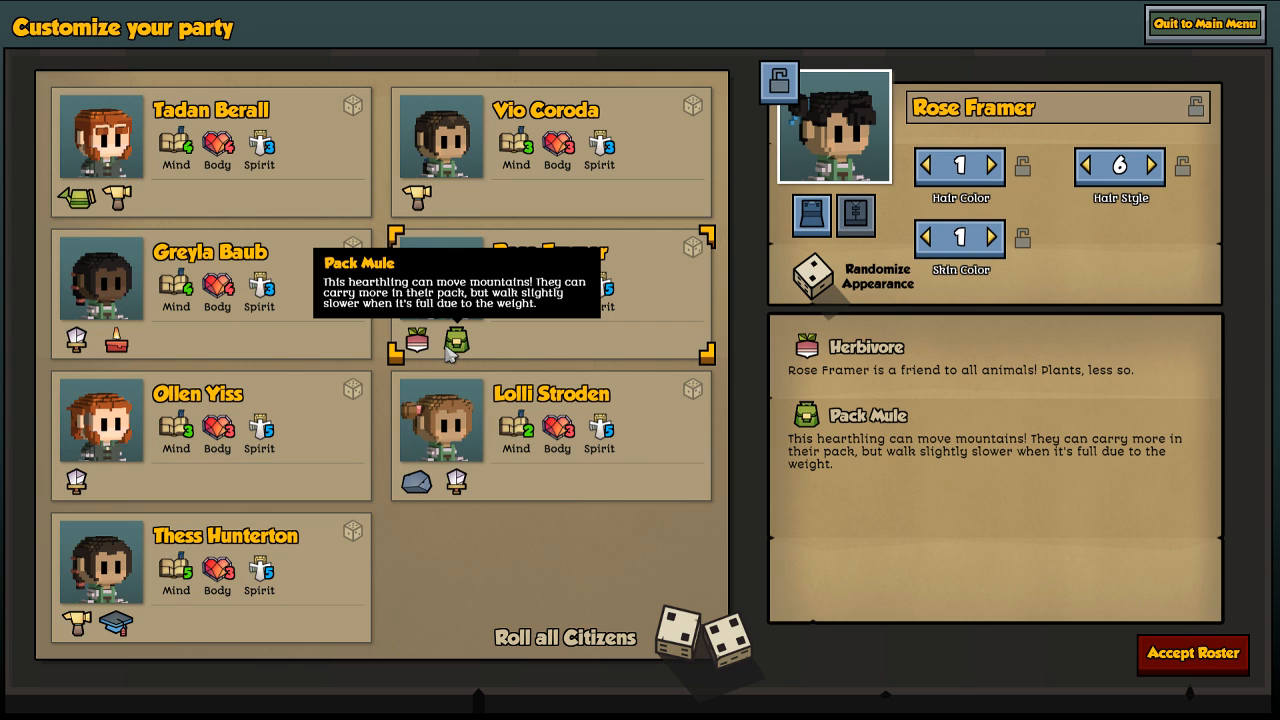
mouse_move(416, 344)
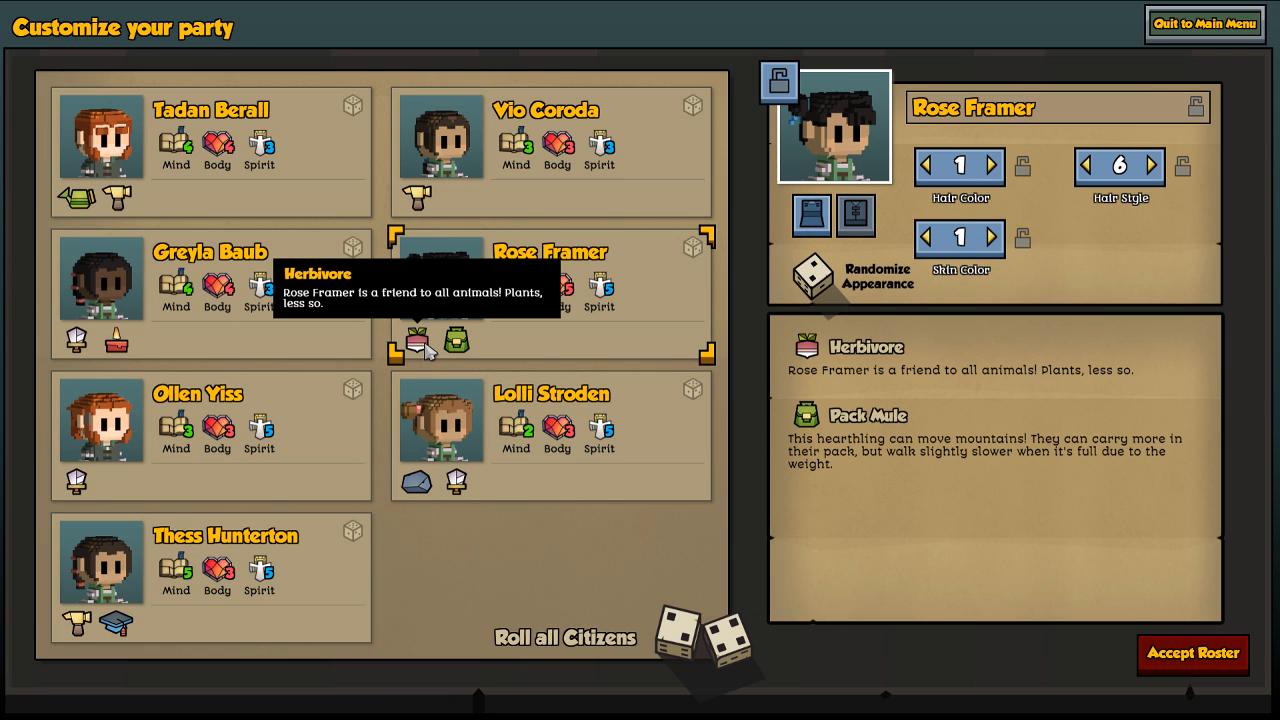
mouse_move(728, 152)
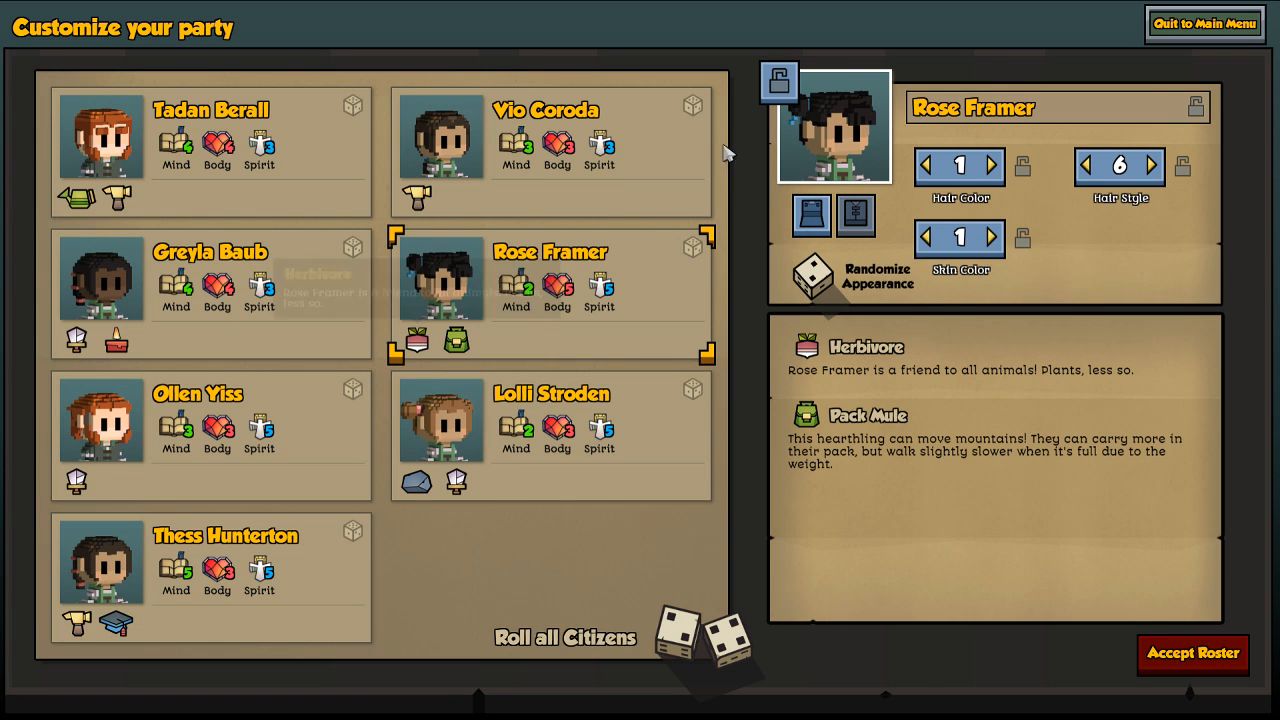
left_click(692, 104)
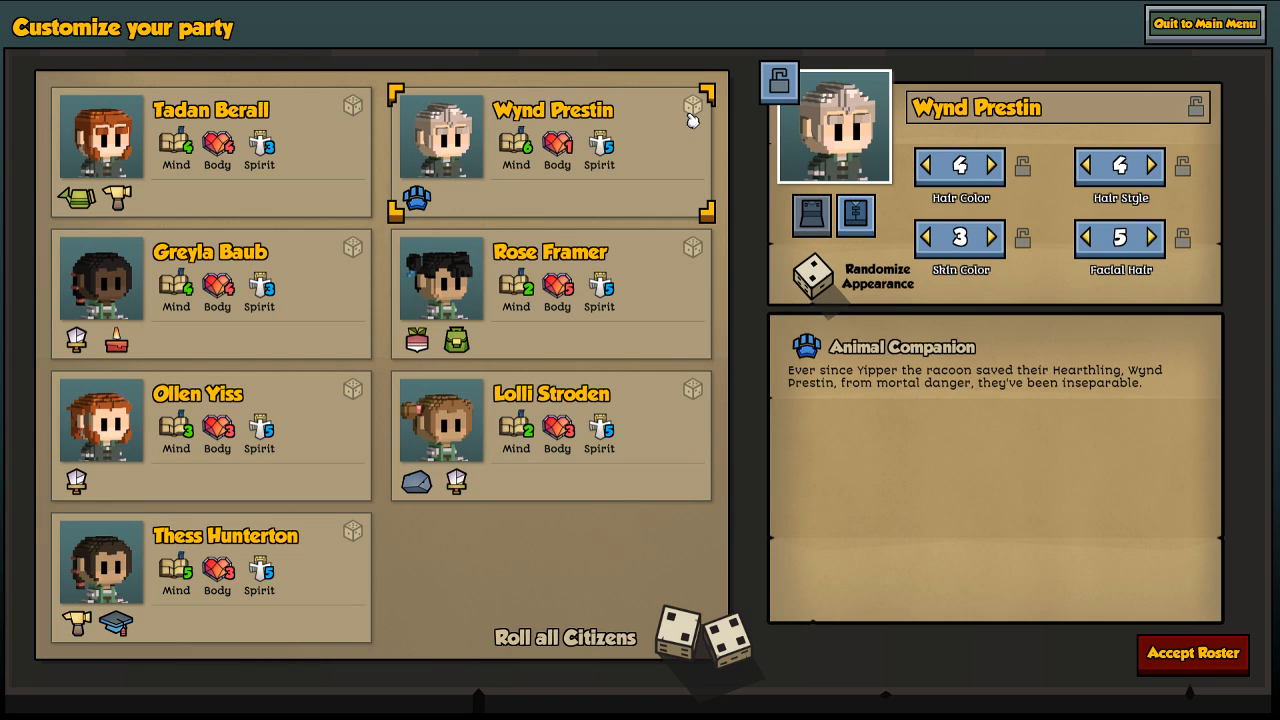
mouse_move(708, 132)
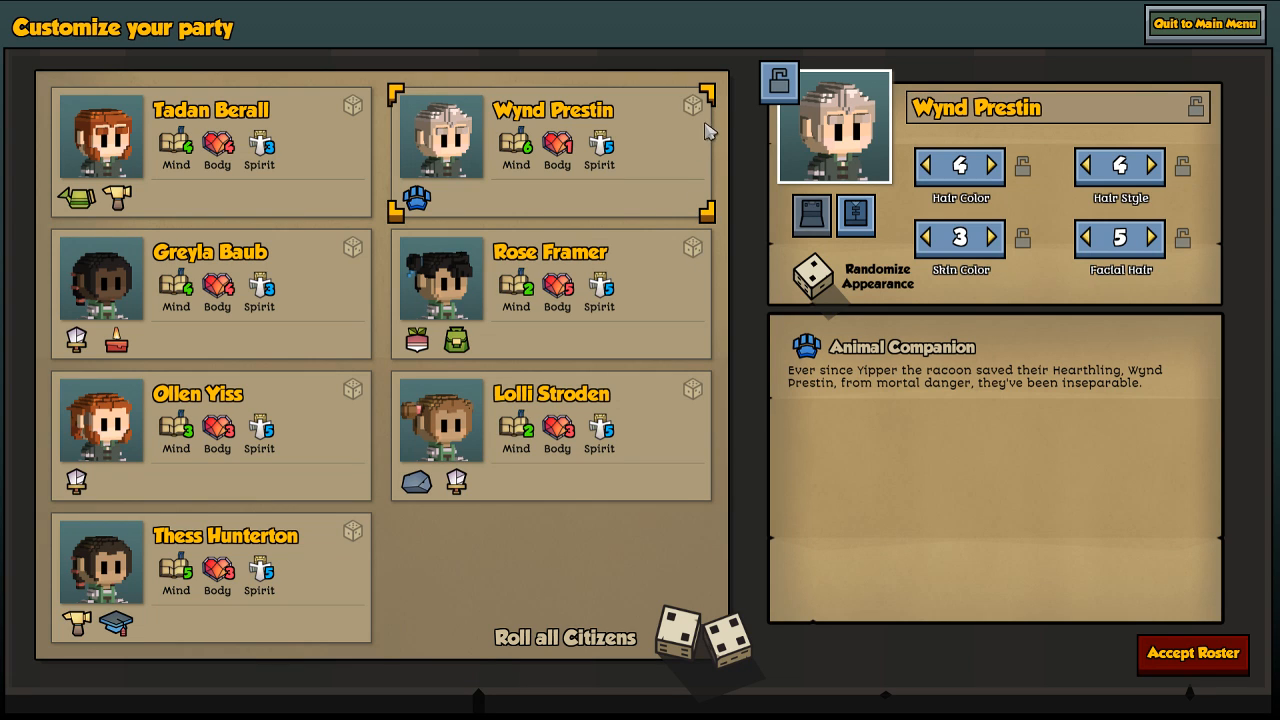
mouse_move(336, 78)
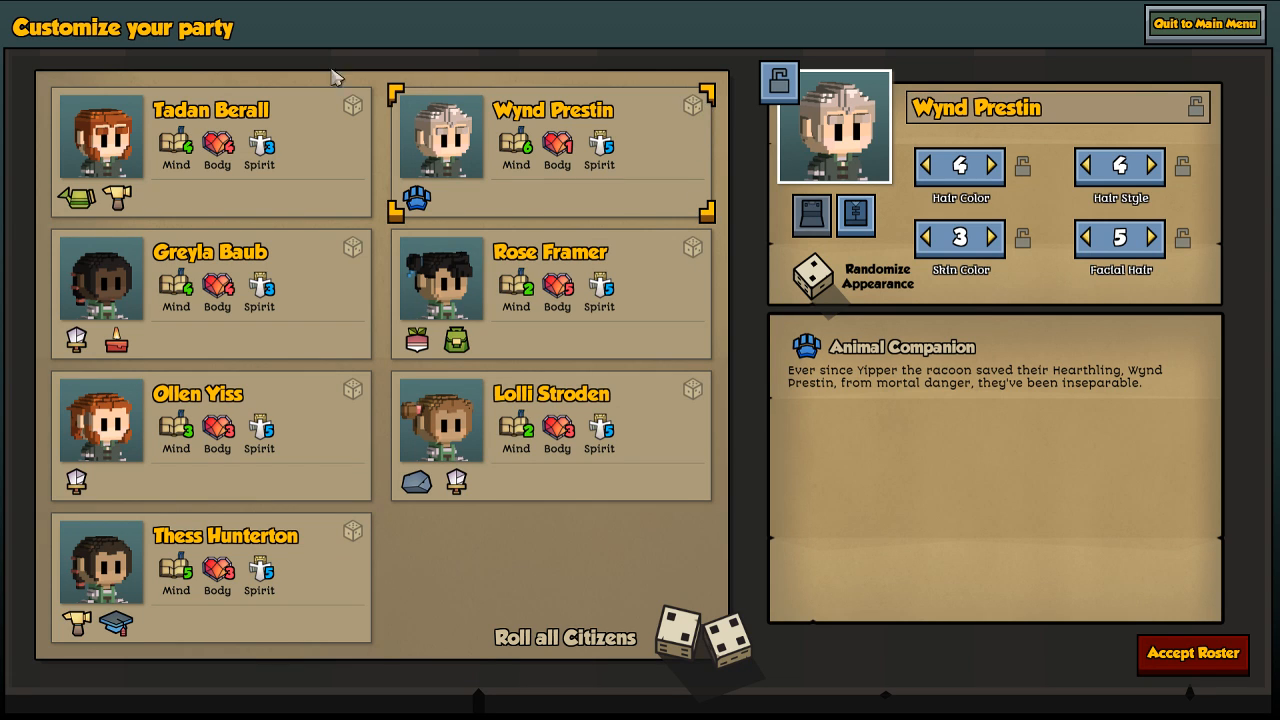
left_click(352, 104)
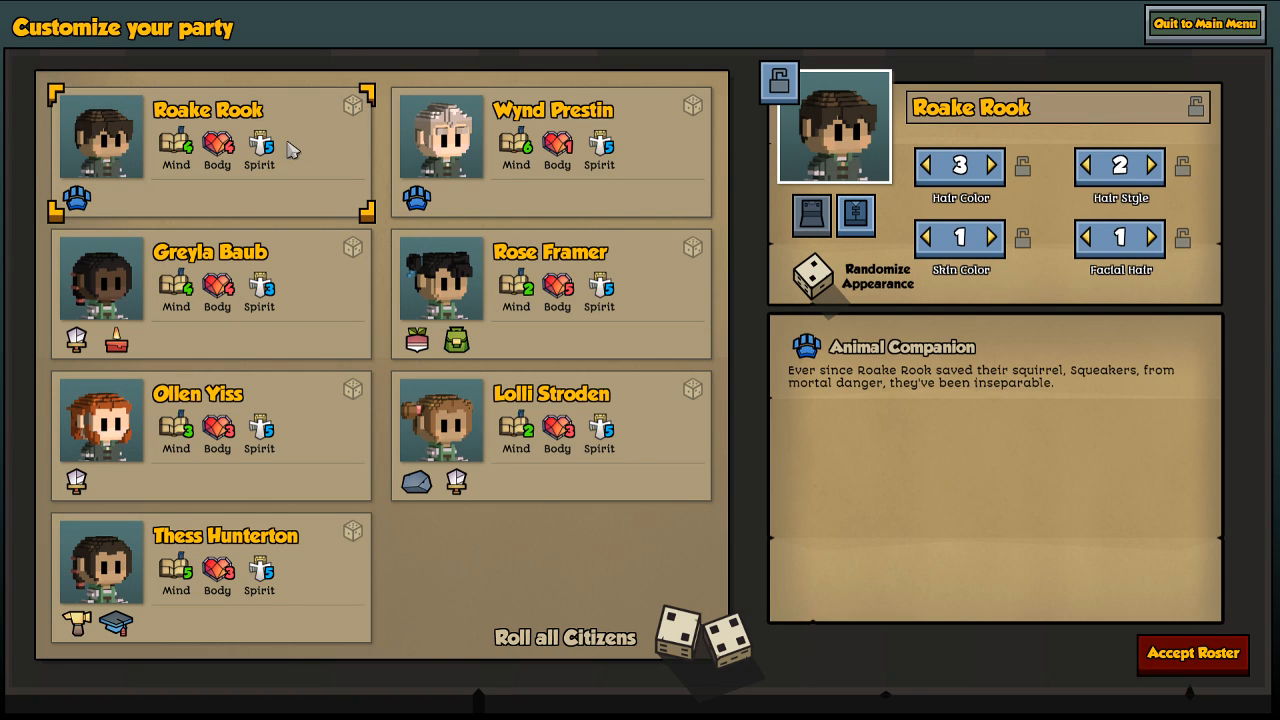
mouse_move(1248, 652)
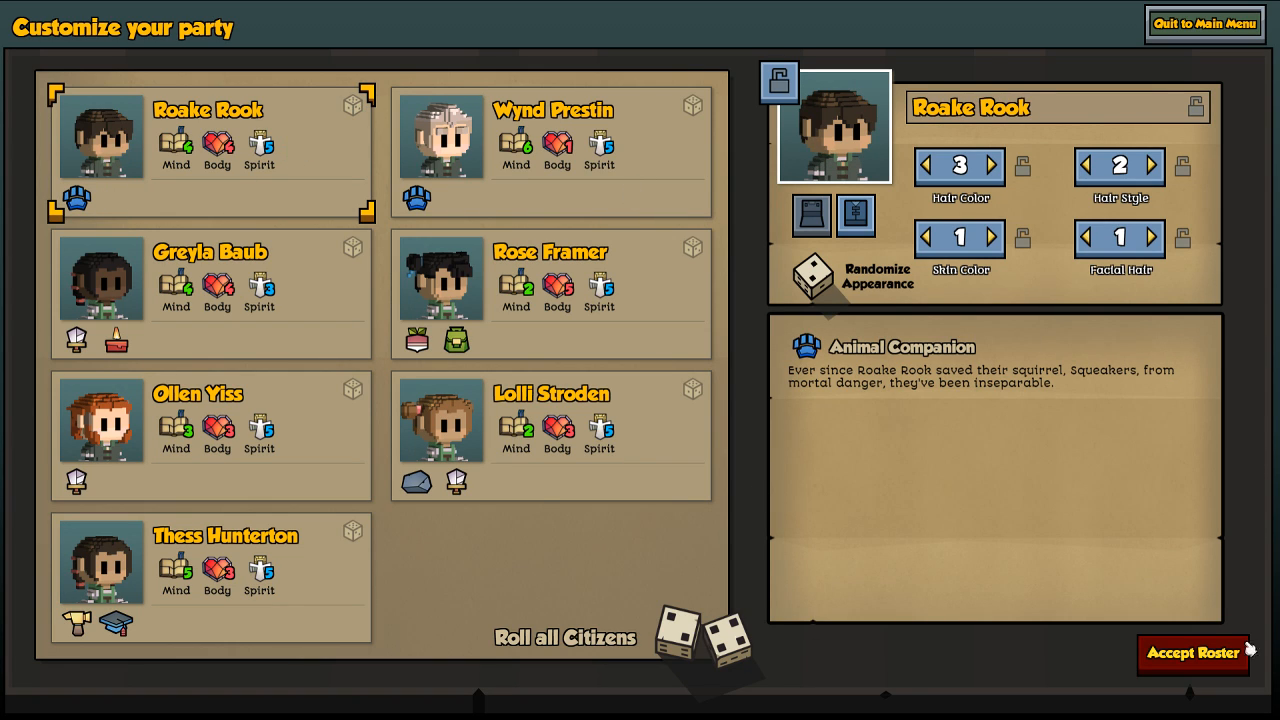
- Accept the seven-hearthling roster and move on to starting resources
left_click(1192, 652)
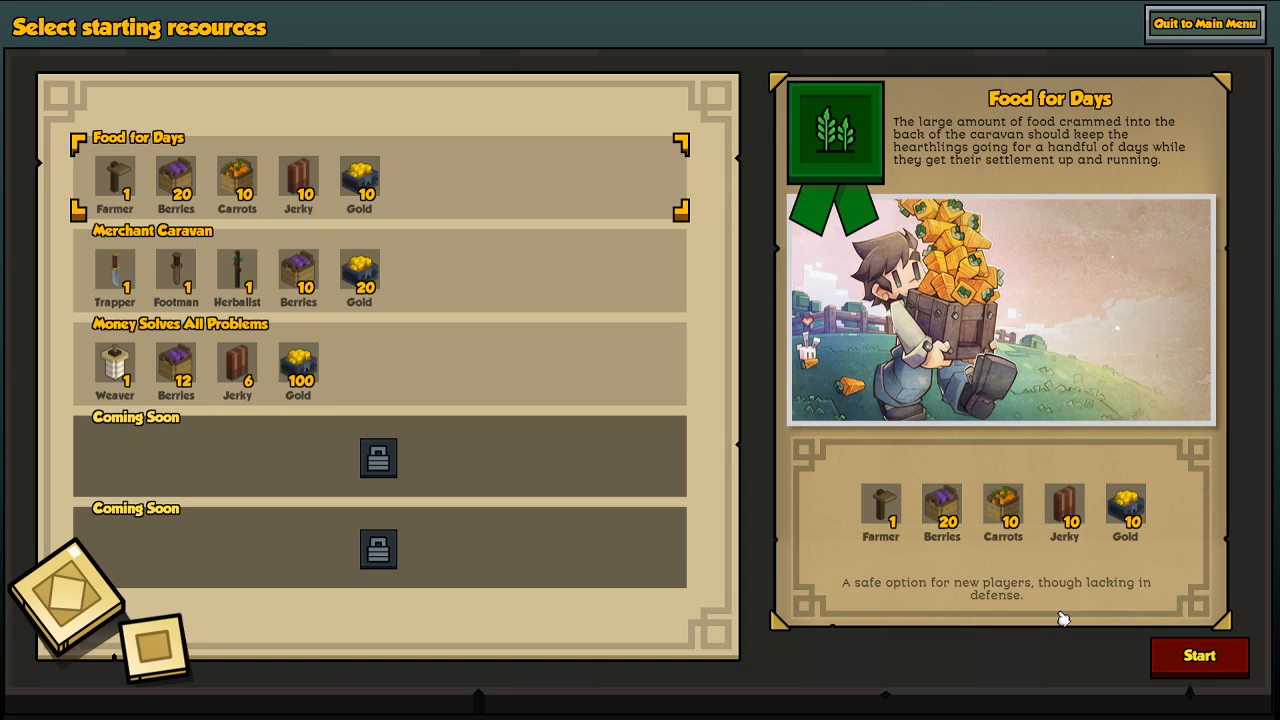
mouse_move(248, 300)
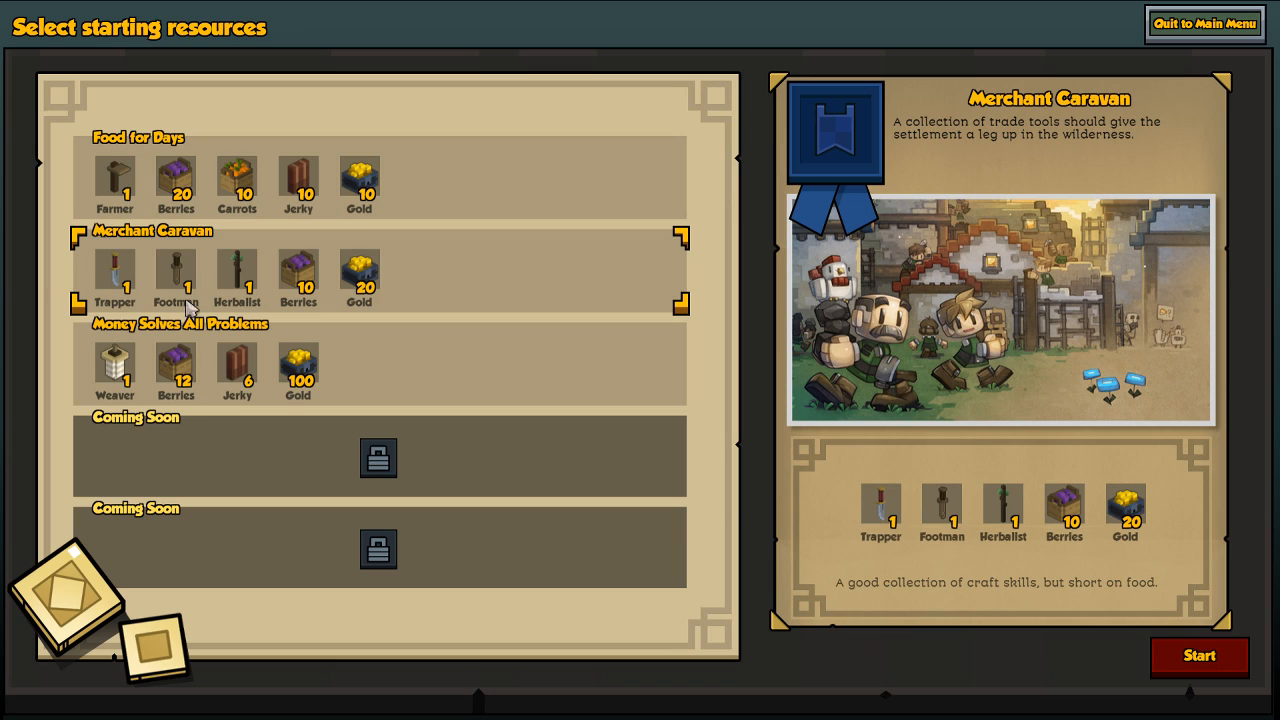
mouse_move(208, 292)
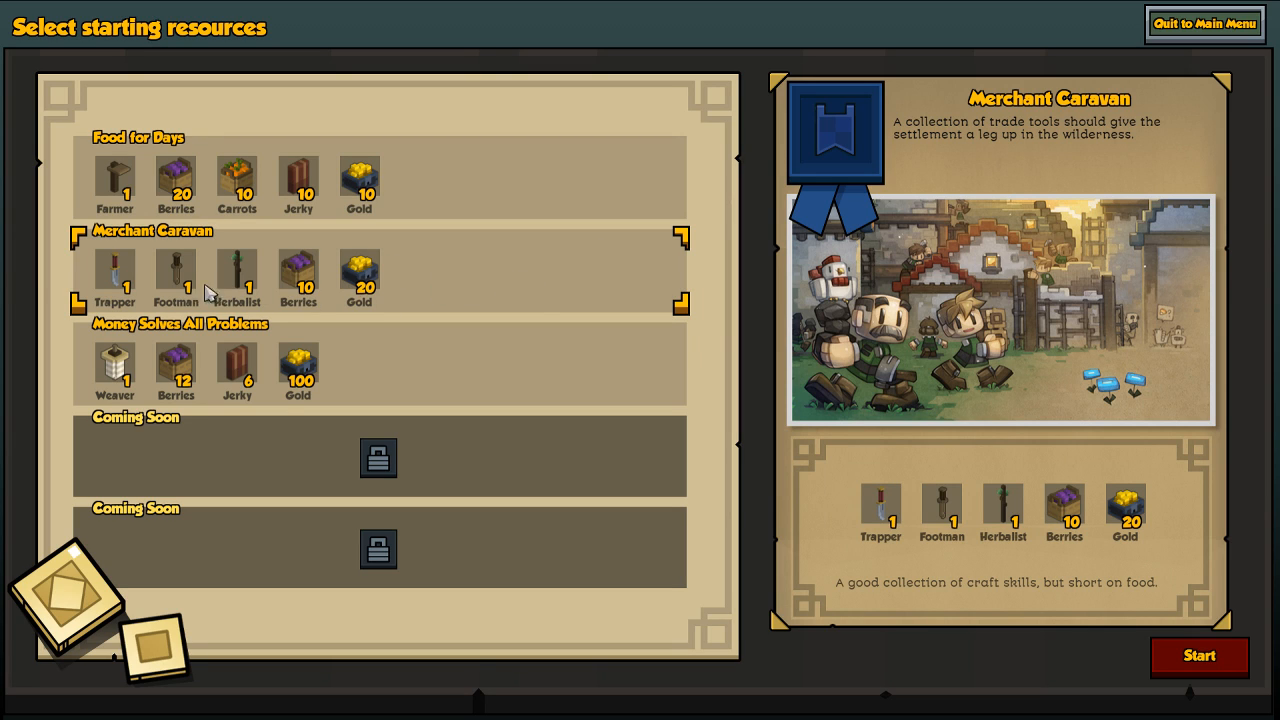
mouse_move(404, 292)
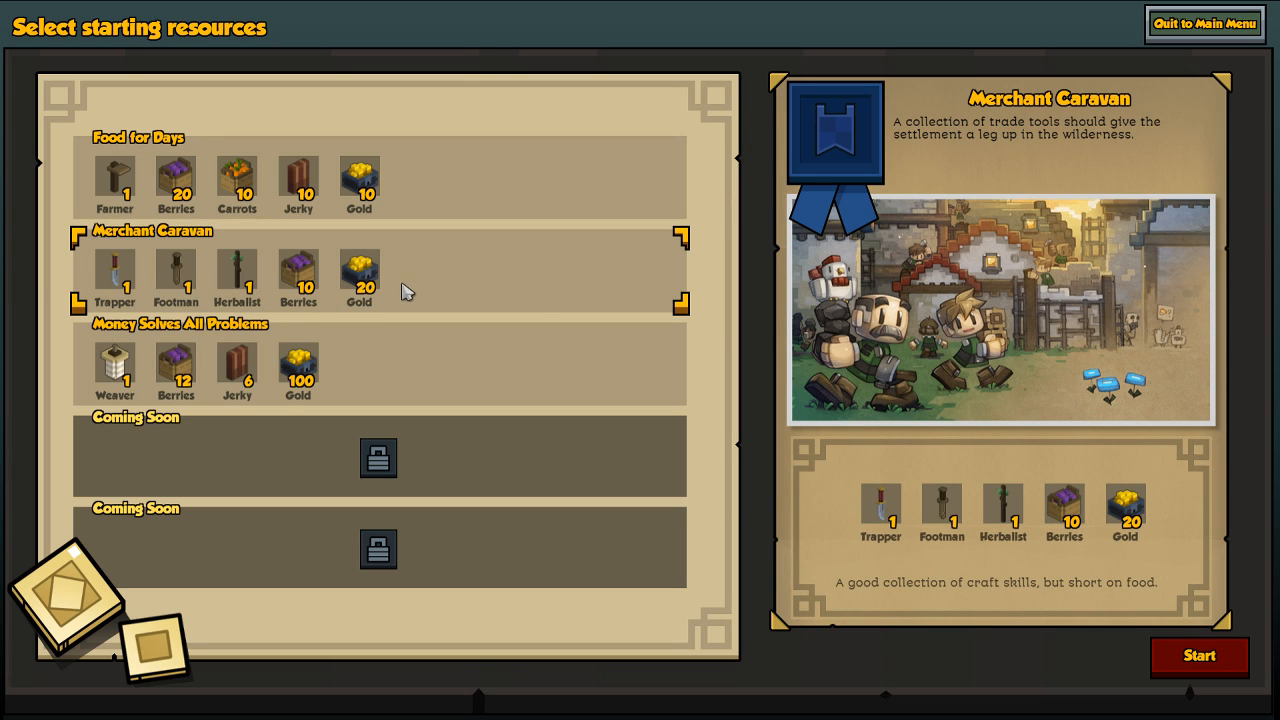
mouse_move(880, 686)
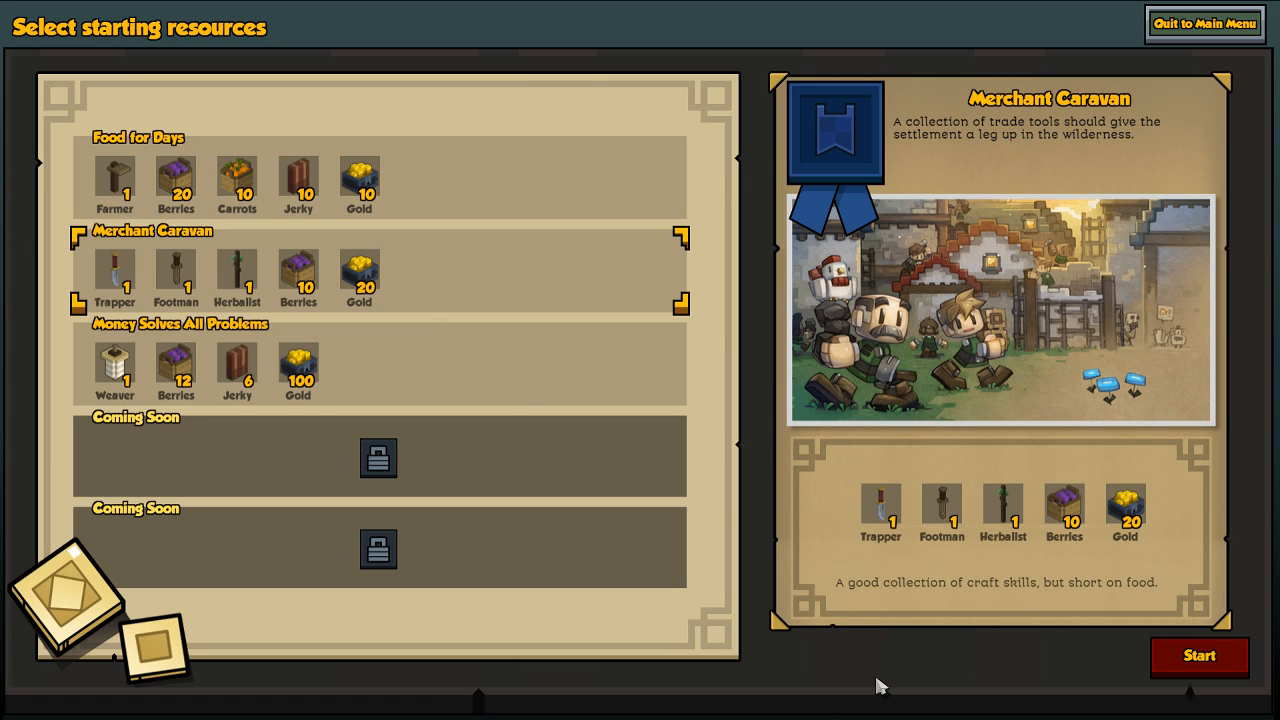
mouse_move(1198, 658)
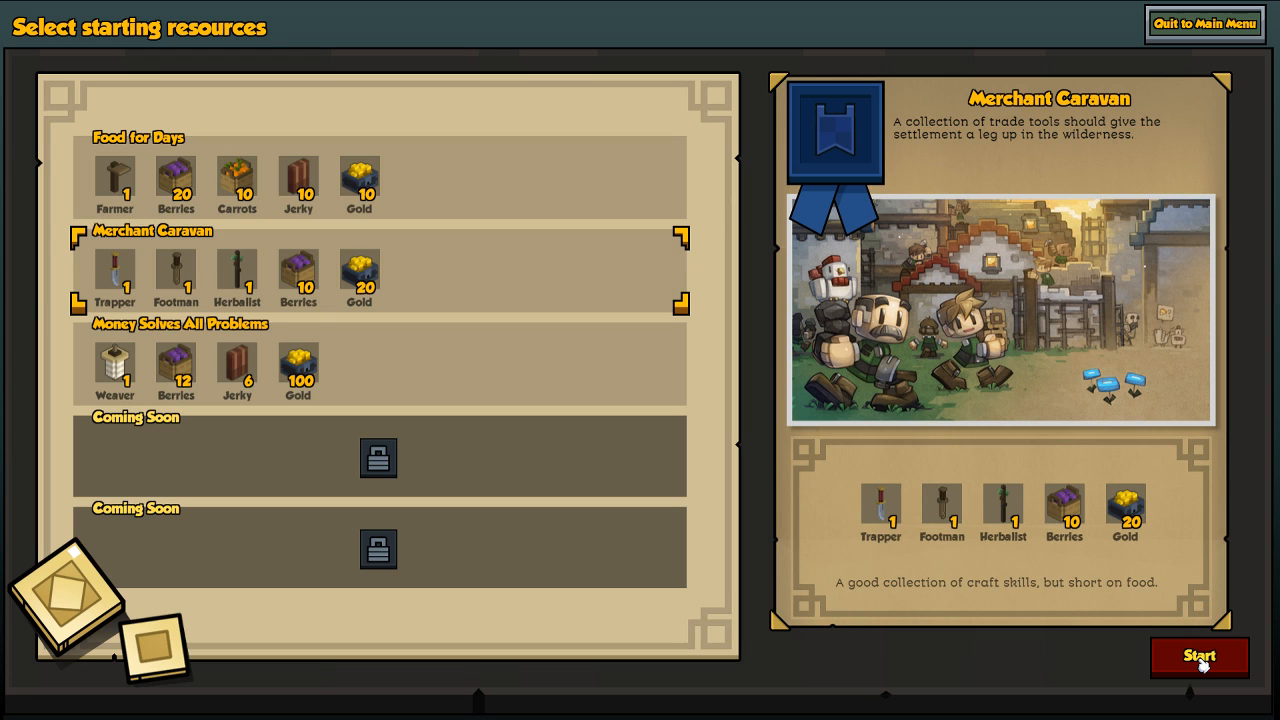
- Start with the Merchant Caravan supplies and roll new world maps to browse sites
left_click(1200, 656)
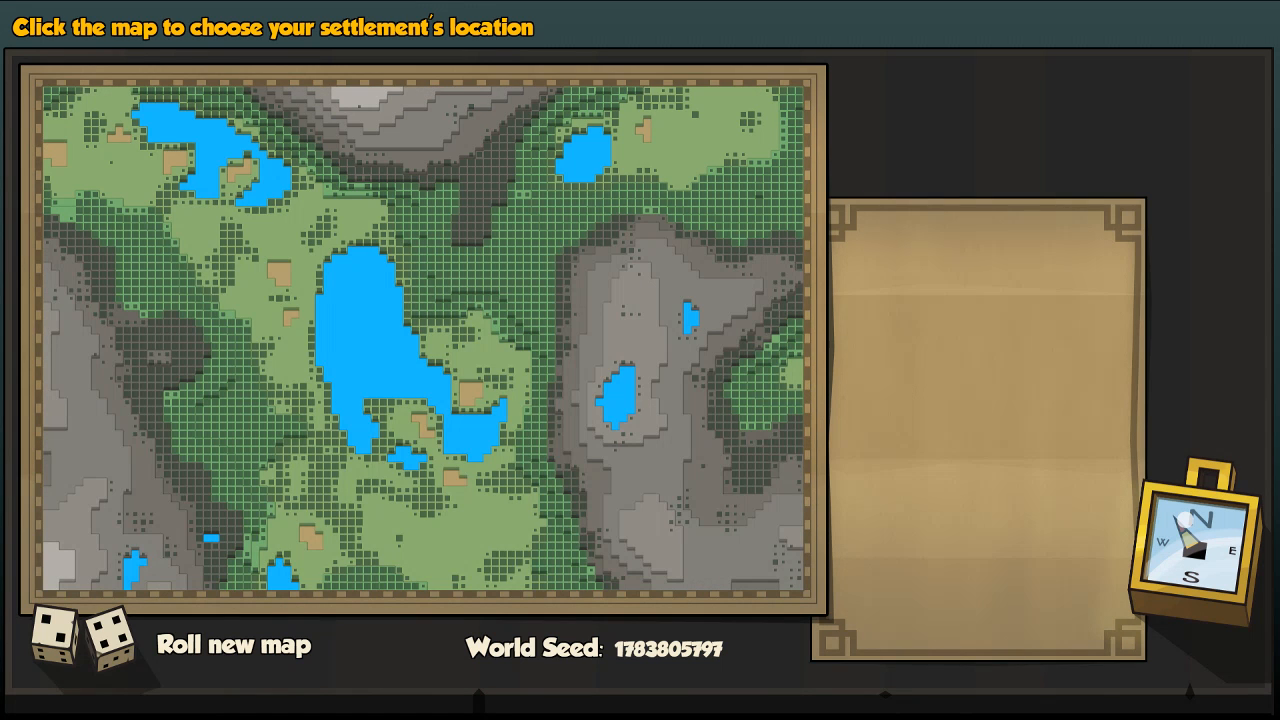
left_click(344, 288)
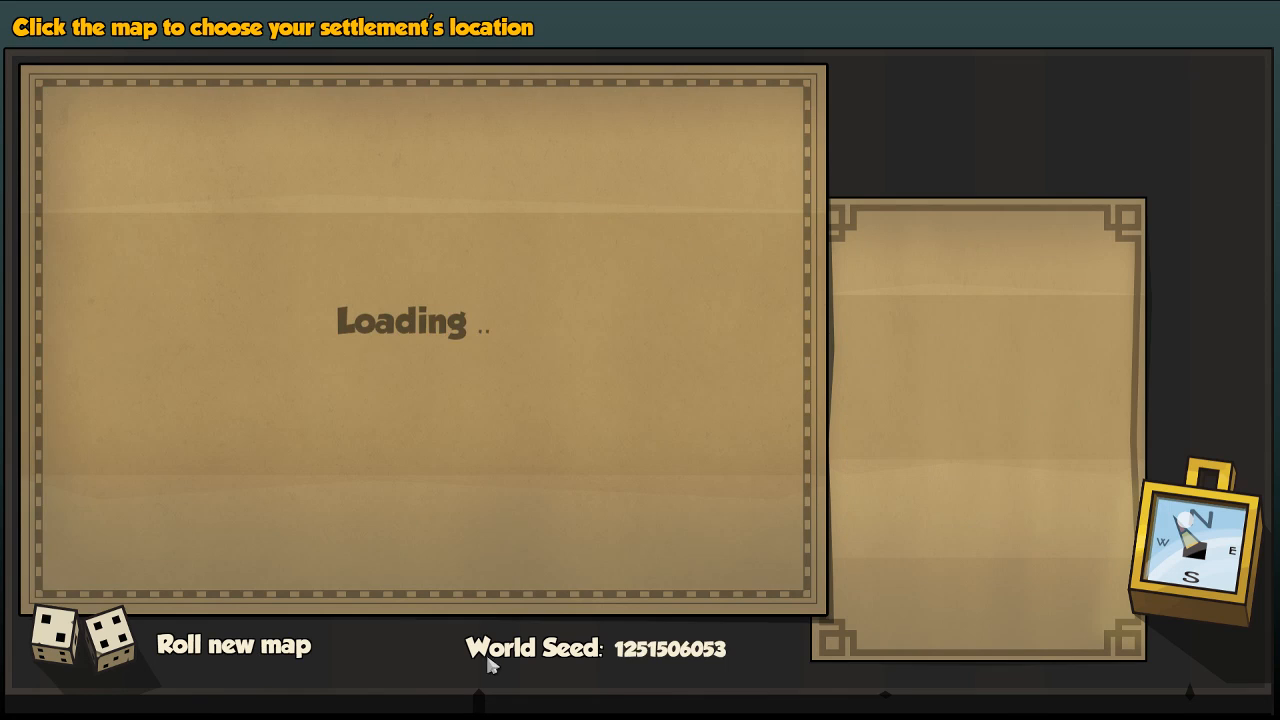
mouse_move(490, 560)
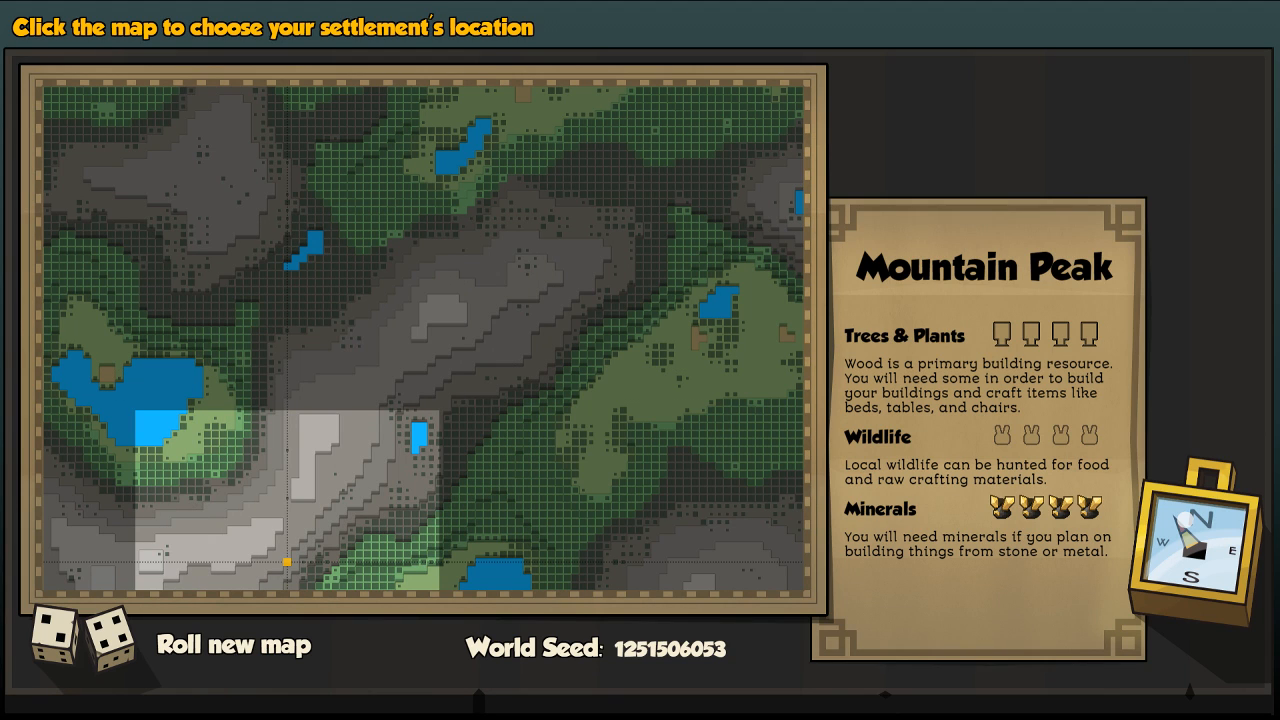
left_click(144, 380)
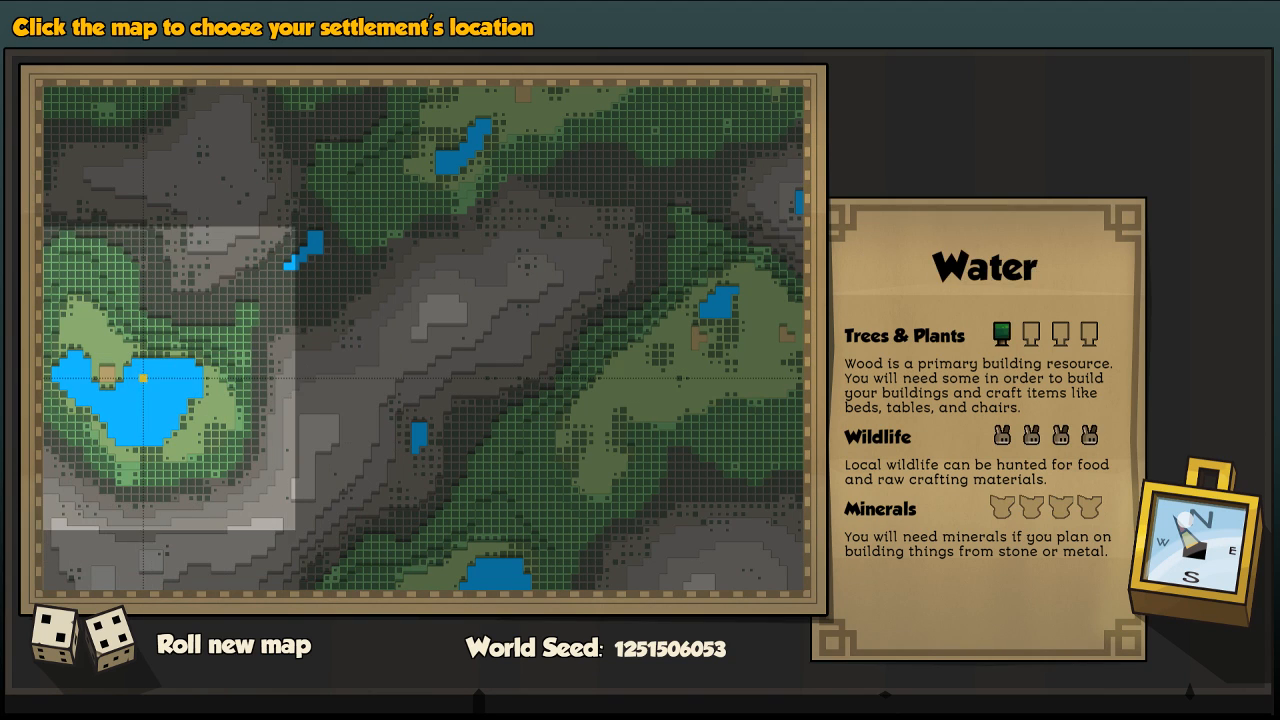
left_click(150, 524)
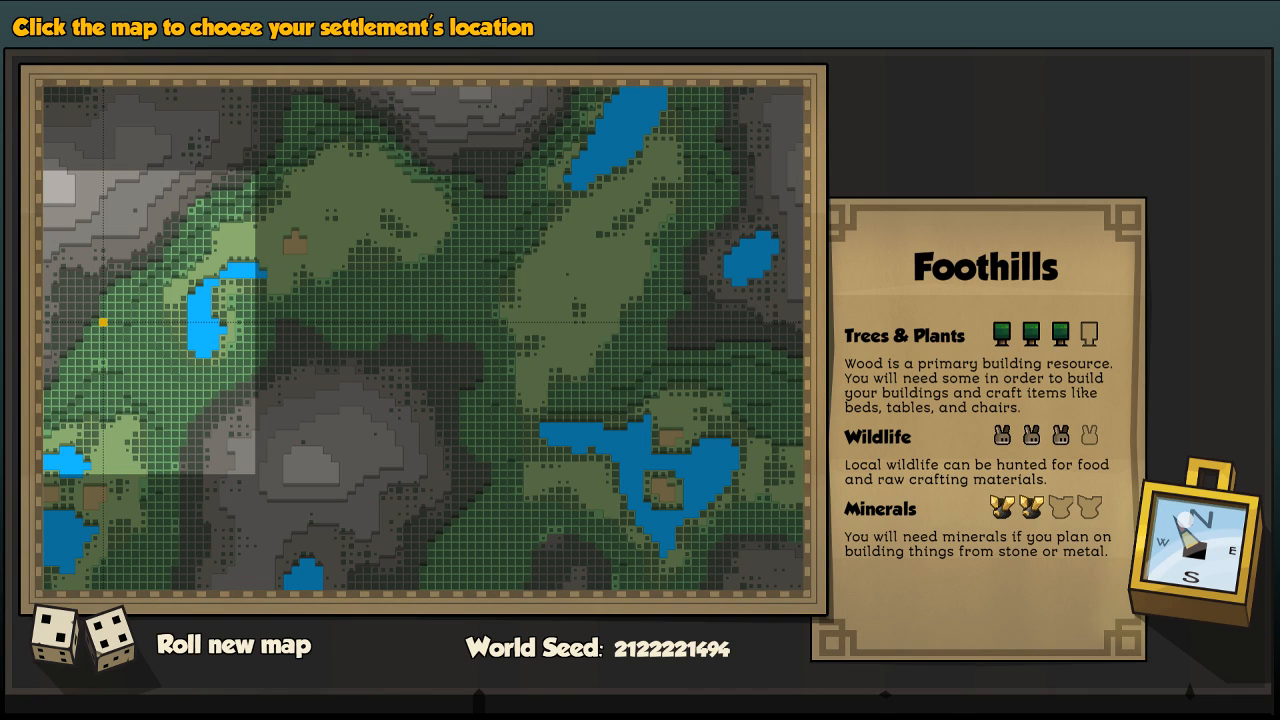
- Roll yet another world map after checking a region
left_click(560, 500)
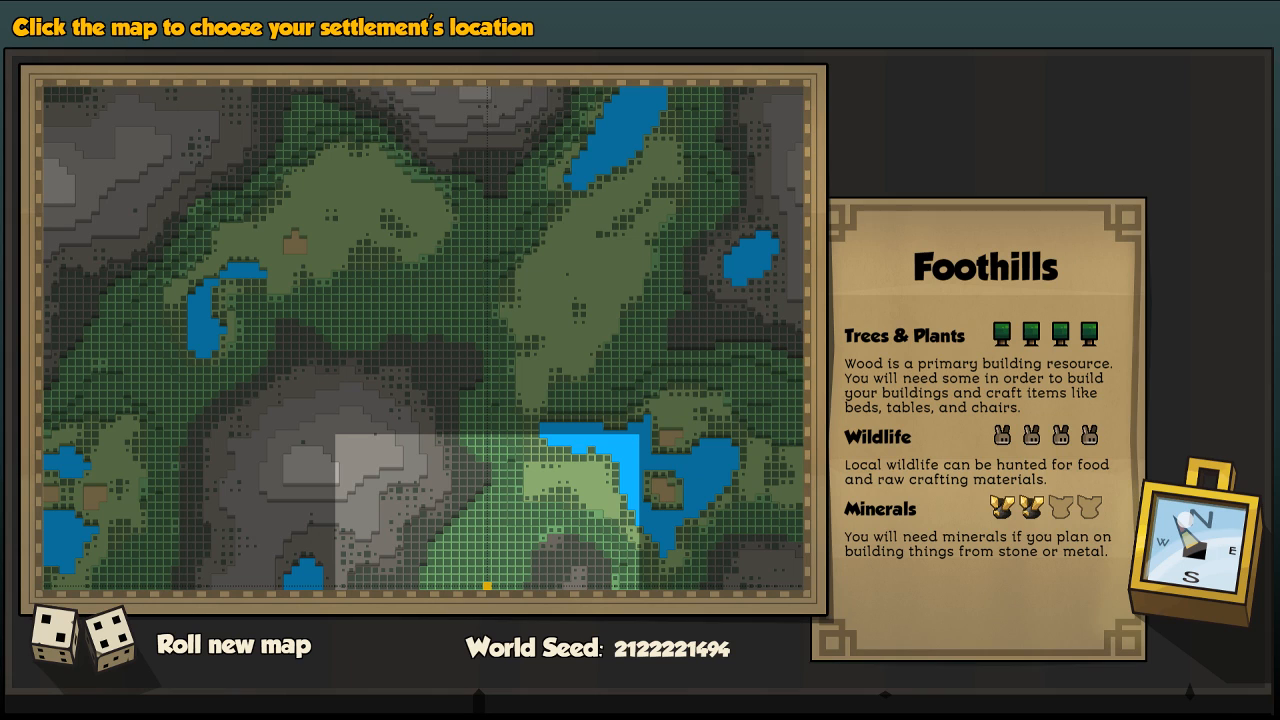
left_click(484, 456)
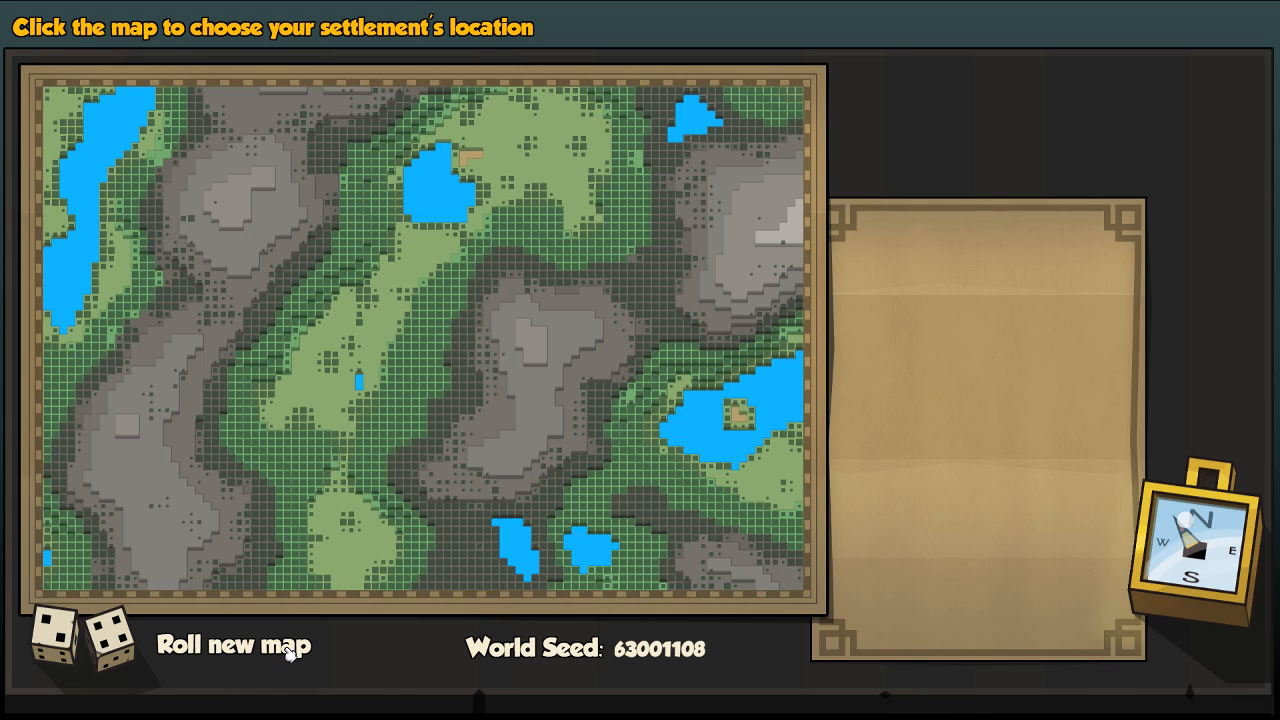
- Choose a Foothills spot on the map and confirm Settle here
left_click(408, 266)
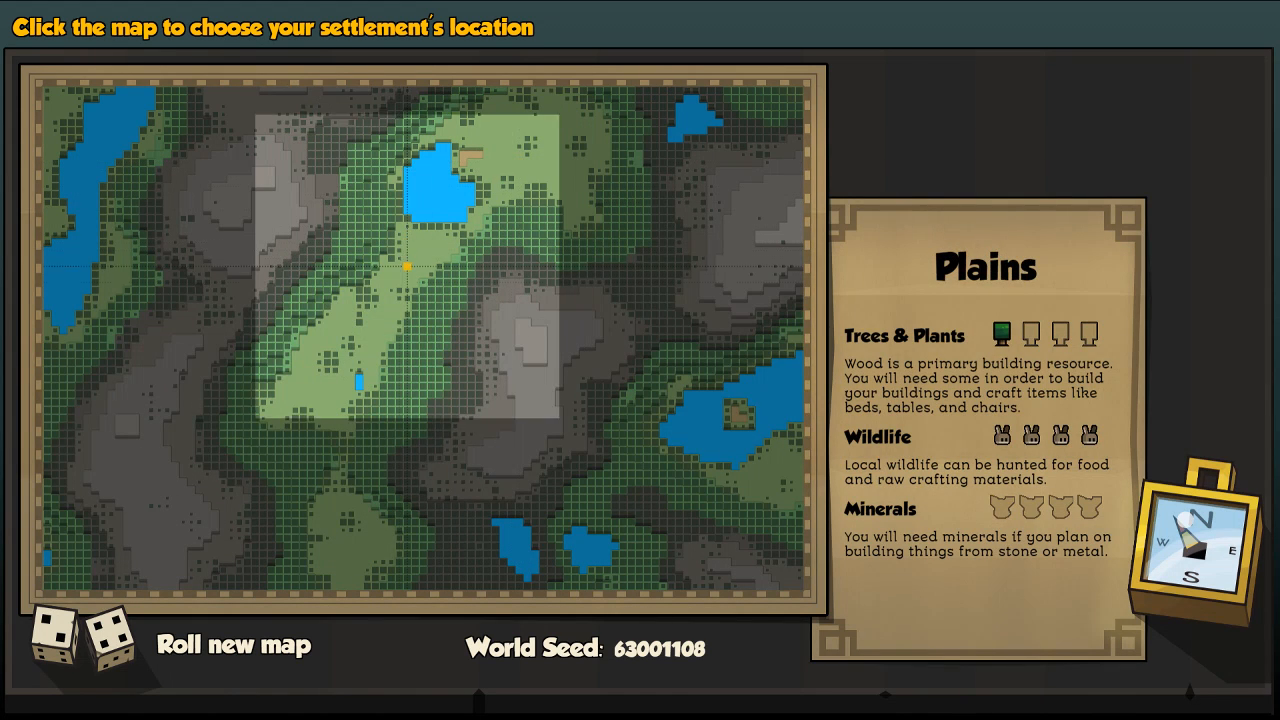
left_click(328, 396)
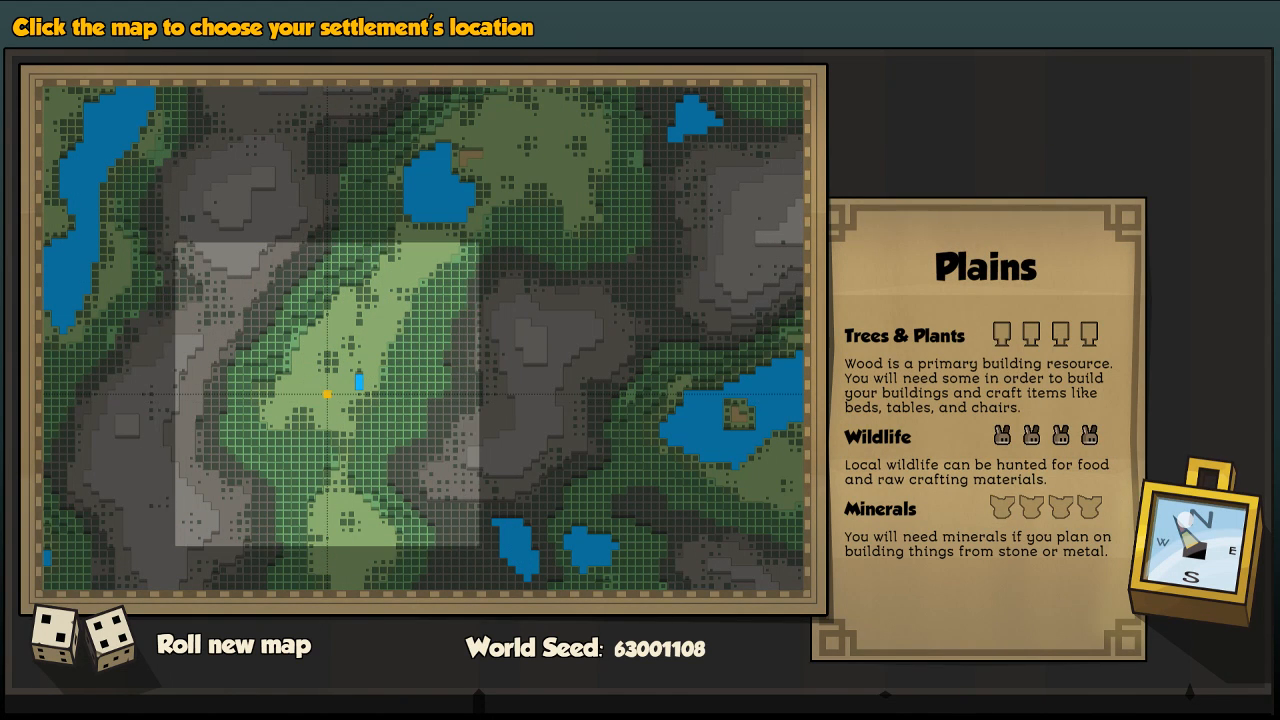
left_click(264, 438)
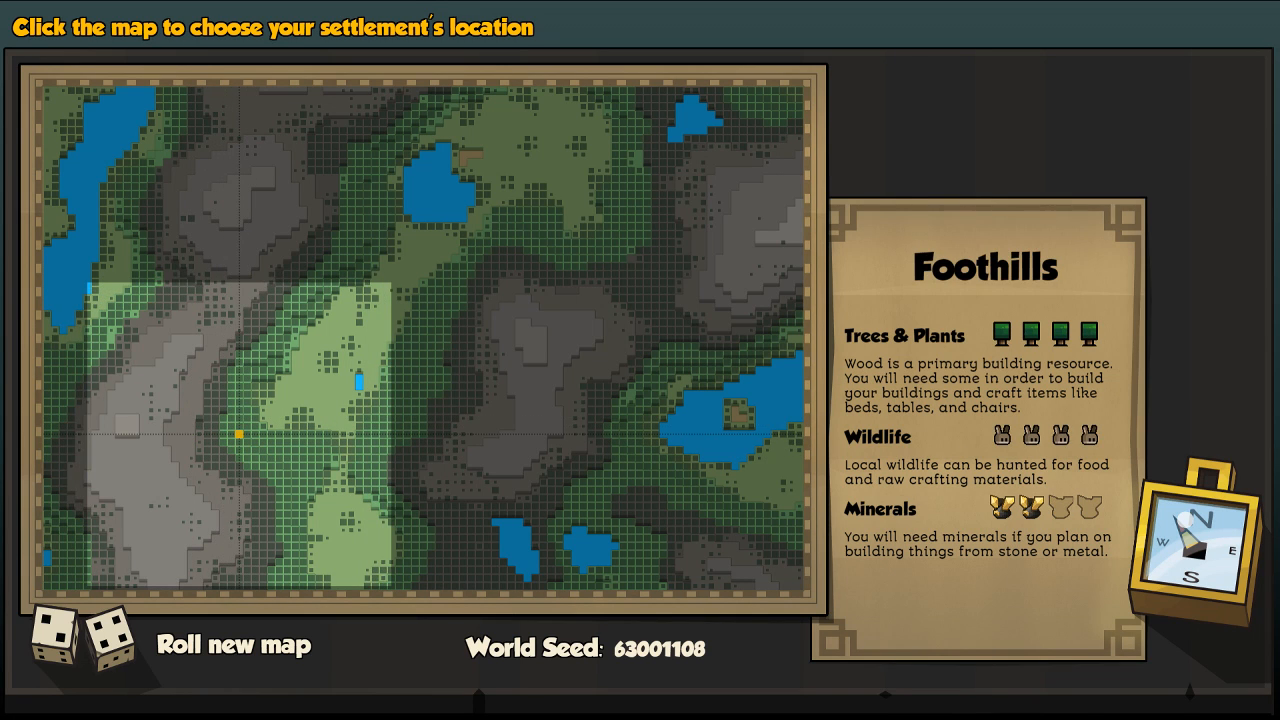
left_click(238, 344)
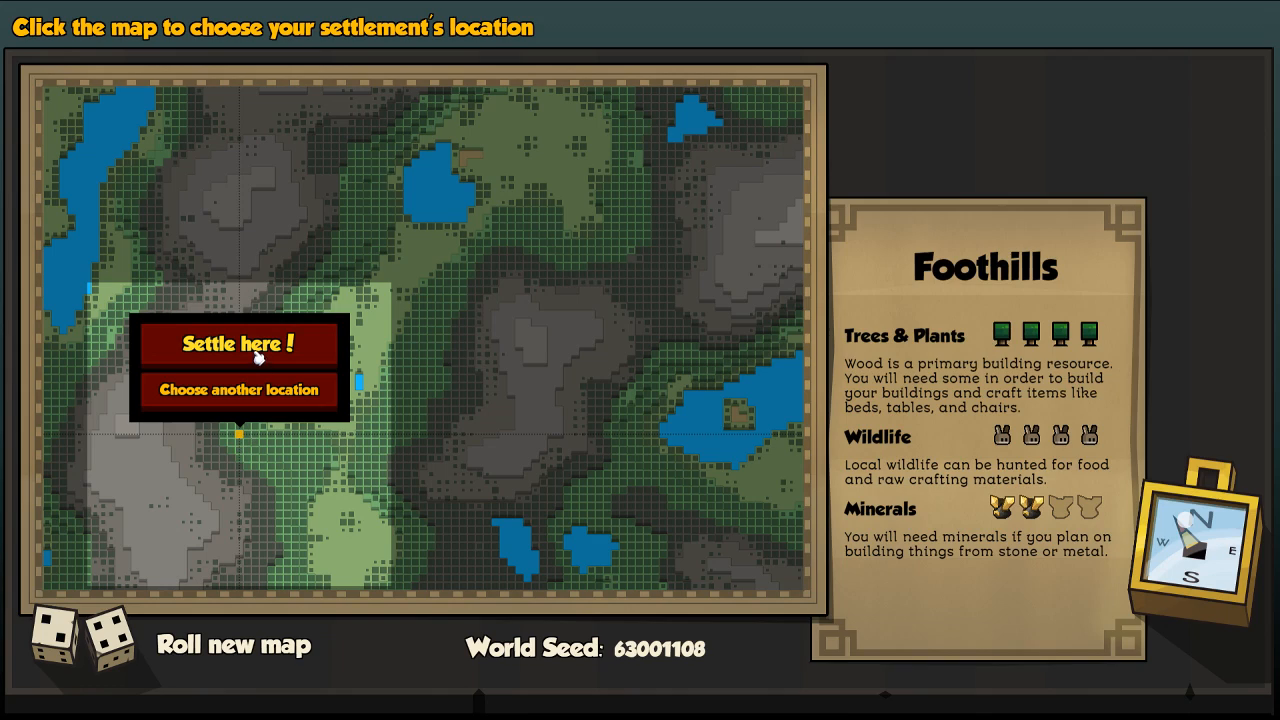
left_click(236, 344)
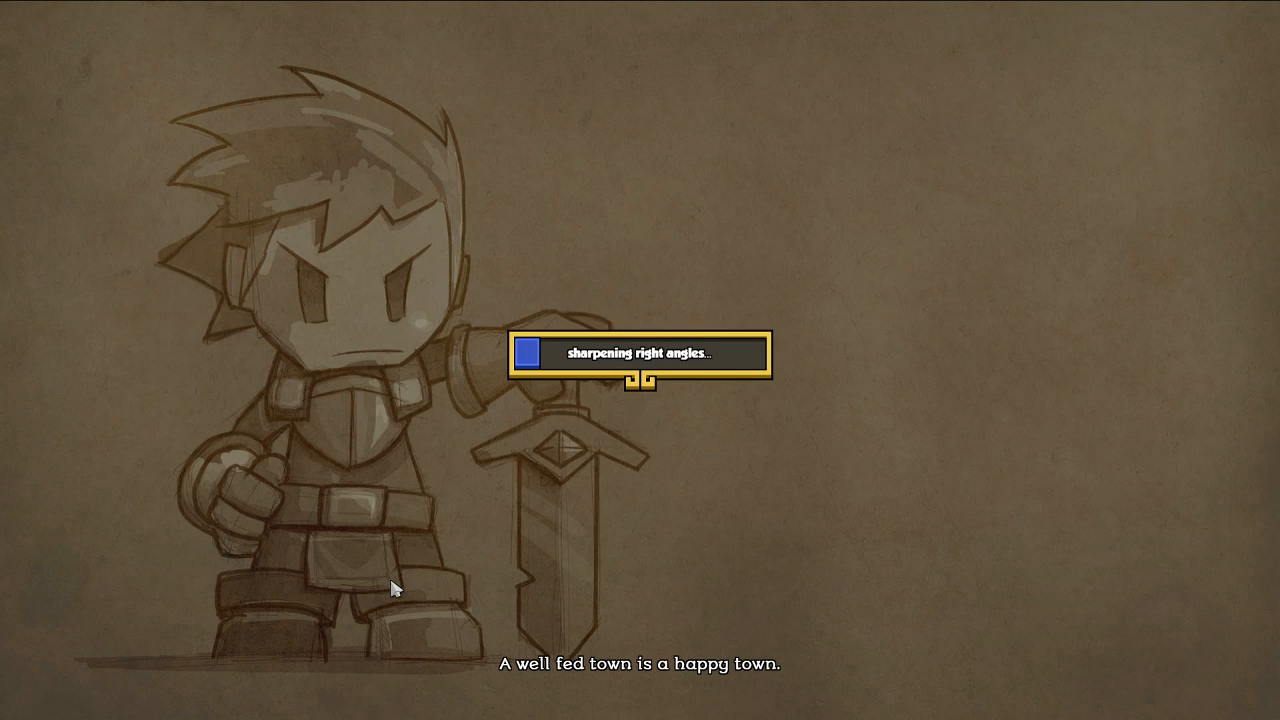
mouse_move(568, 430)
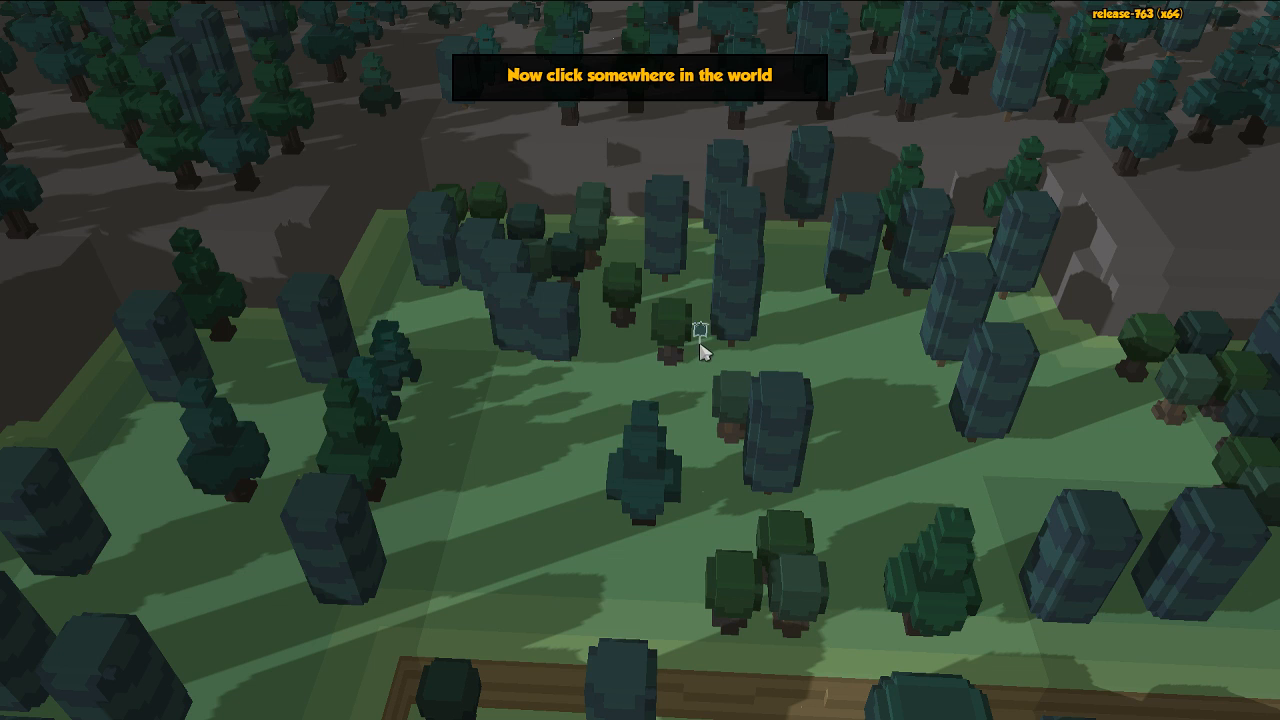
- Pick the settlement start point and cycle through random names like Lightshire and Green Crossing
left_click(704, 348)
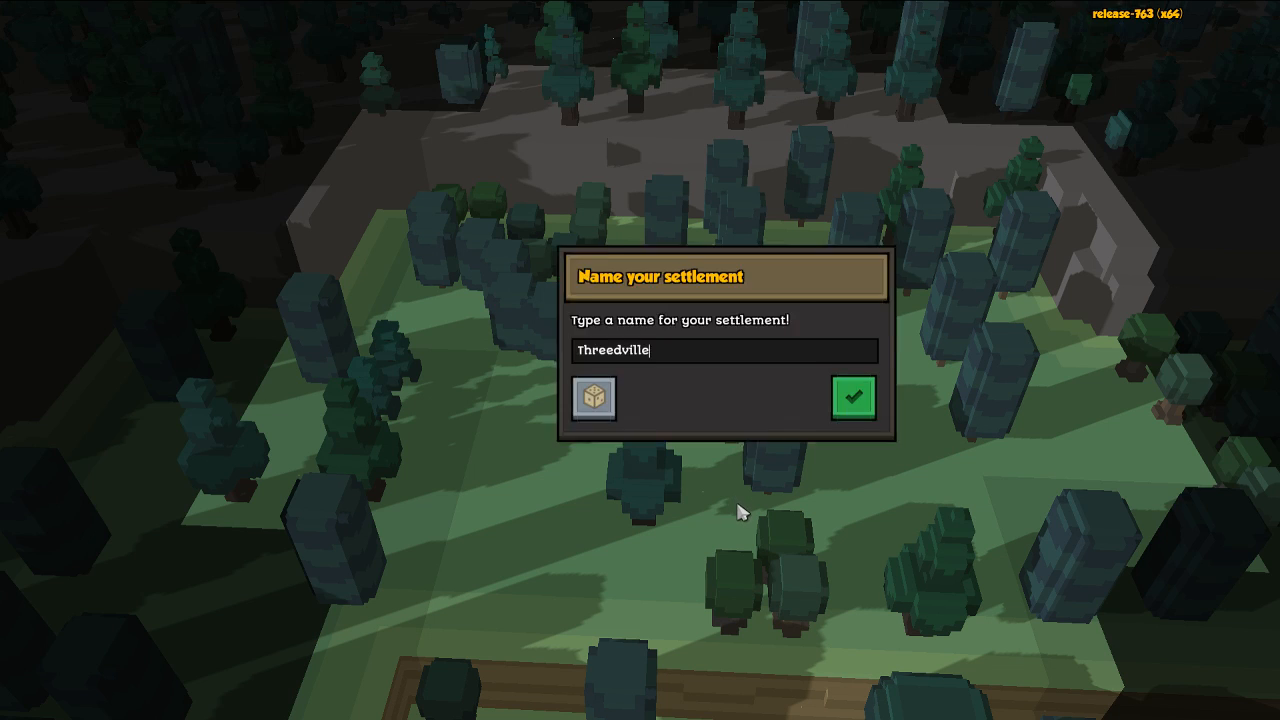
left_click(592, 398)
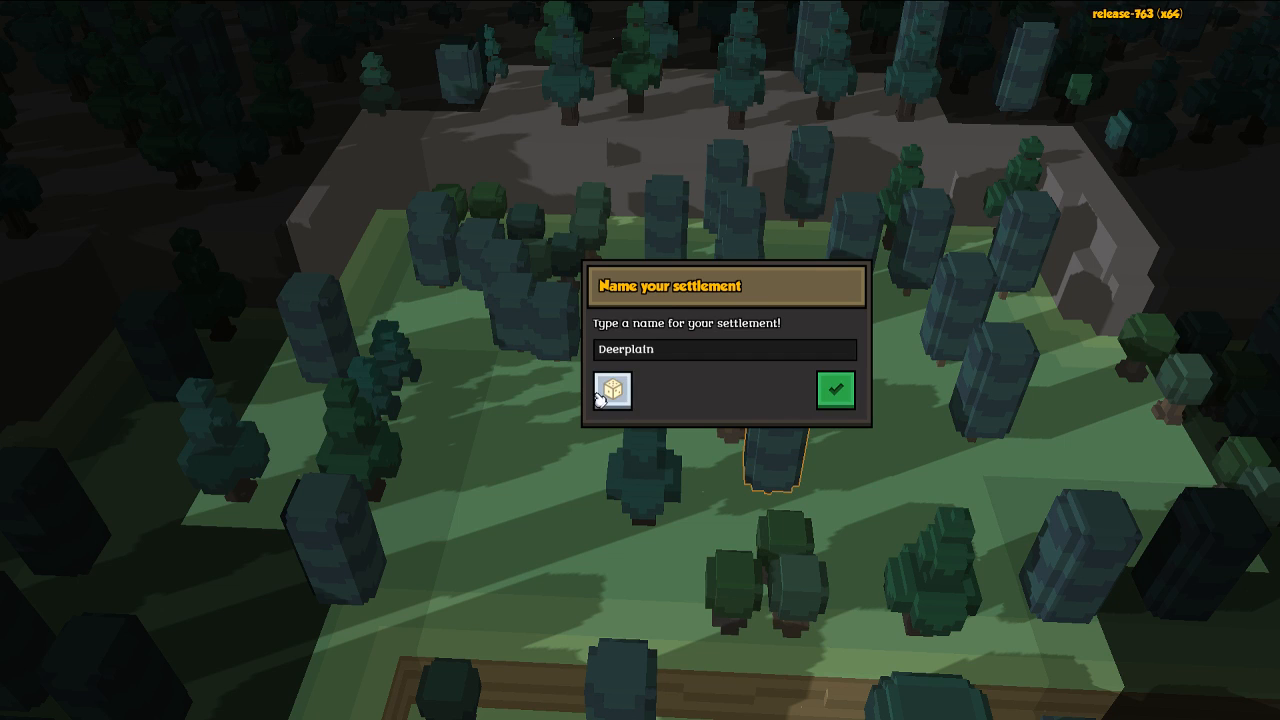
left_click(610, 388)
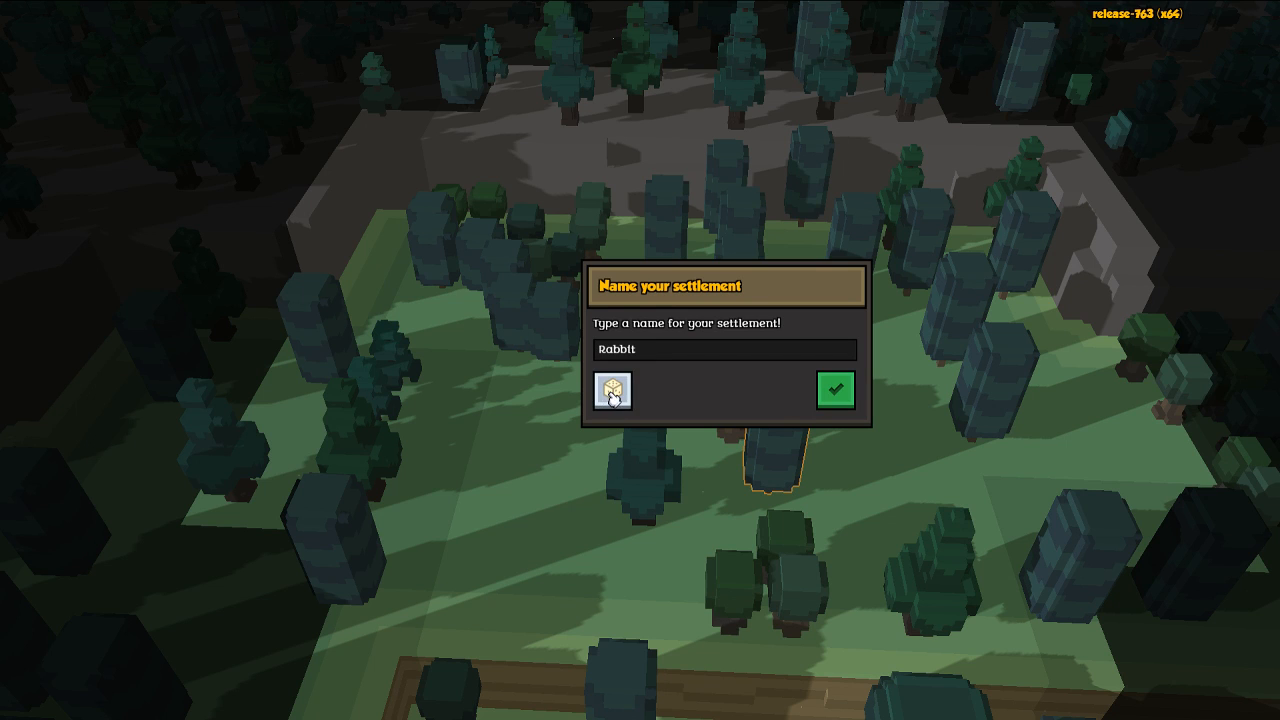
type("Lightshire")
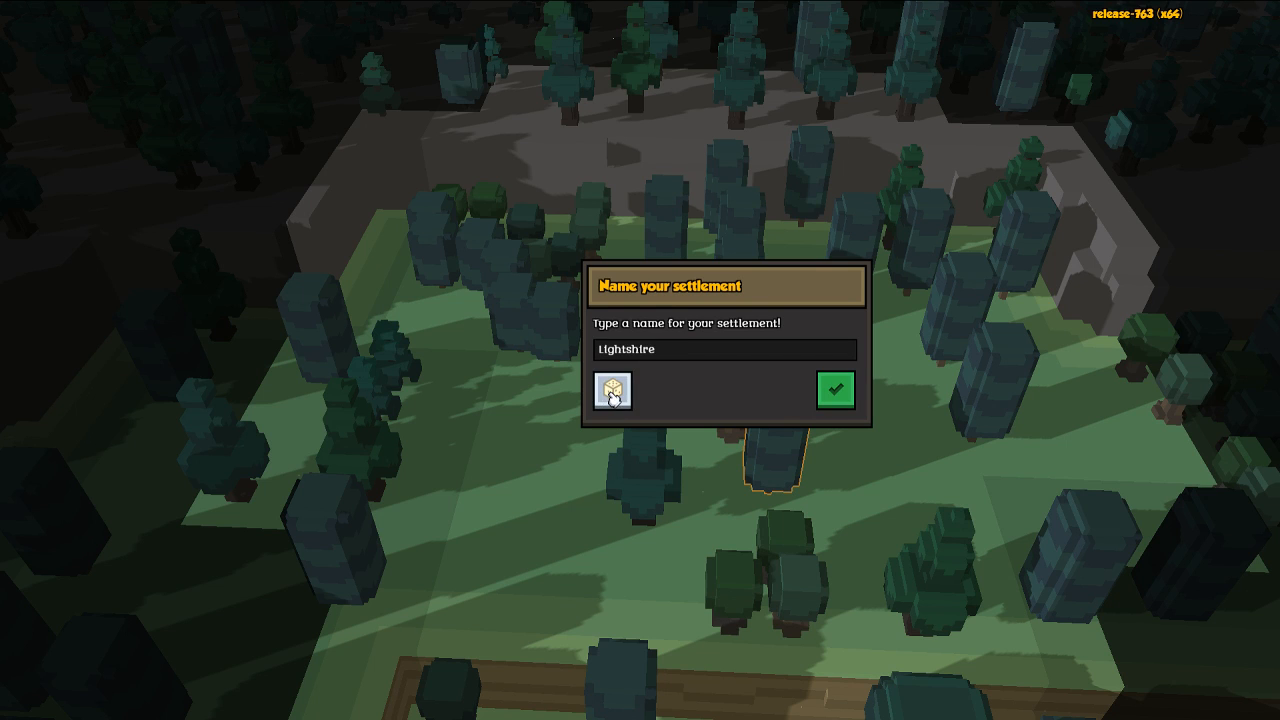
type("Green Crossing")
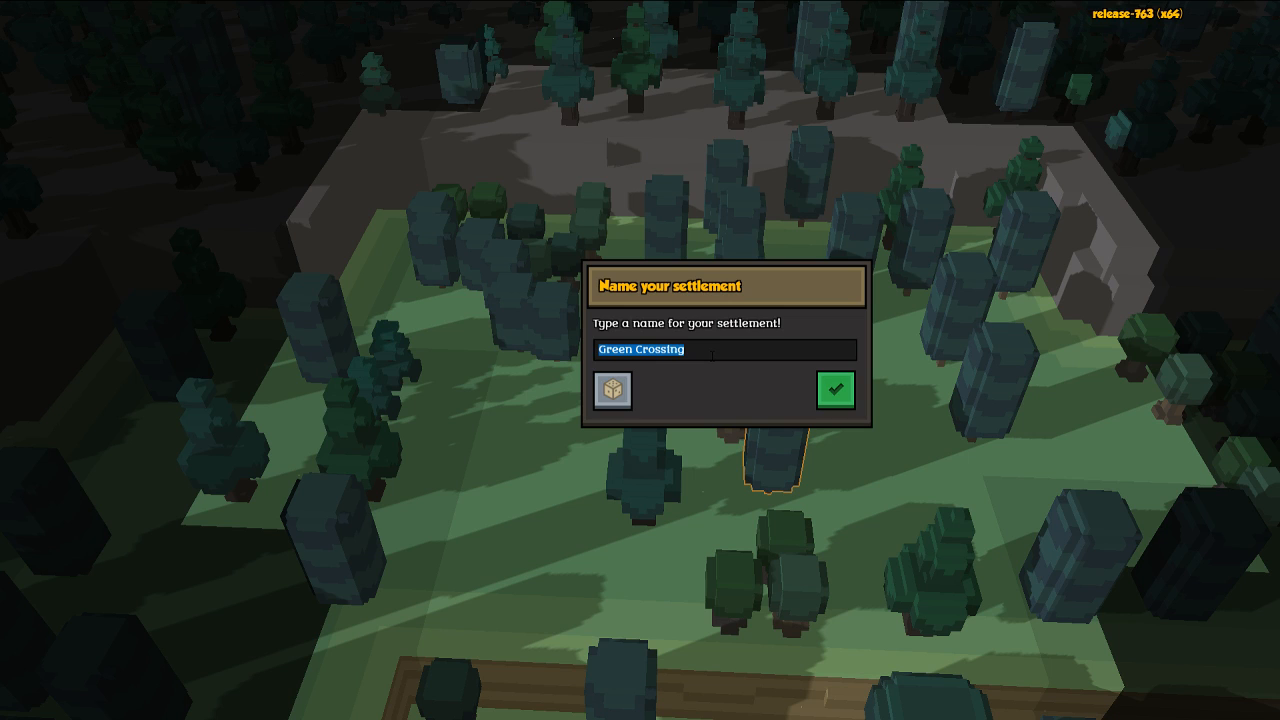
- Name the settlement UKRANIA, correcting a typo, and confirm it
type("y")
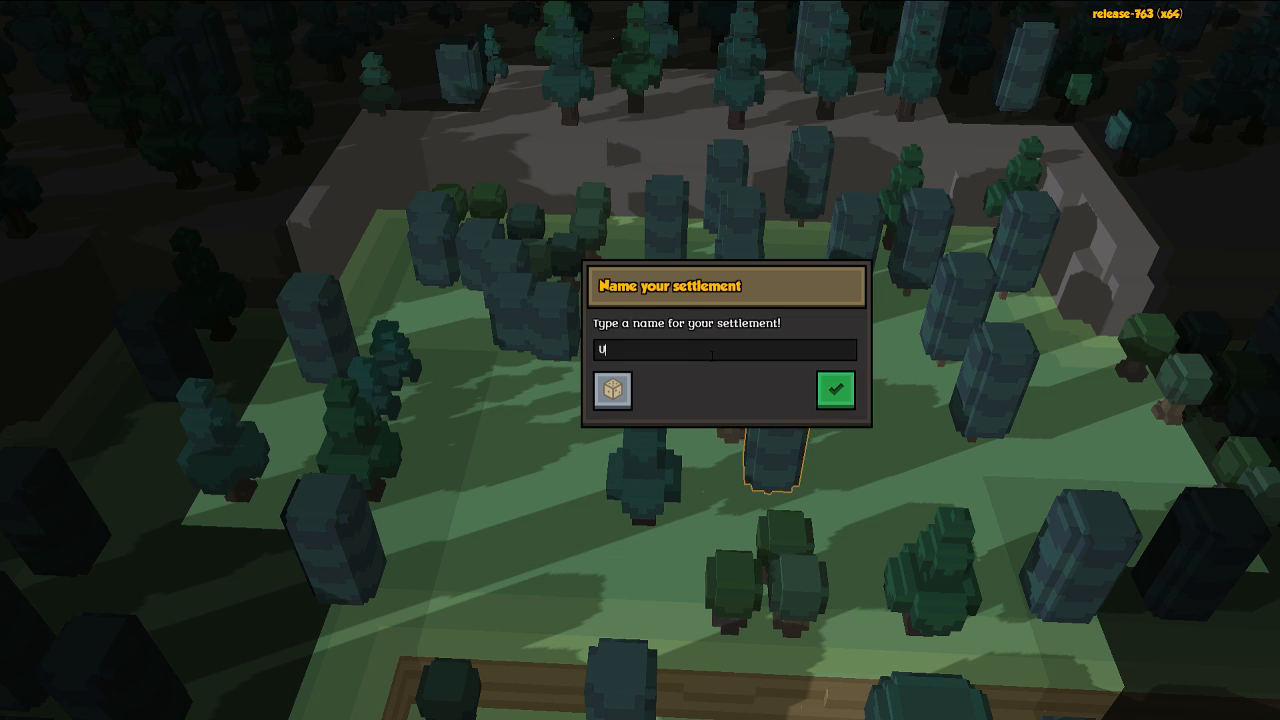
type("UK")
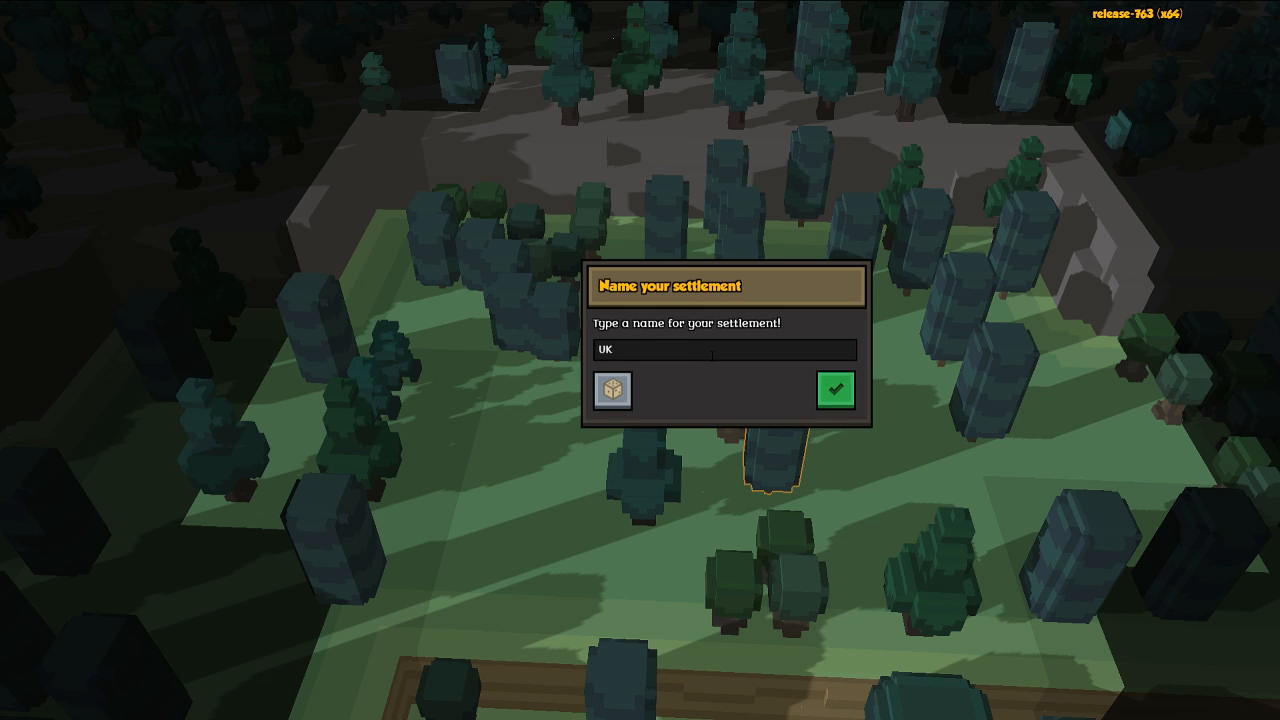
type("FRANI")
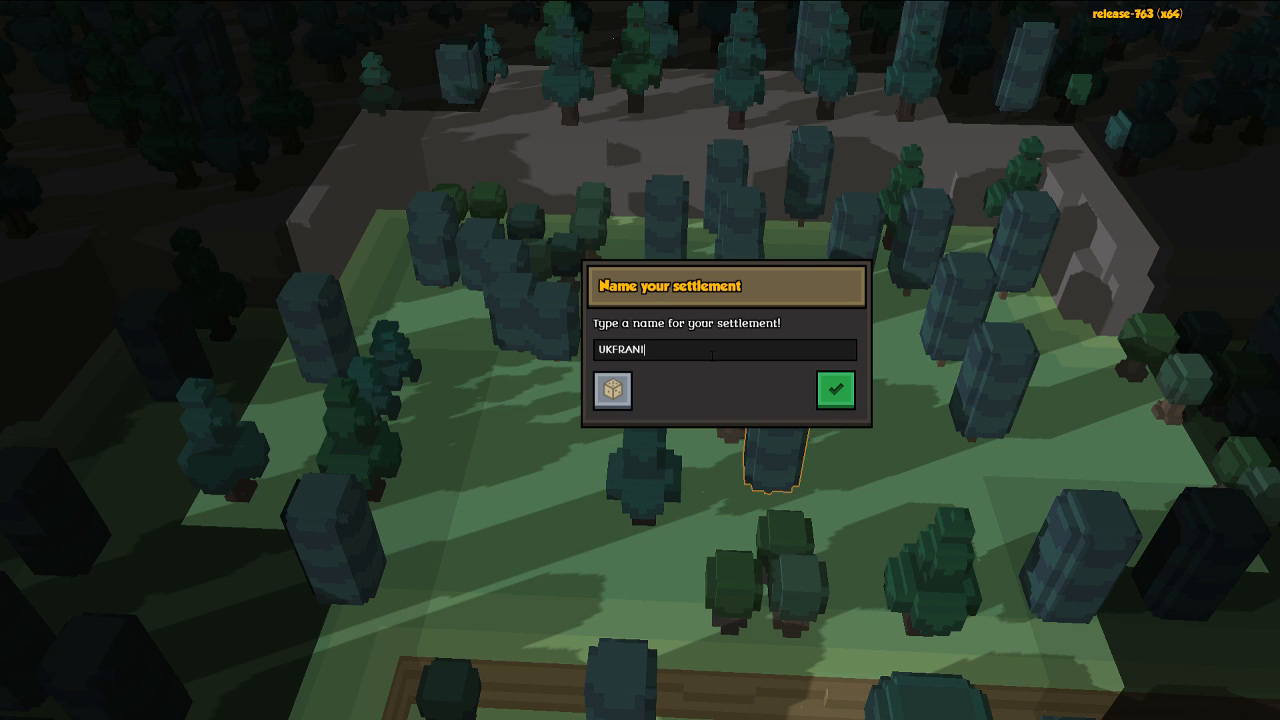
type("A")
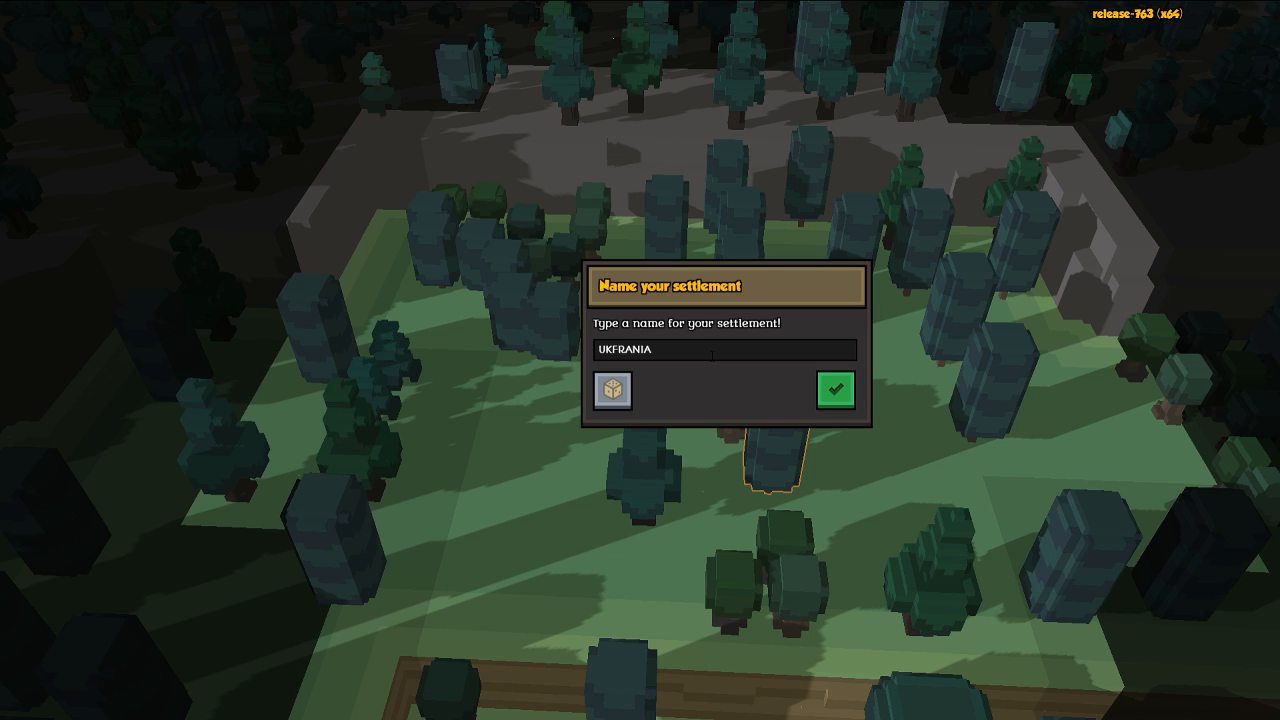
type("J")
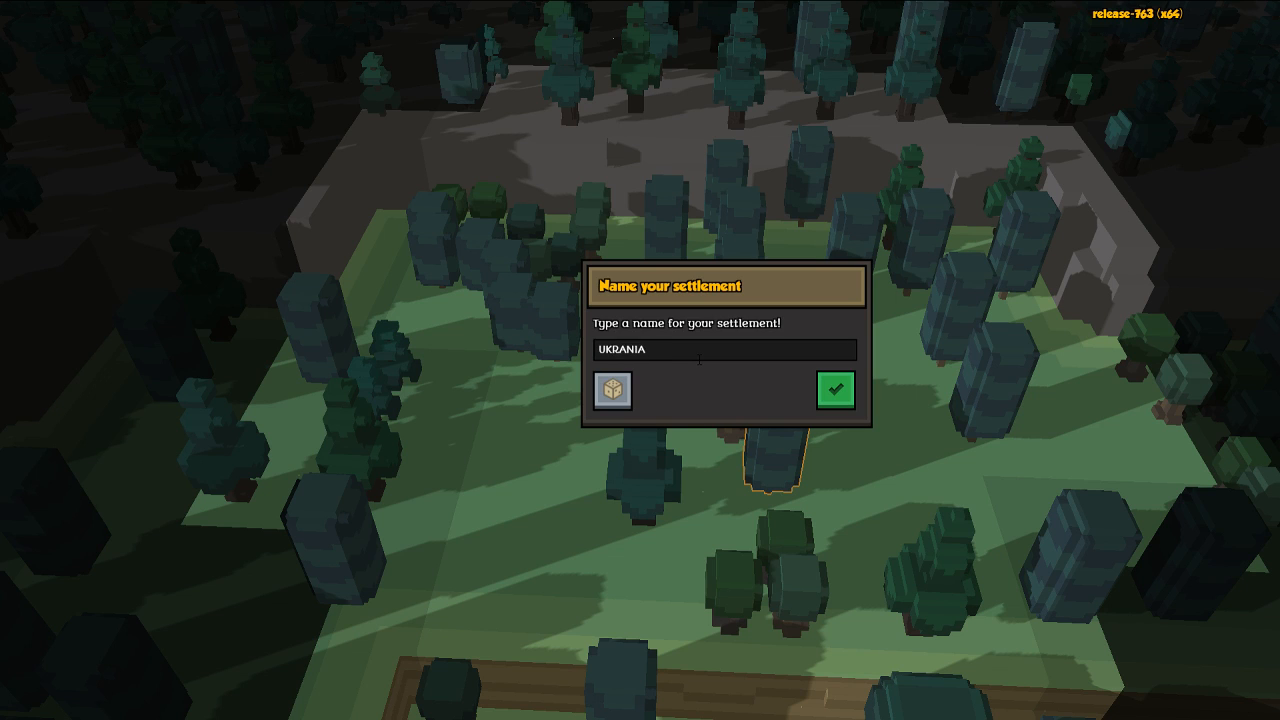
type("K")
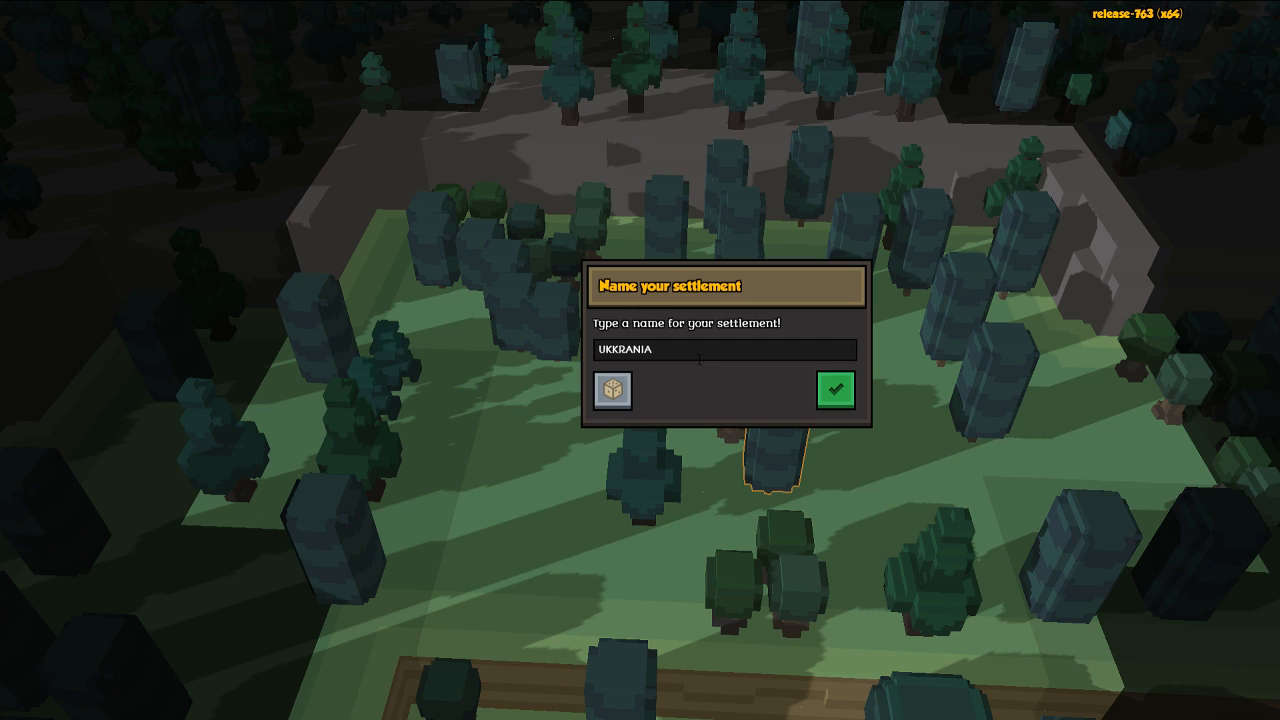
key("Backspace")
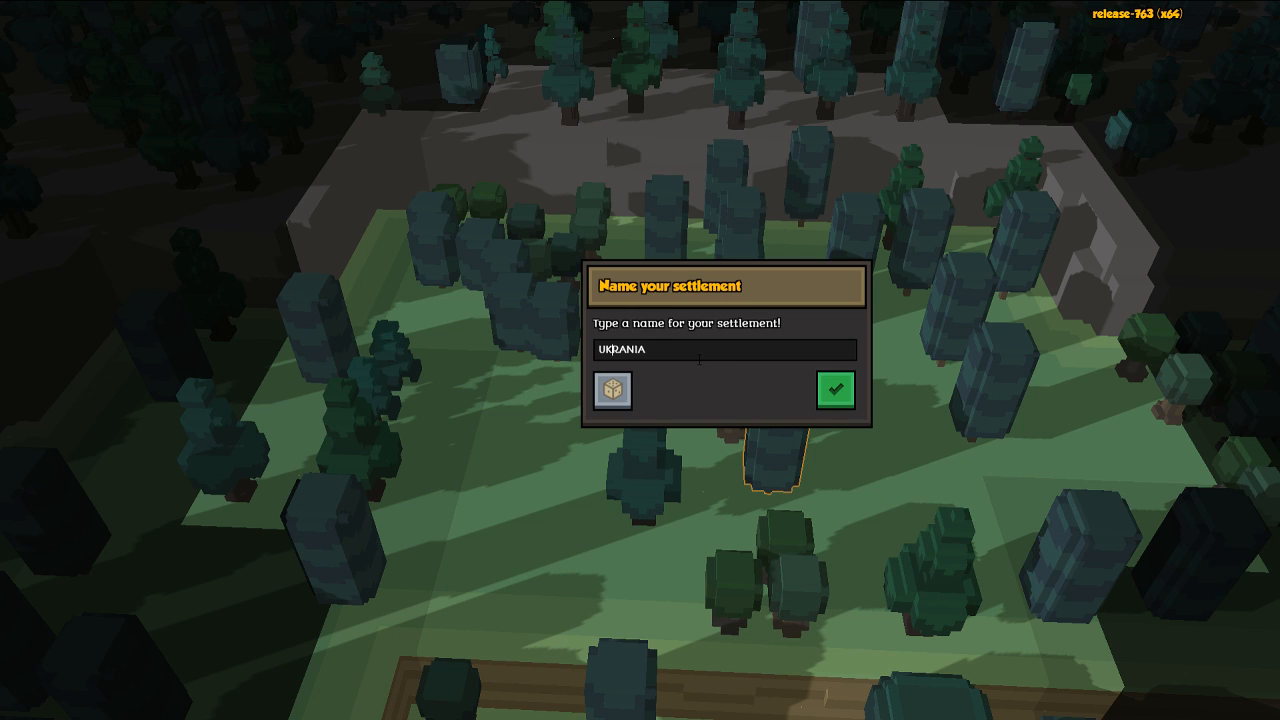
mouse_move(836, 388)
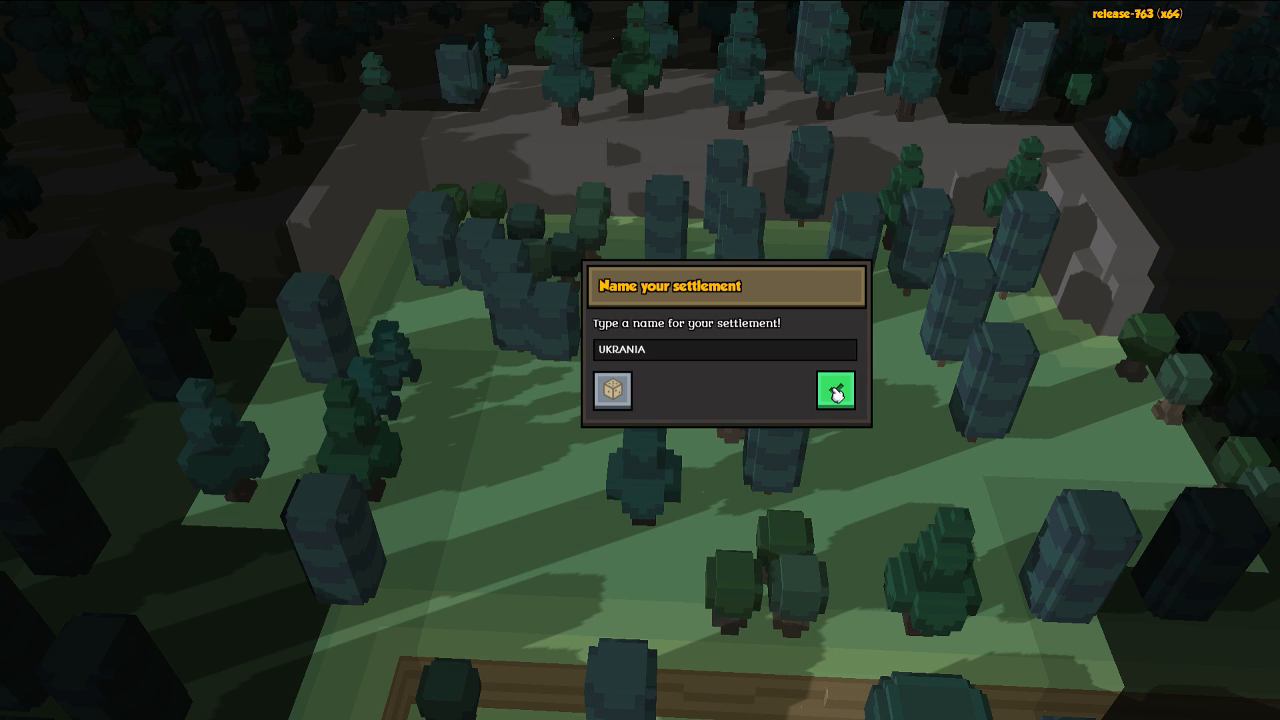
left_click(836, 388)
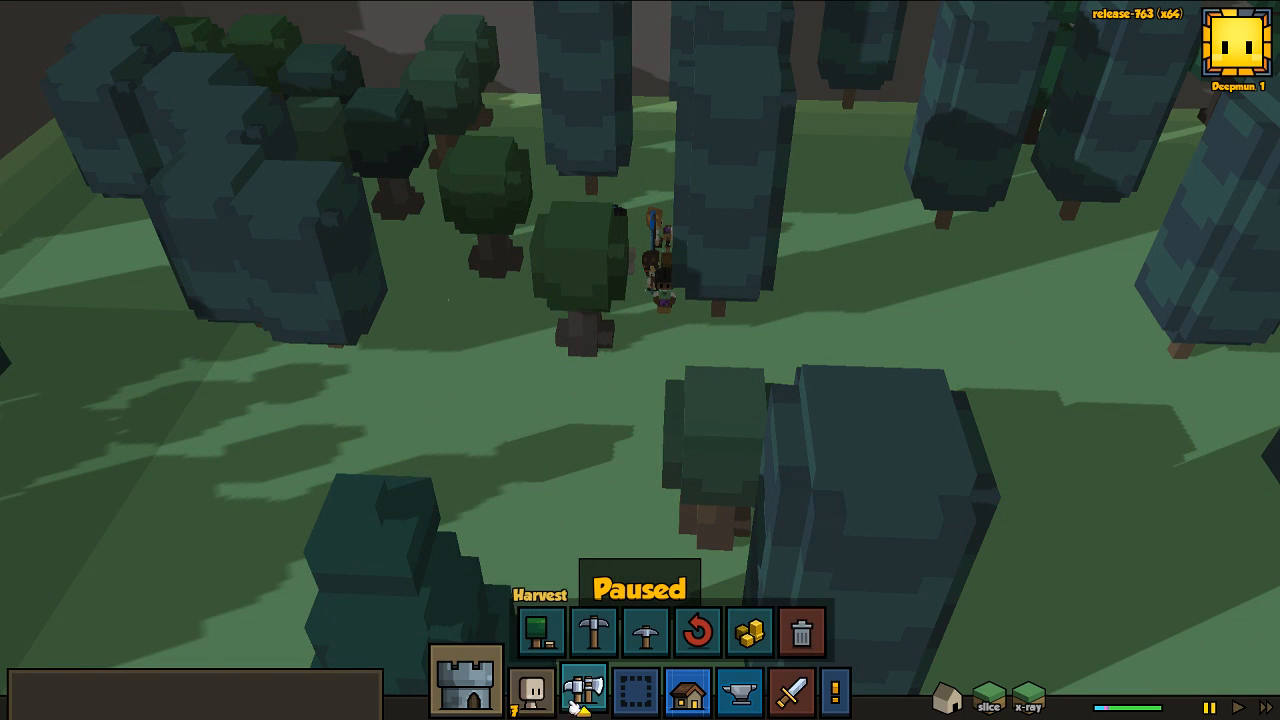
- Review the job options of the first and second citizens in the Citizens list
left_click(532, 690)
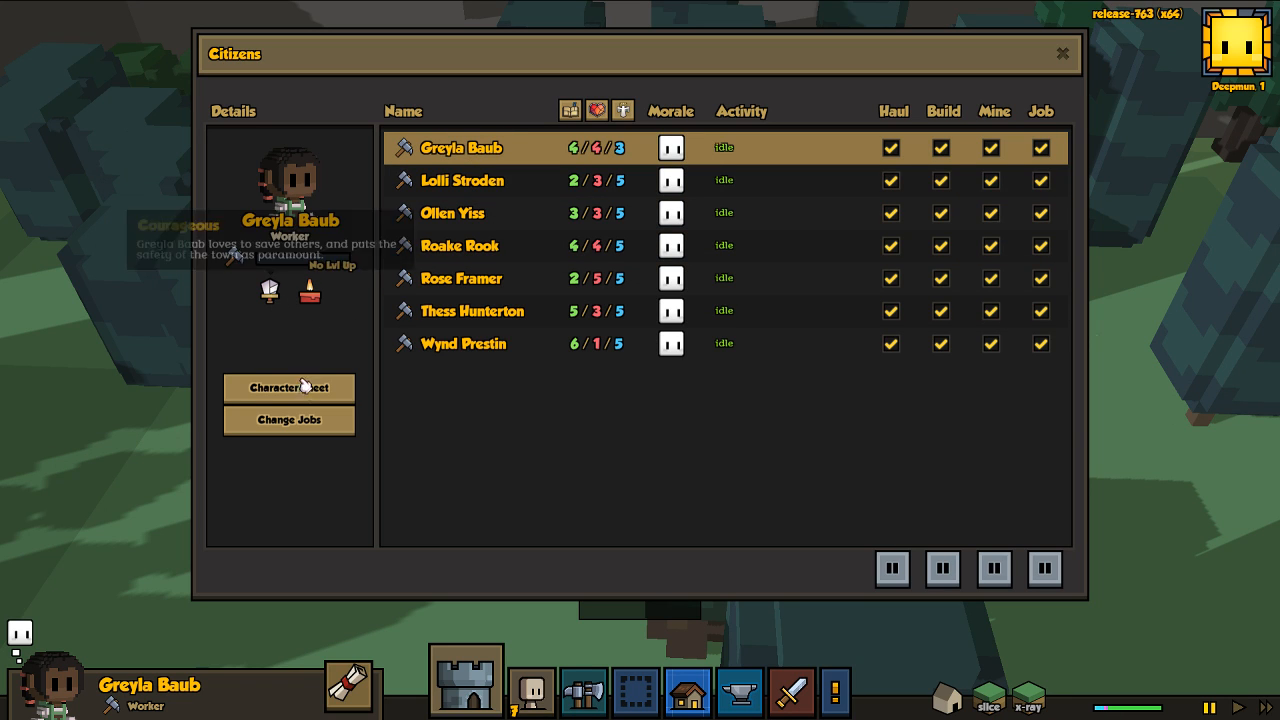
mouse_move(728, 364)
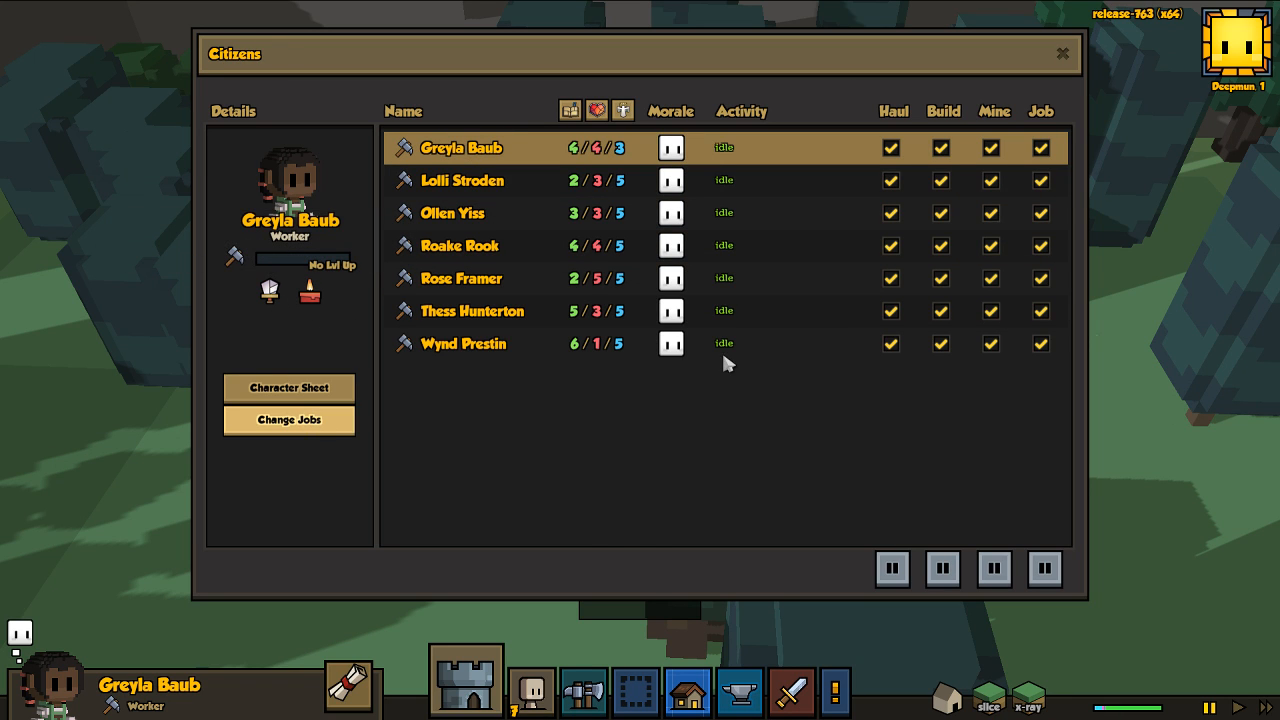
left_click(288, 420)
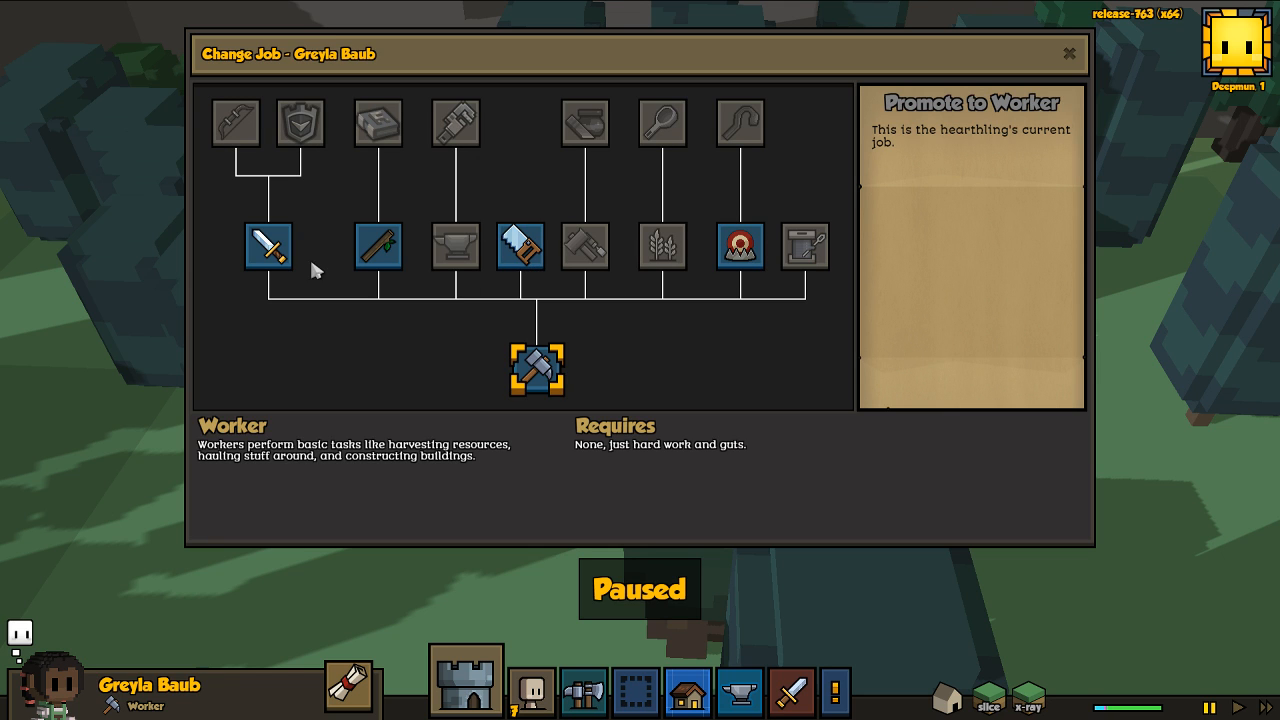
left_click(268, 246)
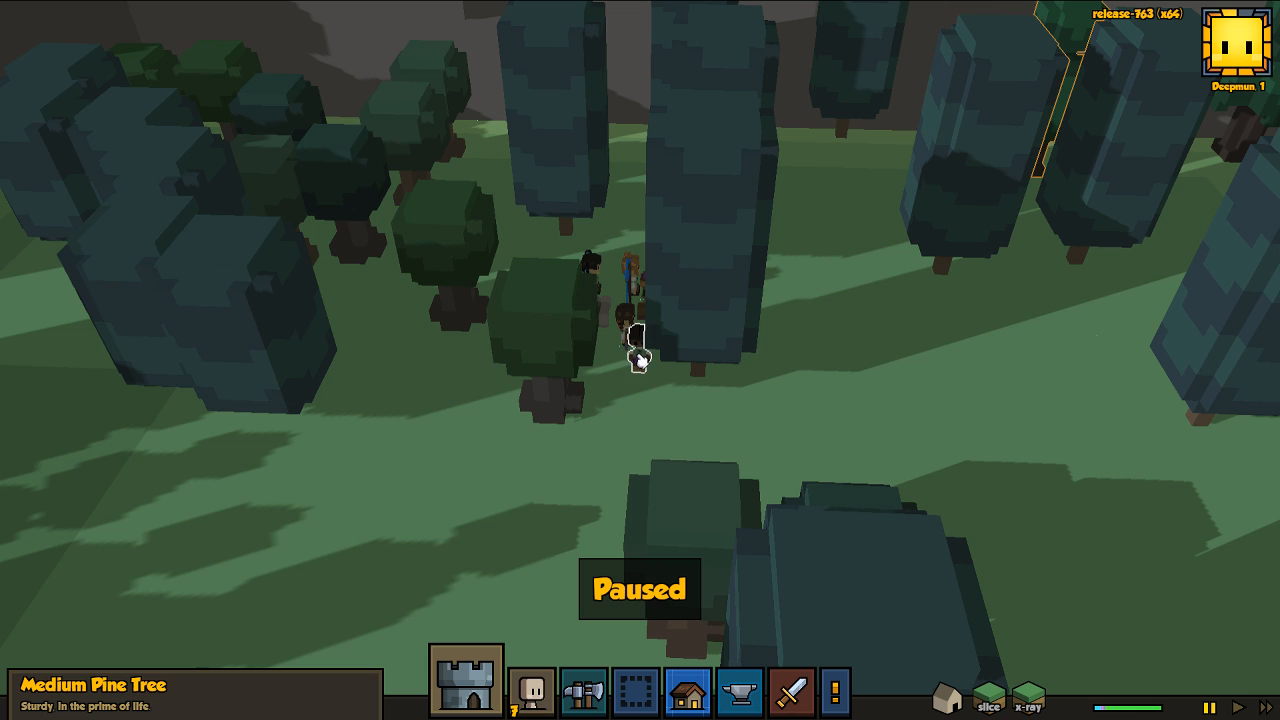
left_click(532, 692)
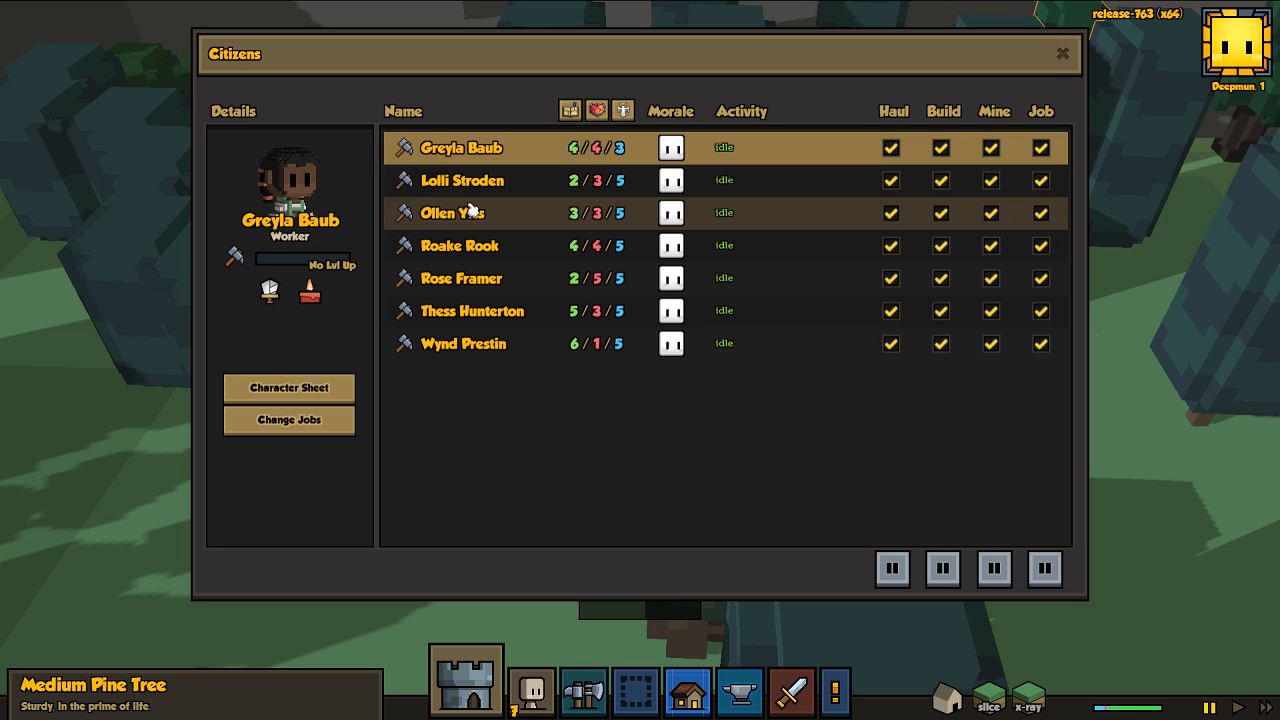
left_click(460, 180)
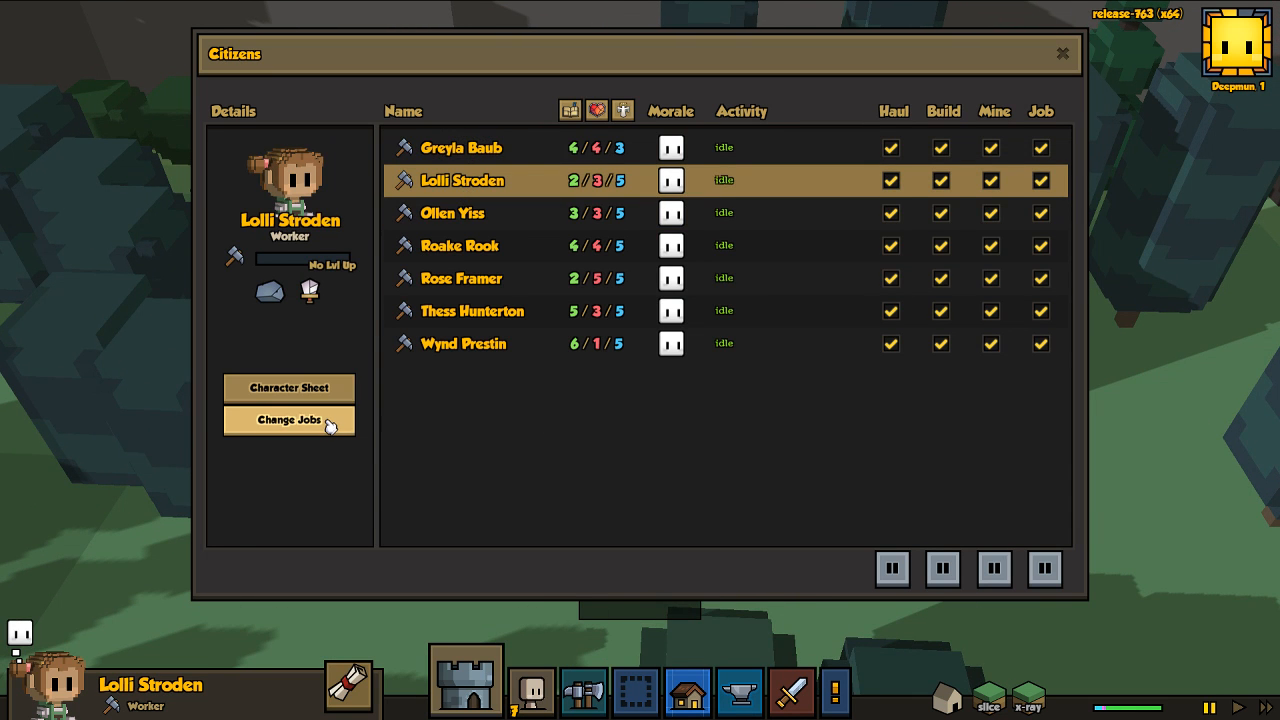
mouse_move(270, 290)
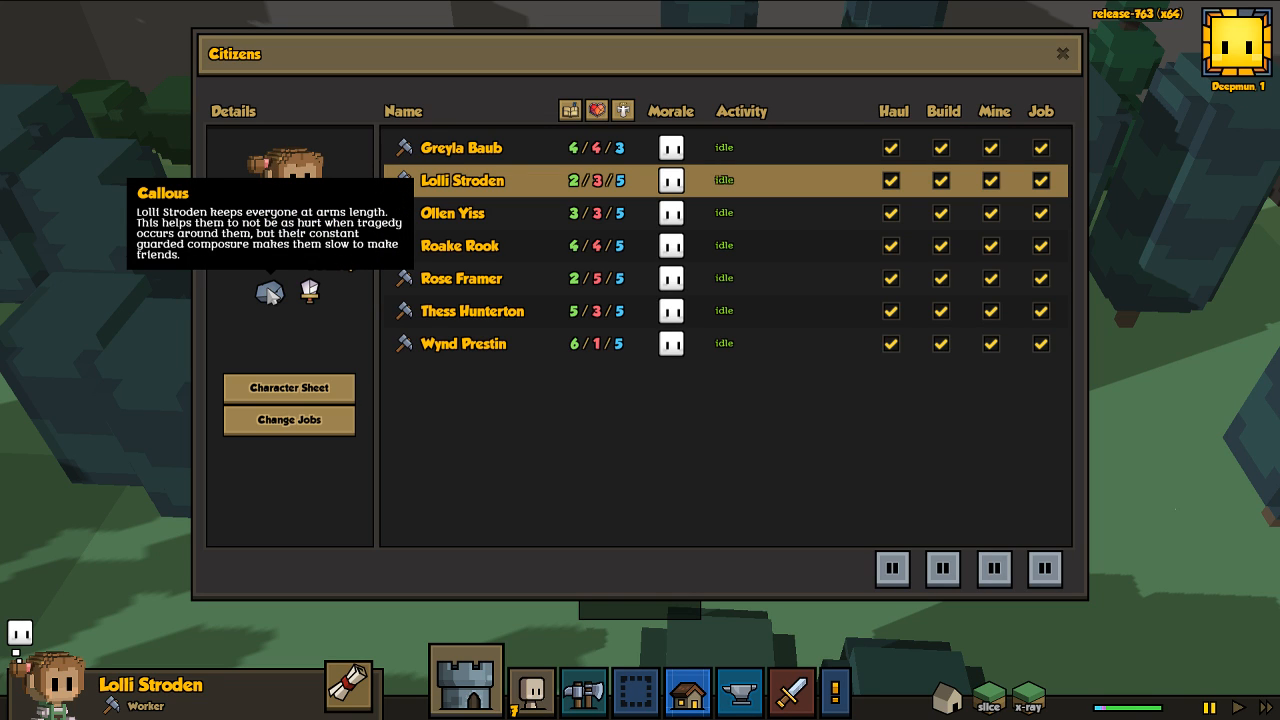
left_click(288, 420)
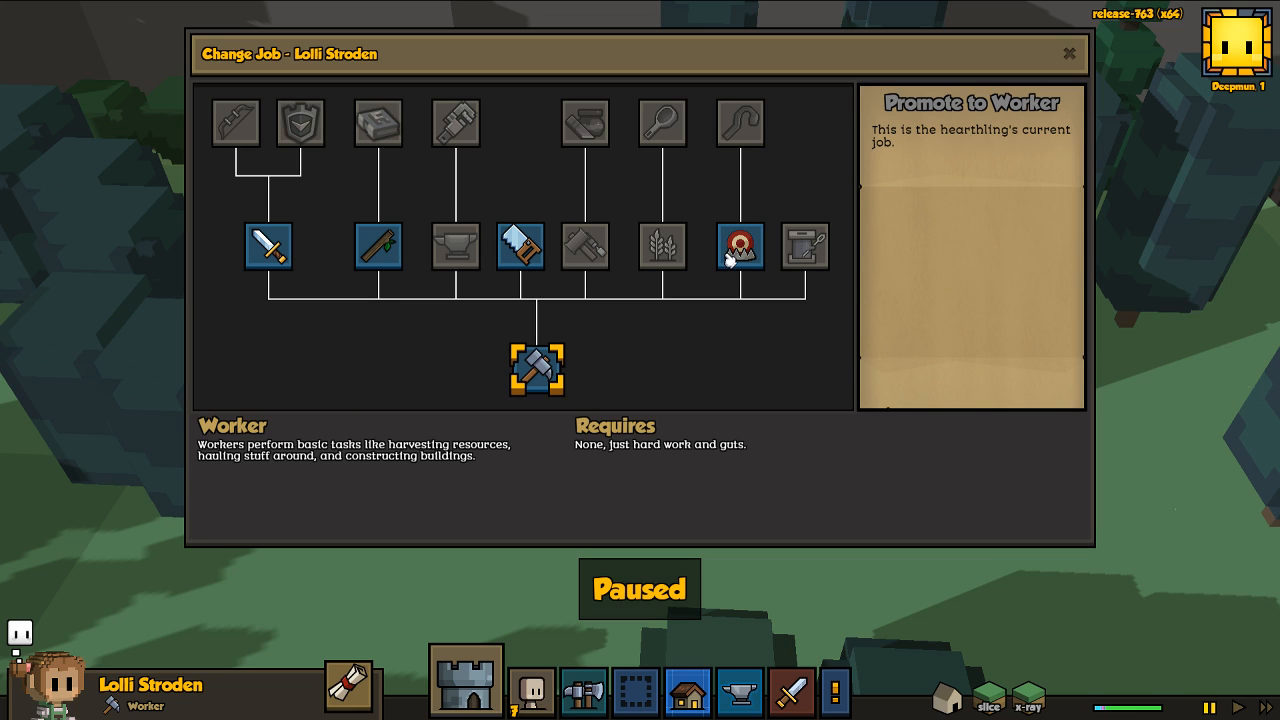
mouse_move(520, 248)
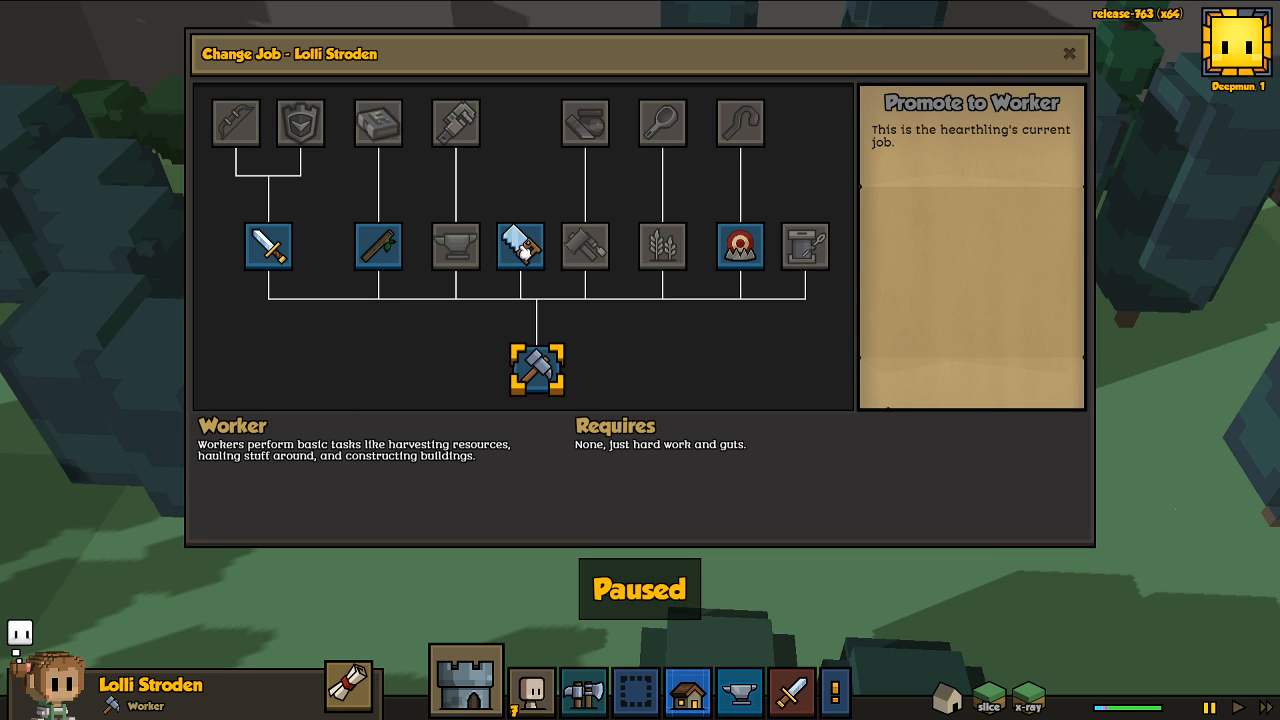
mouse_move(740, 256)
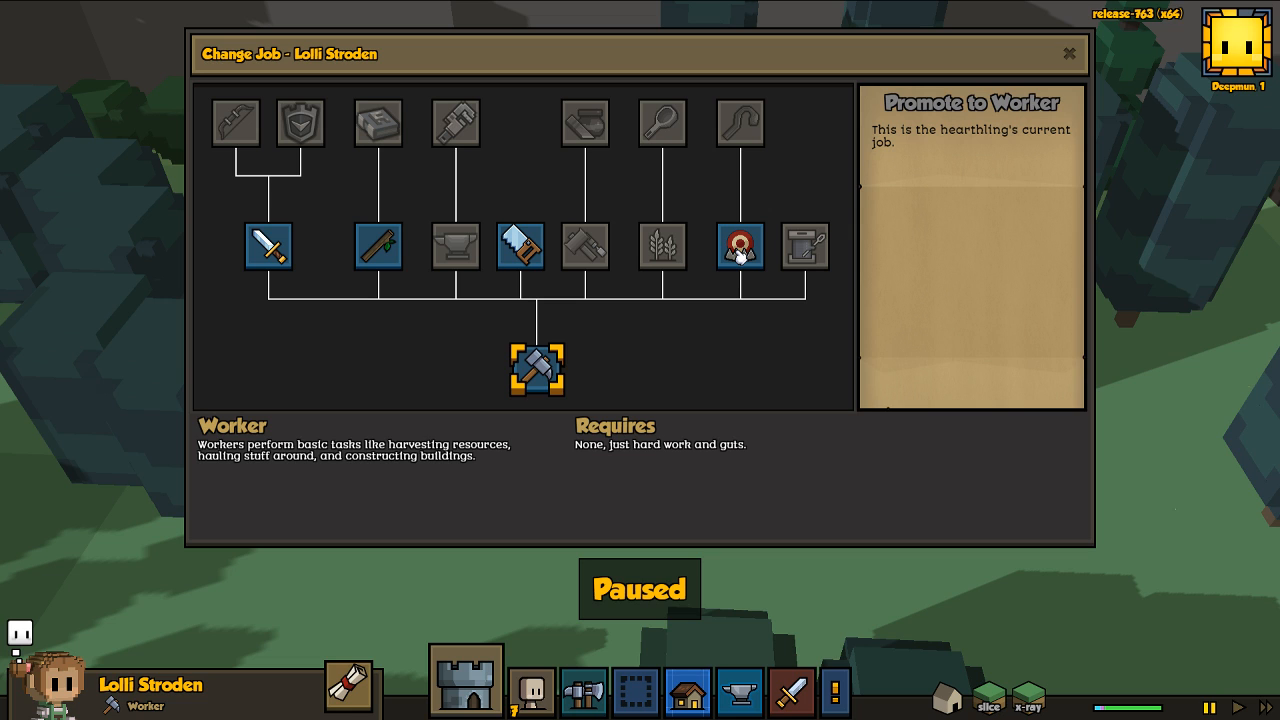
left_click(740, 246)
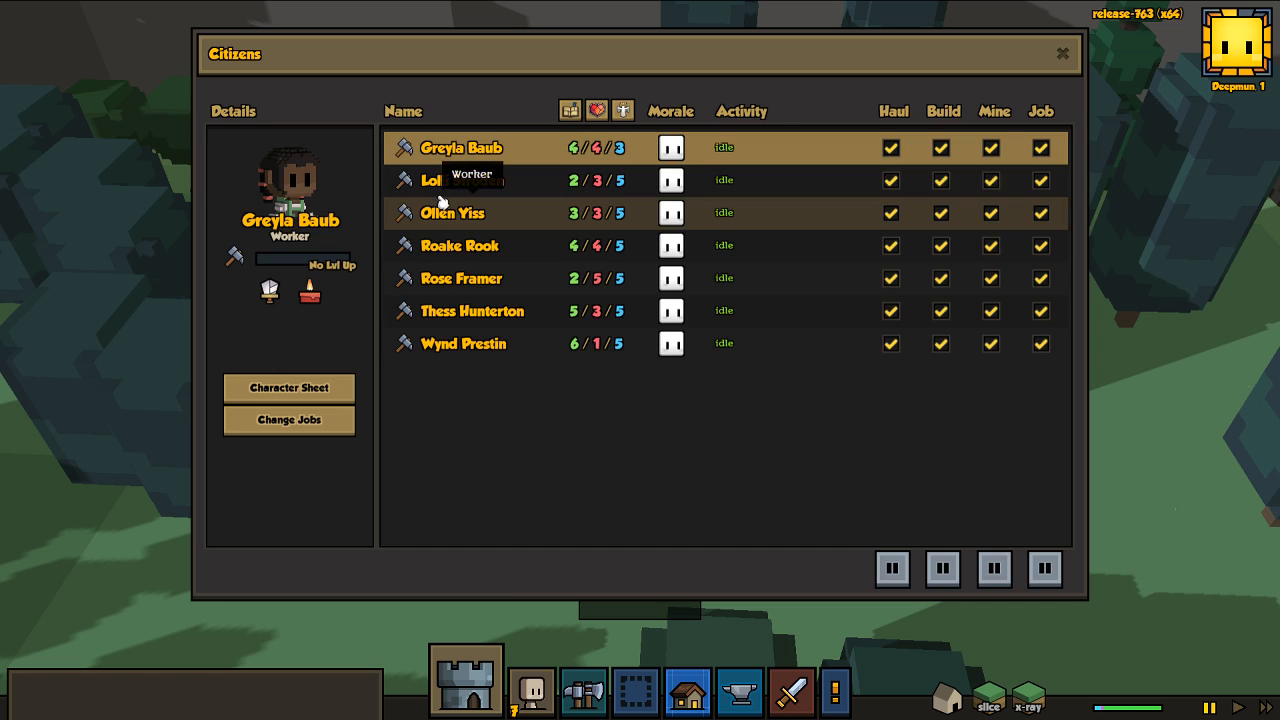
- Check the remaining workers and promote Wynd Prestin to Herbalist
left_click(452, 212)
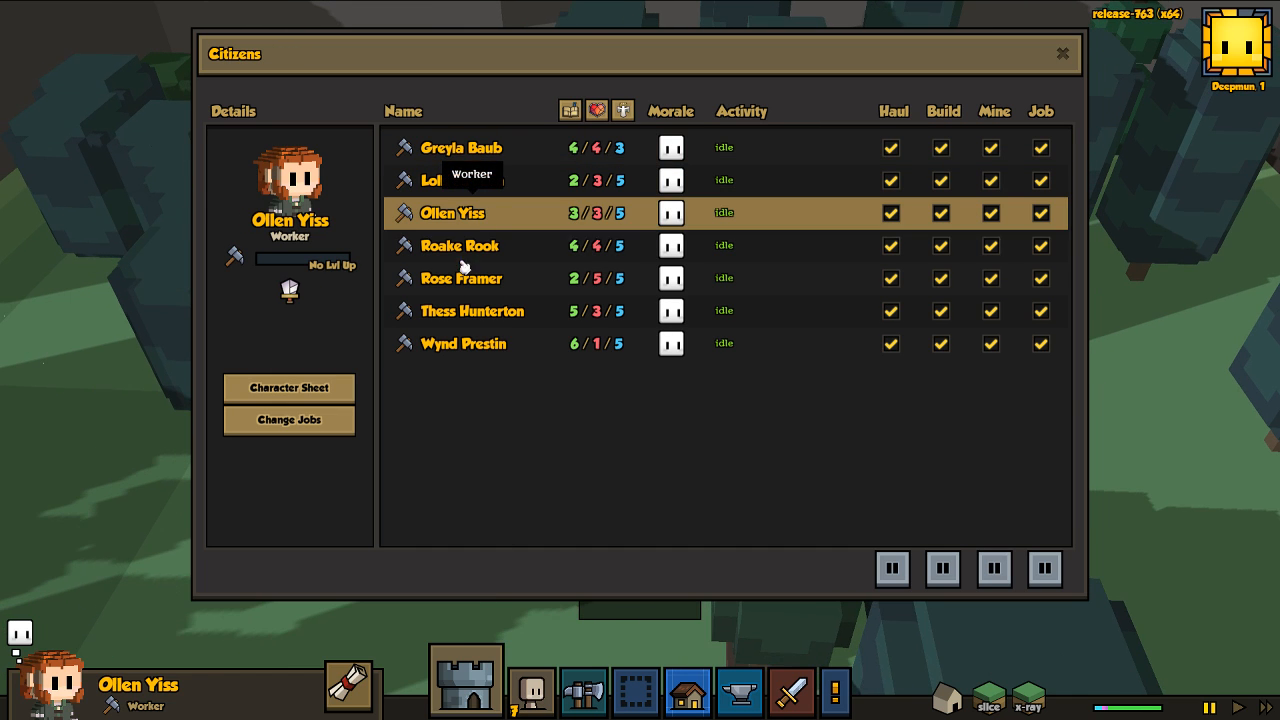
left_click(460, 244)
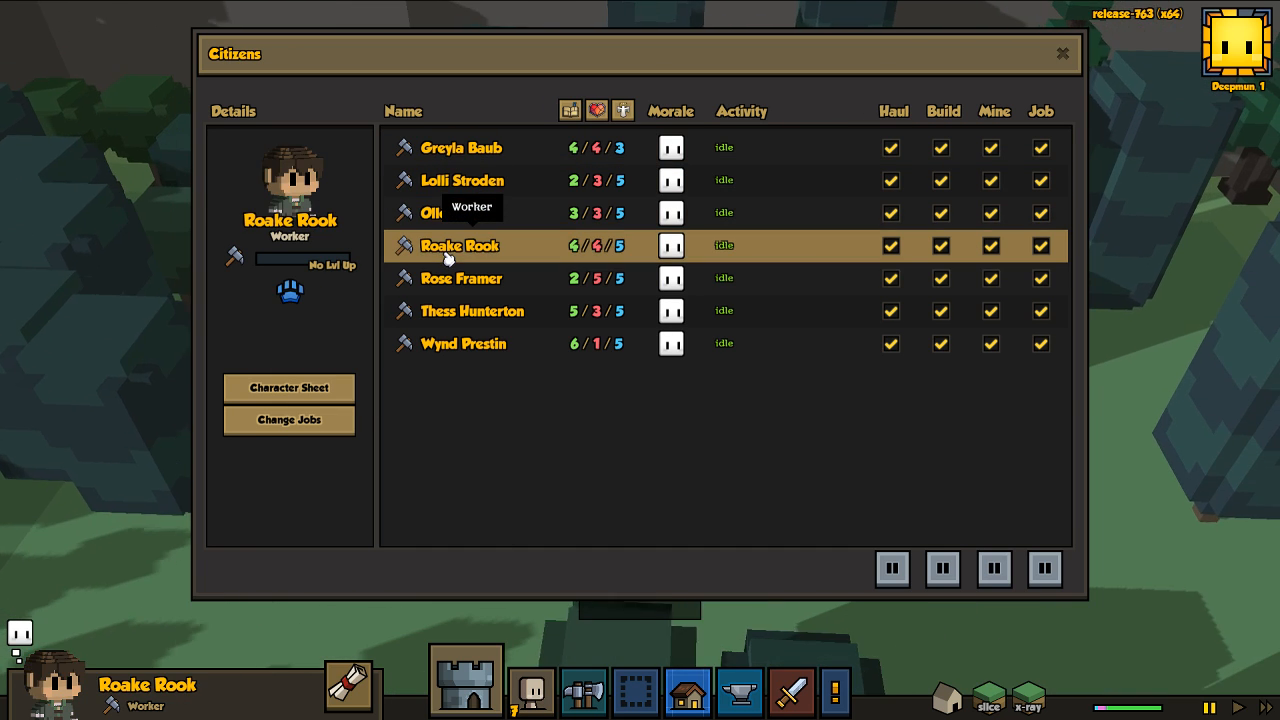
mouse_move(330, 428)
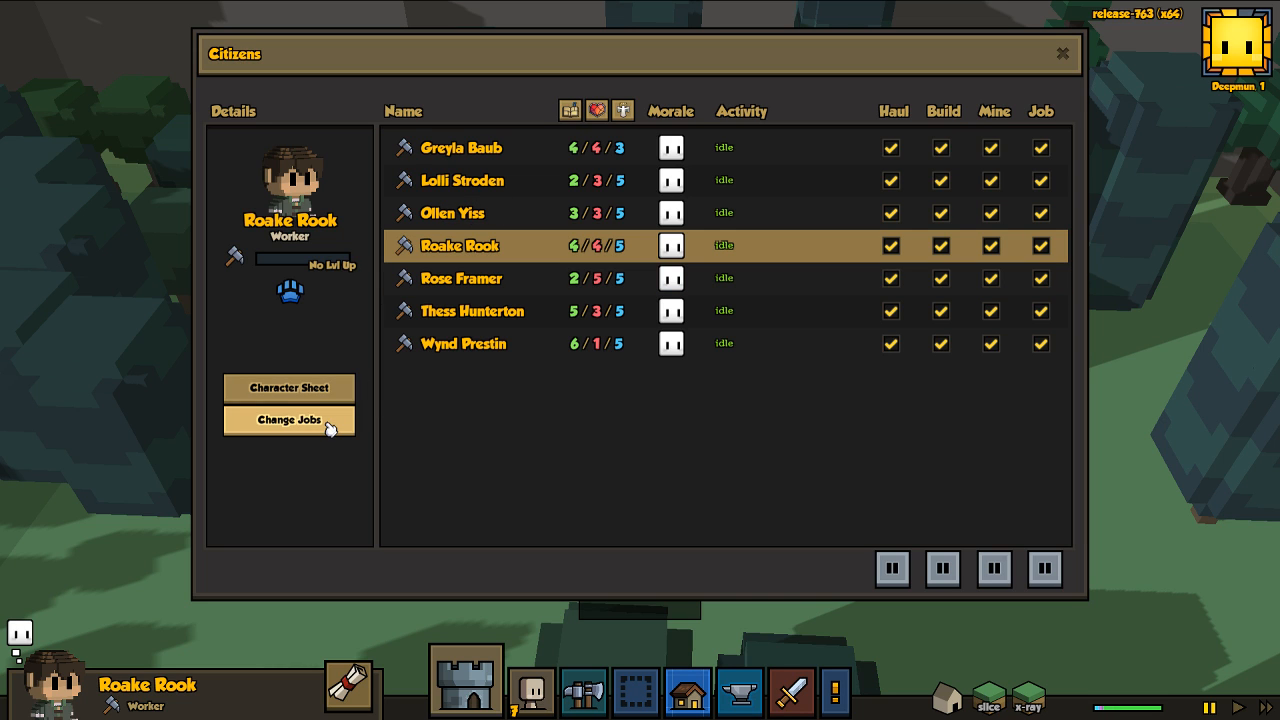
mouse_move(480, 290)
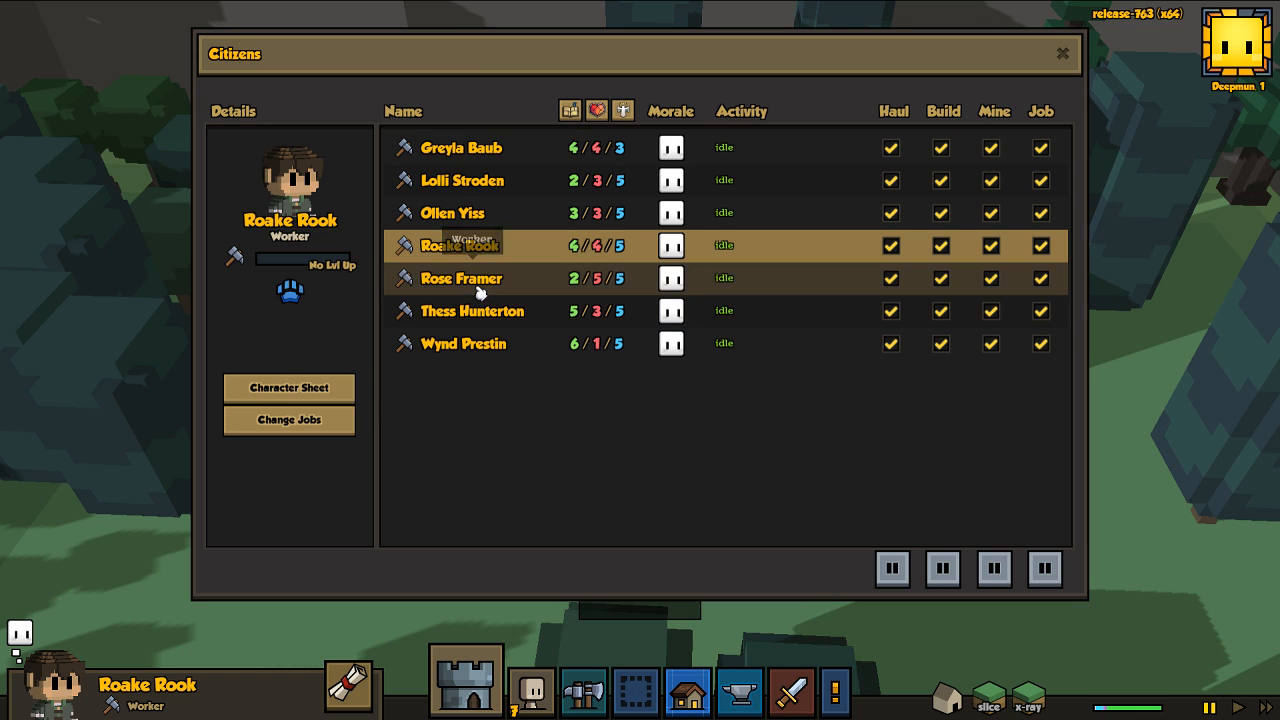
left_click(460, 278)
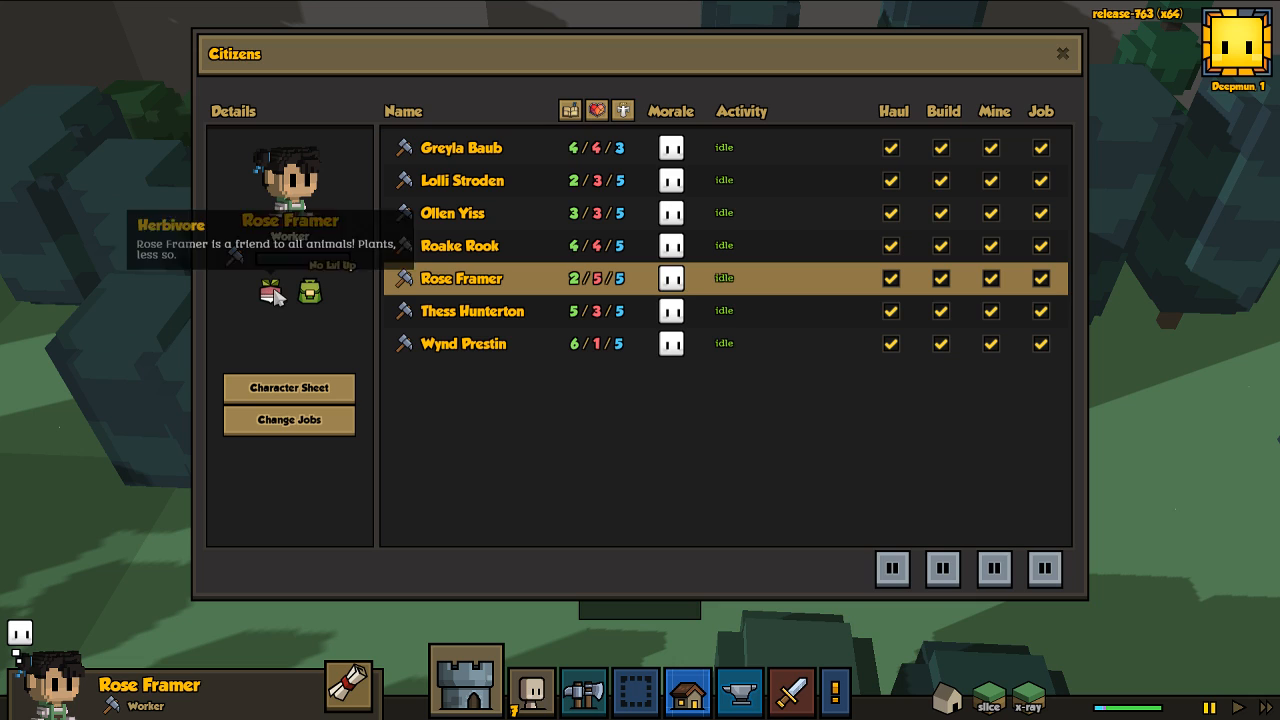
left_click(288, 420)
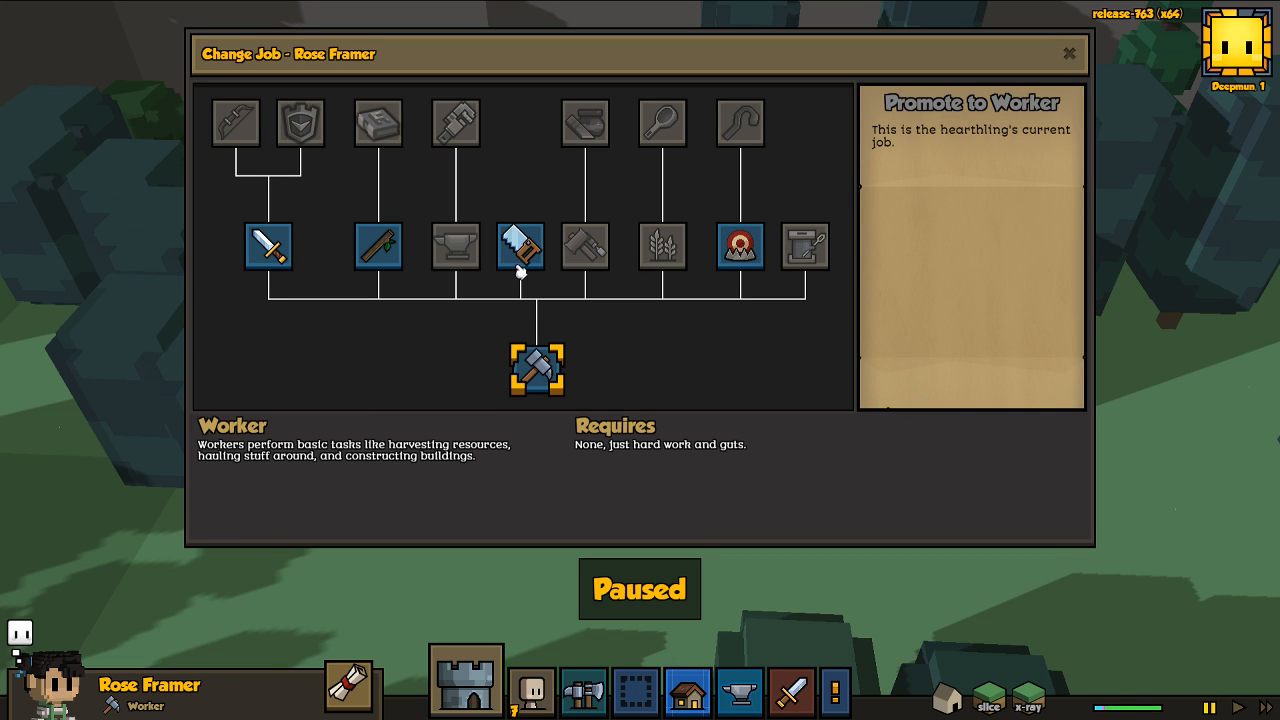
mouse_move(1070, 60)
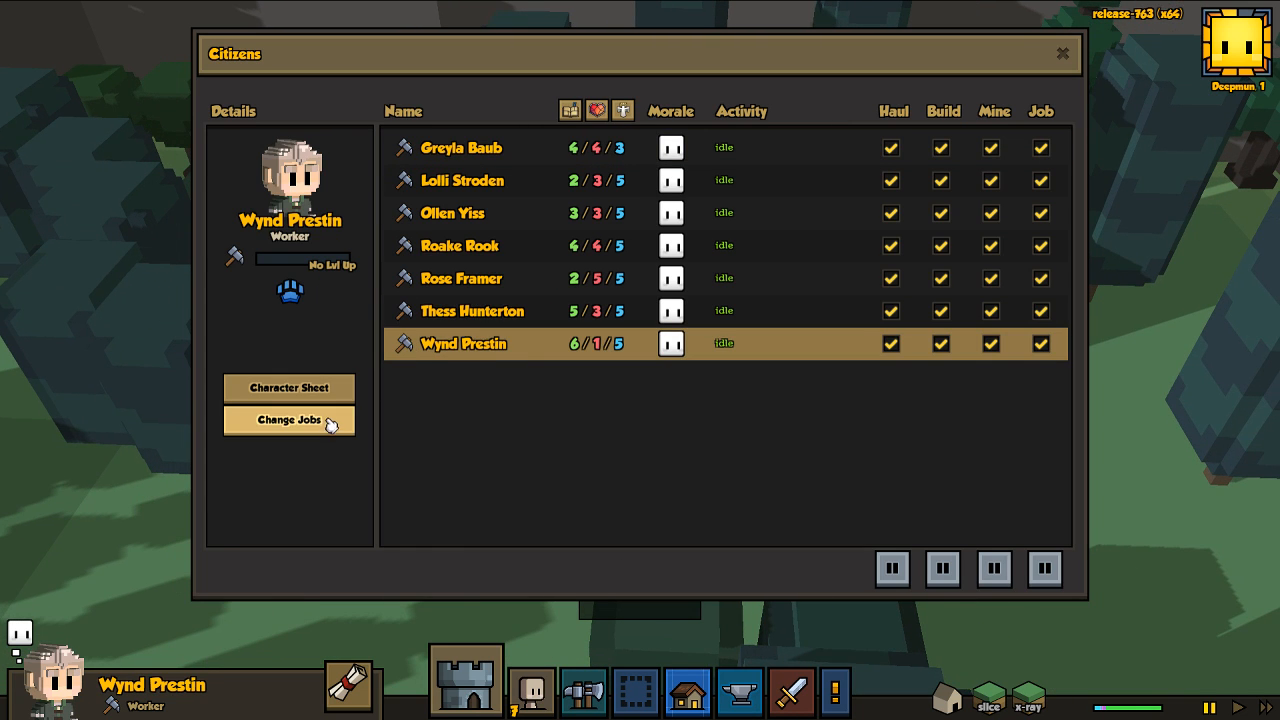
left_click(288, 420)
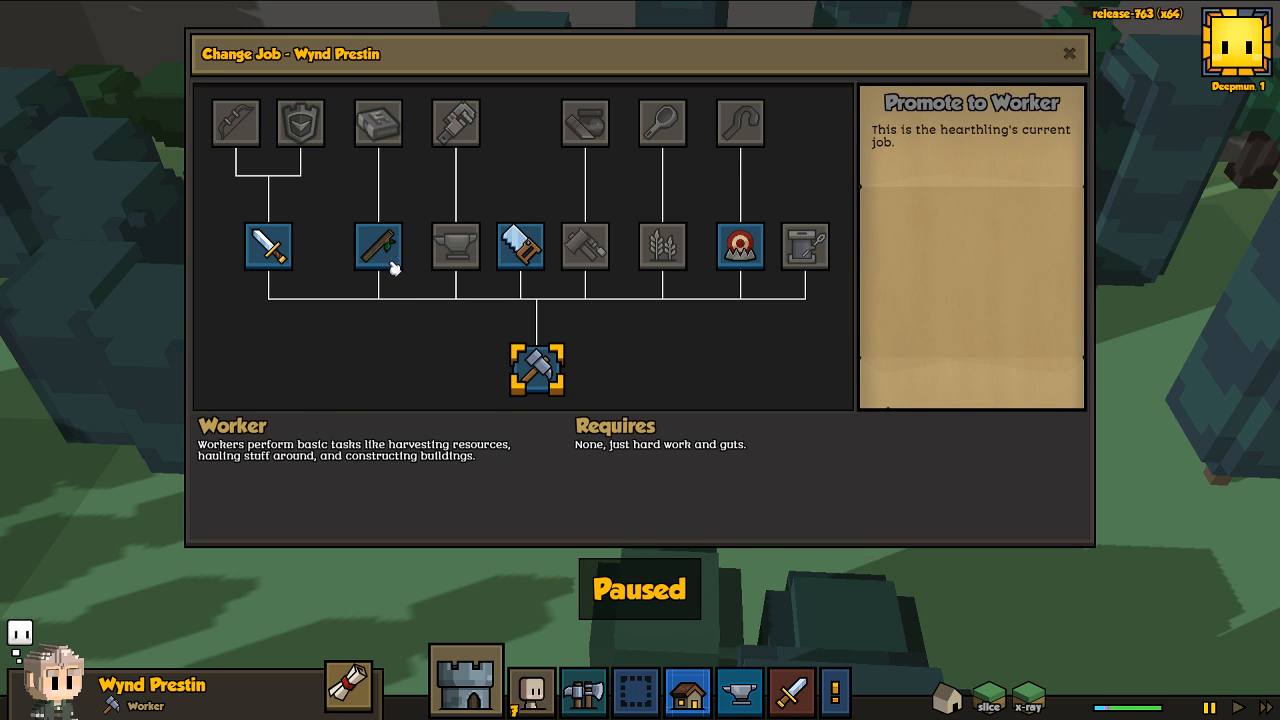
left_click(378, 248)
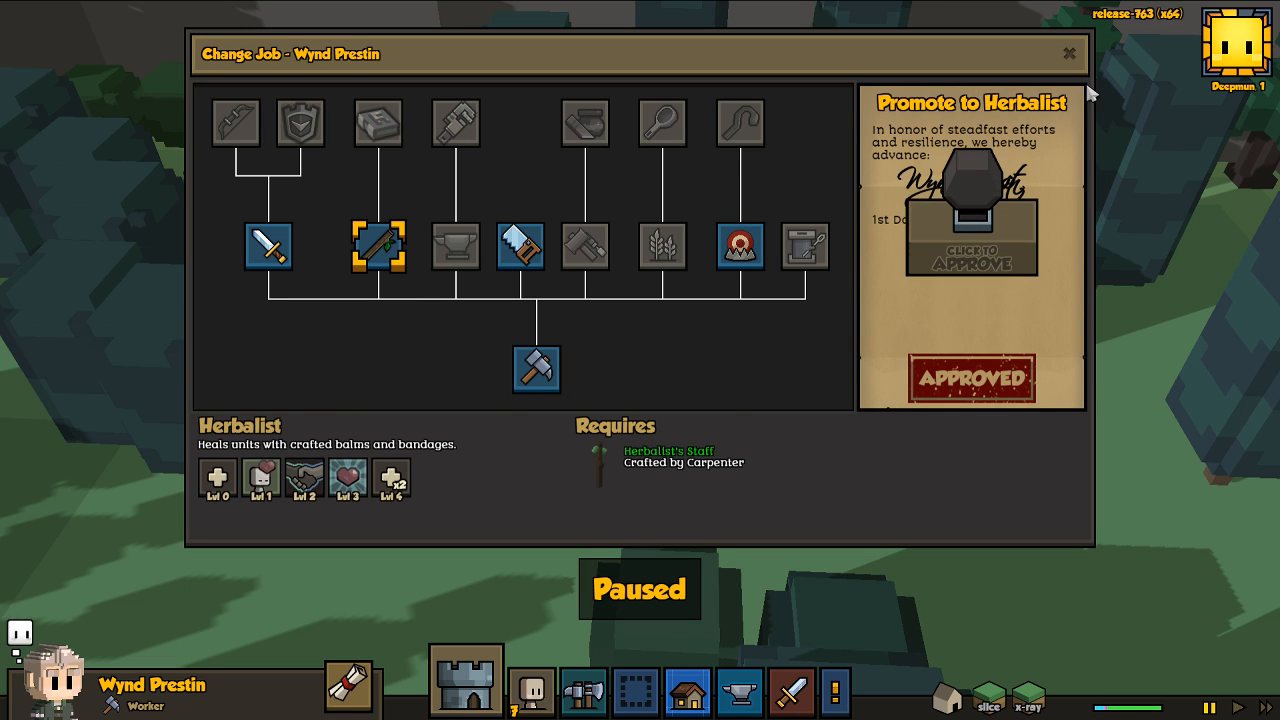
left_click(1068, 54)
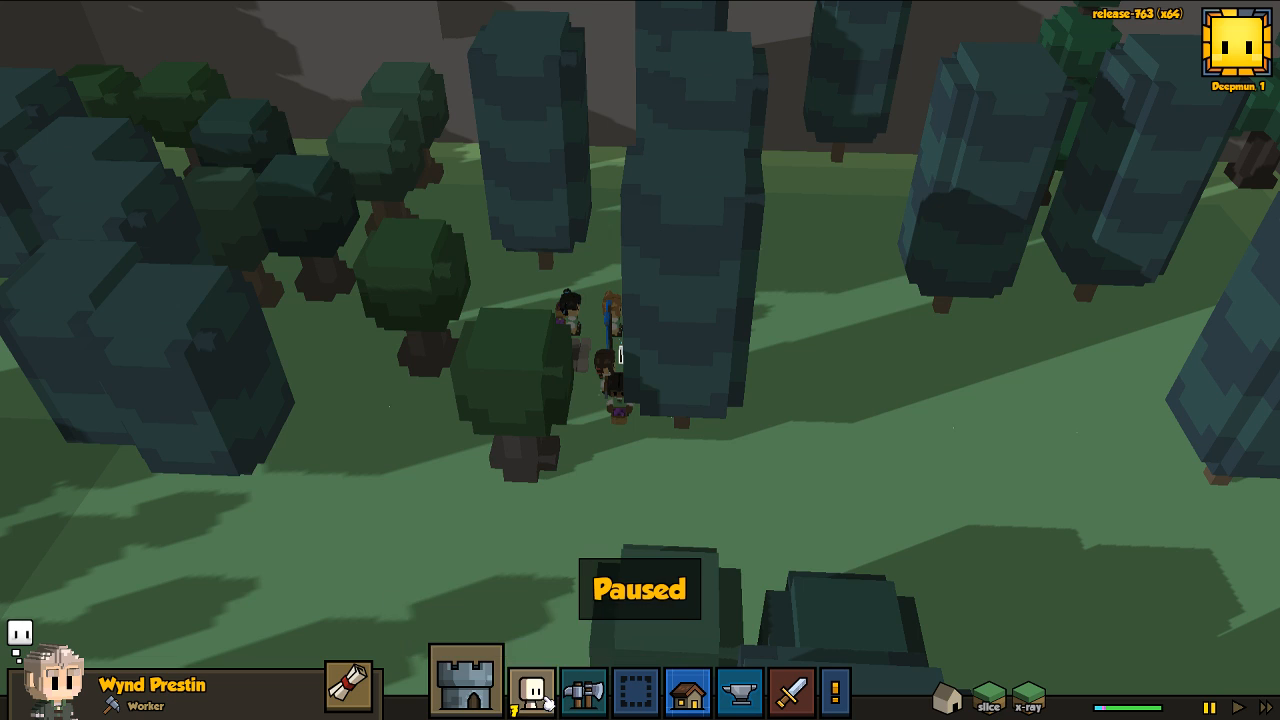
- Select the last worker, Thess Hunterton, and approve her promotion to Carpenter
left_click(532, 692)
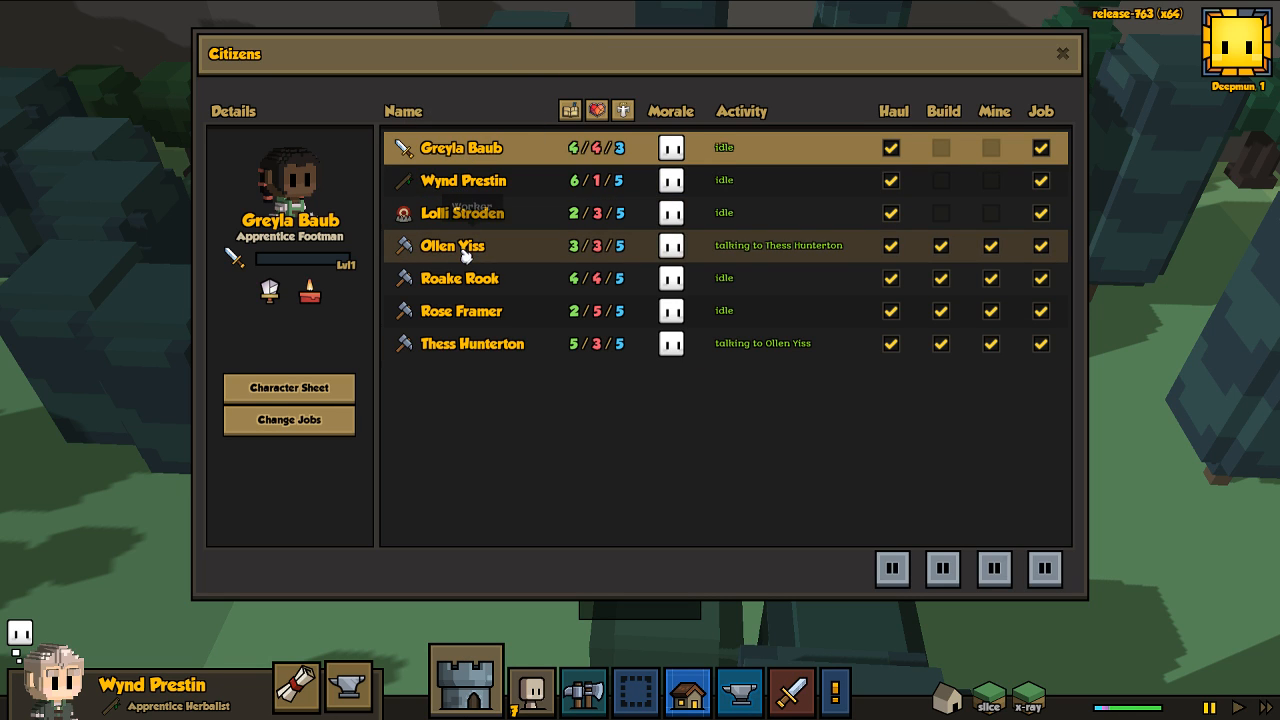
left_click(452, 244)
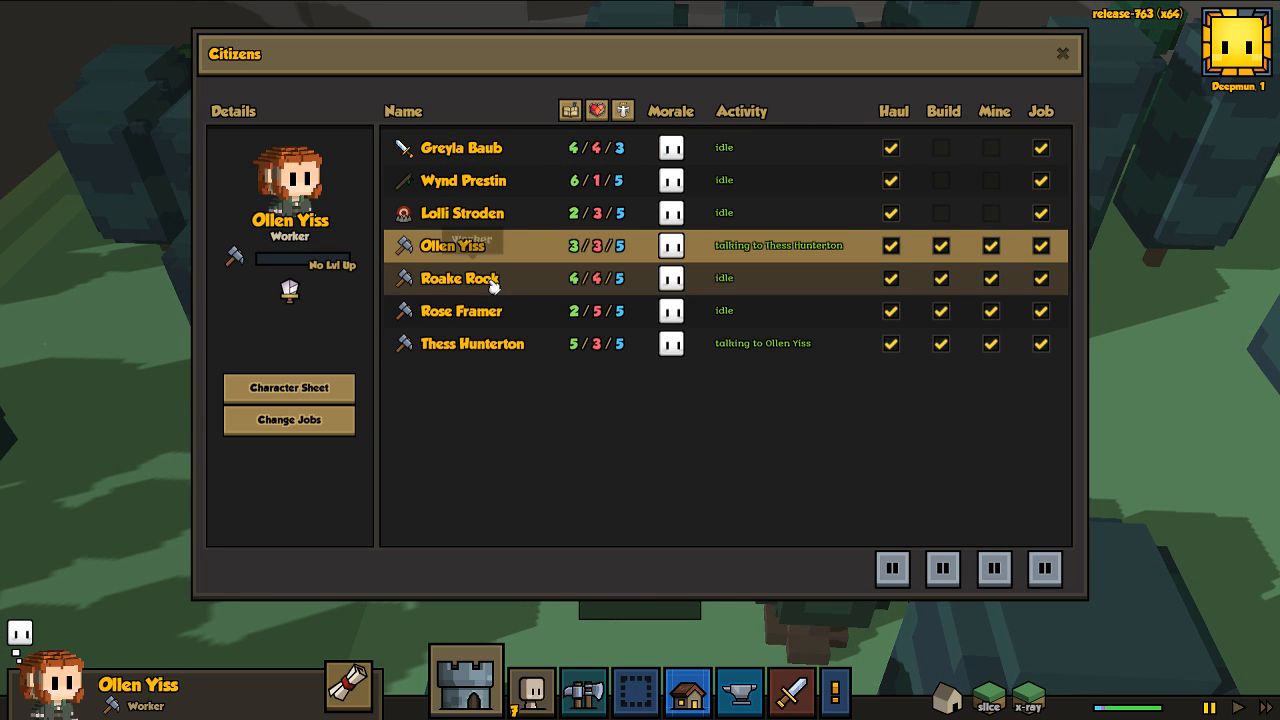
left_click(462, 312)
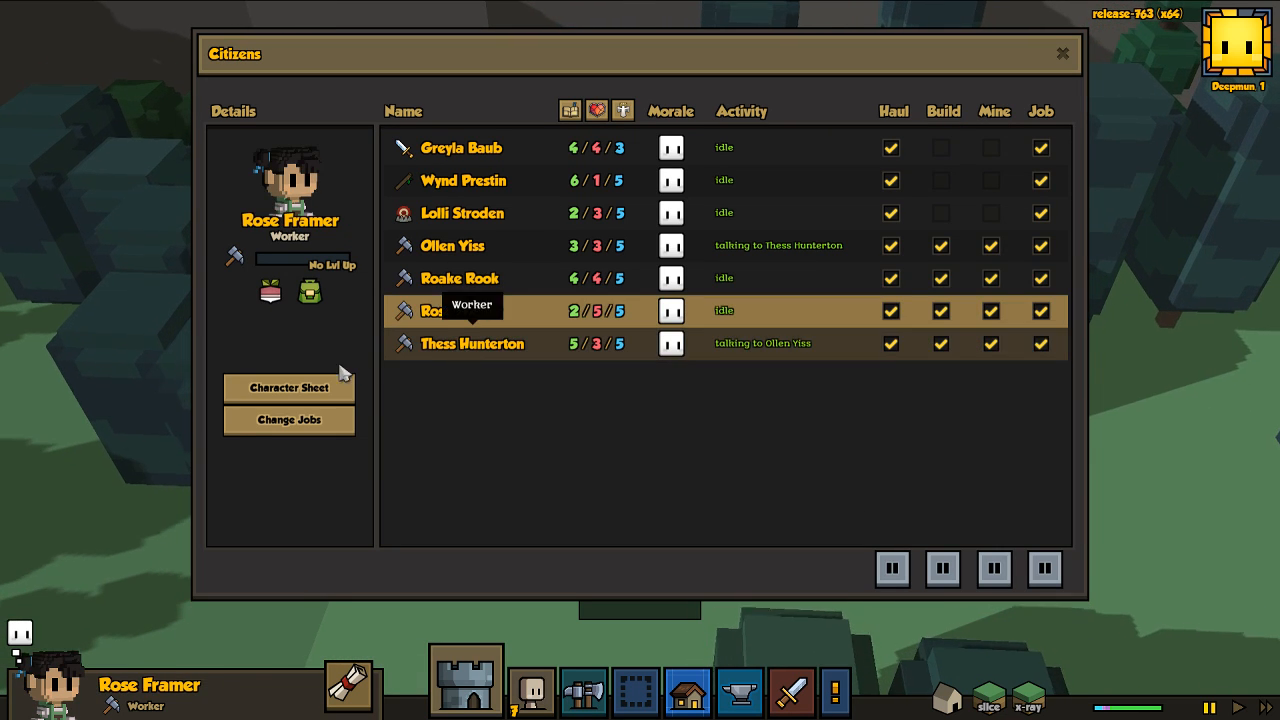
left_click(472, 344)
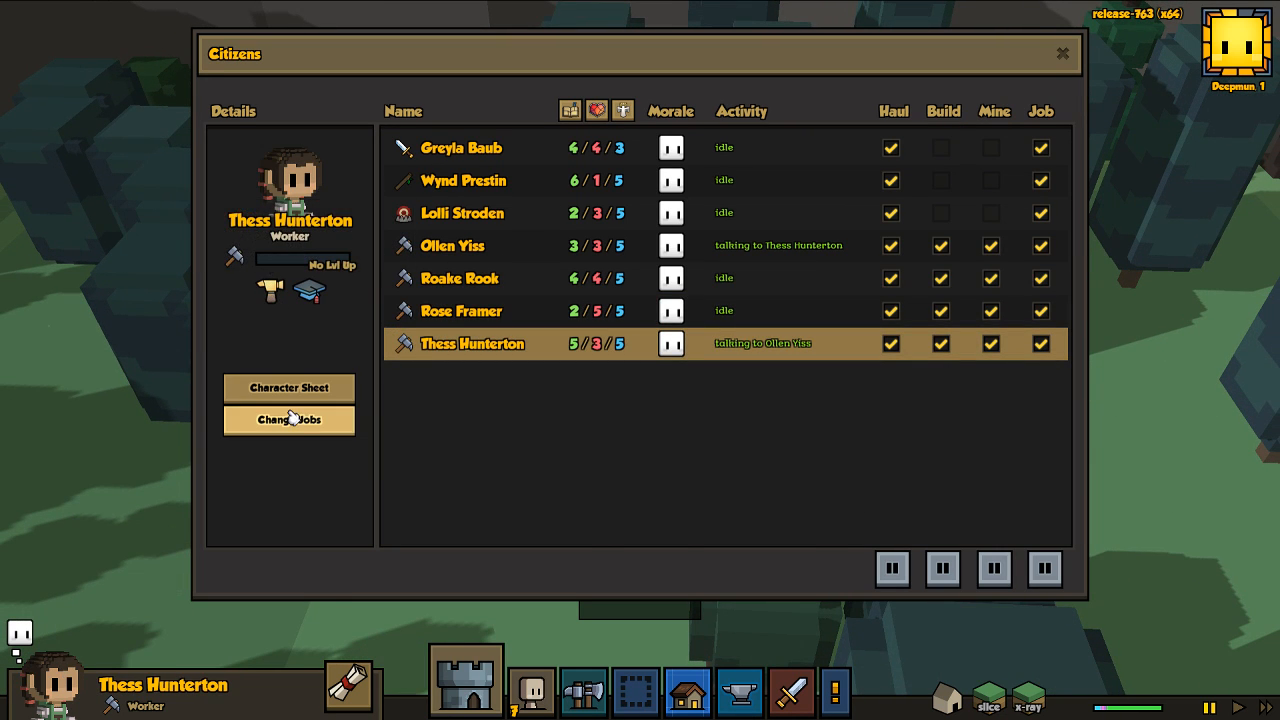
left_click(288, 420)
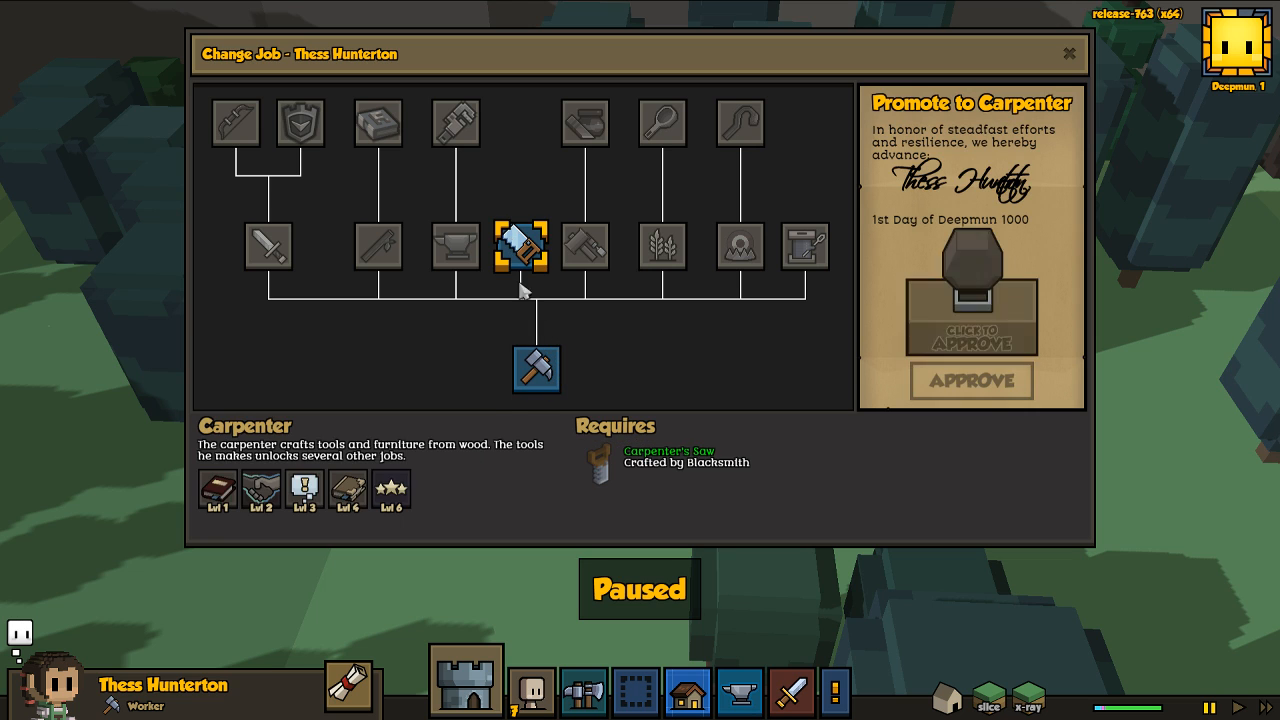
left_click(1068, 54)
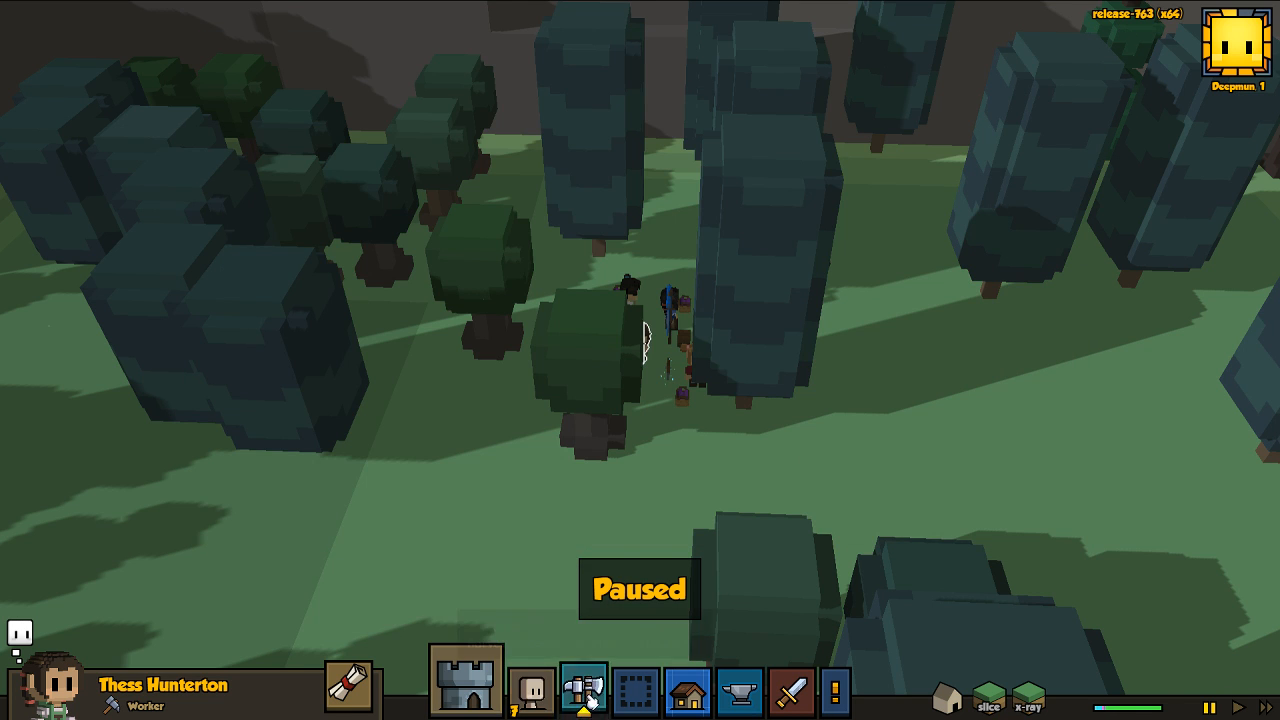
- Mark a small patch of the cliff with the dig-down tool from the Harvest menu
left_click(584, 692)
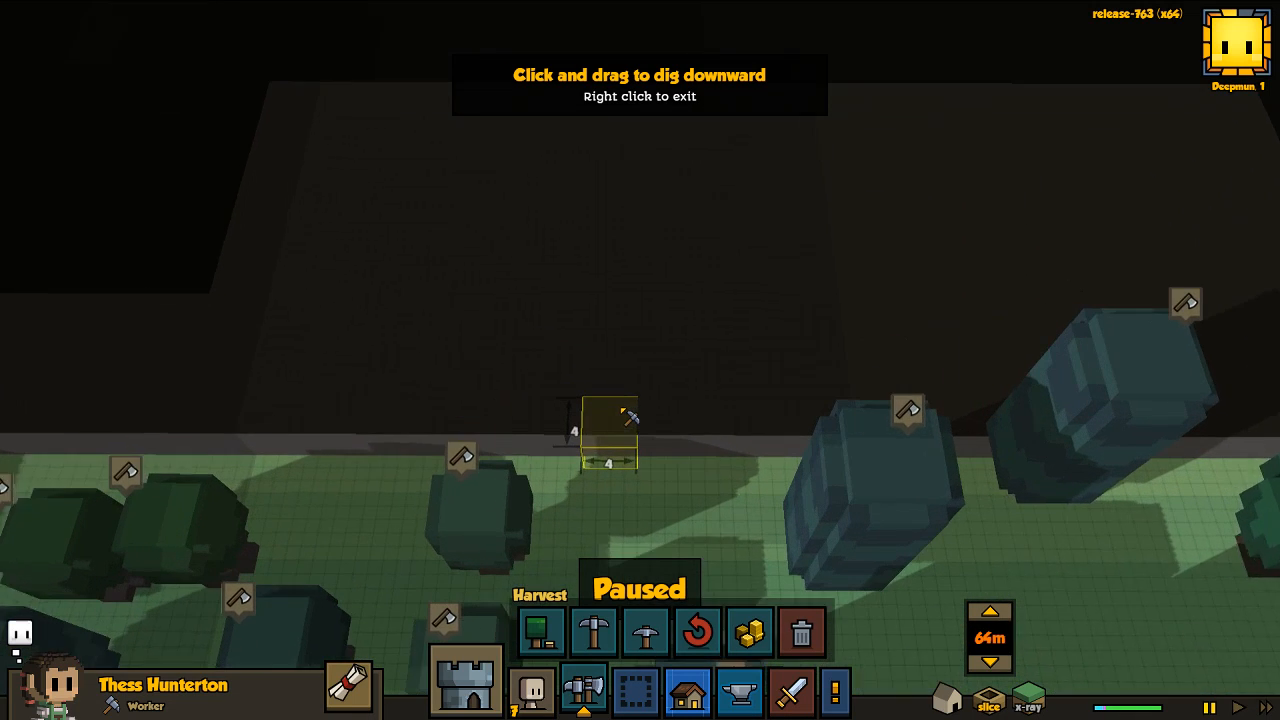
left_click_drag(608, 420, 610, 130)
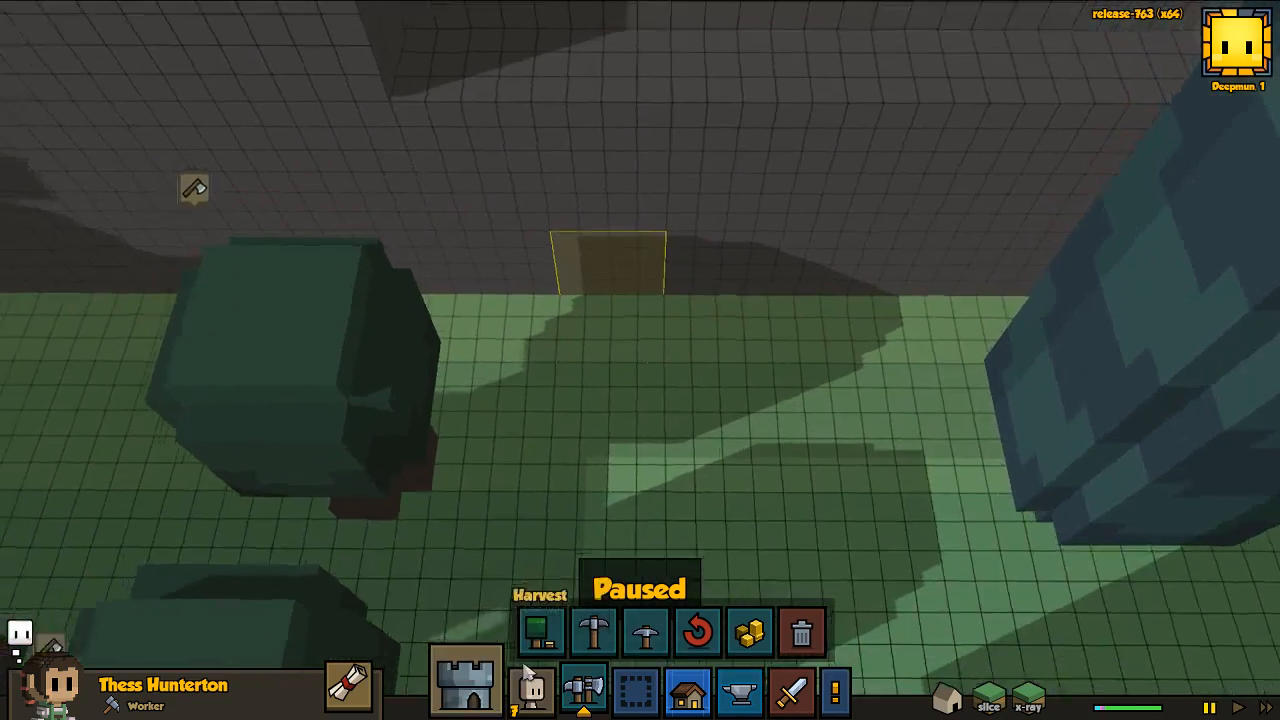
- Check the Herbalist crafting orders from the Crafters list, then pick up the Camp Standard for placement
left_click(740, 692)
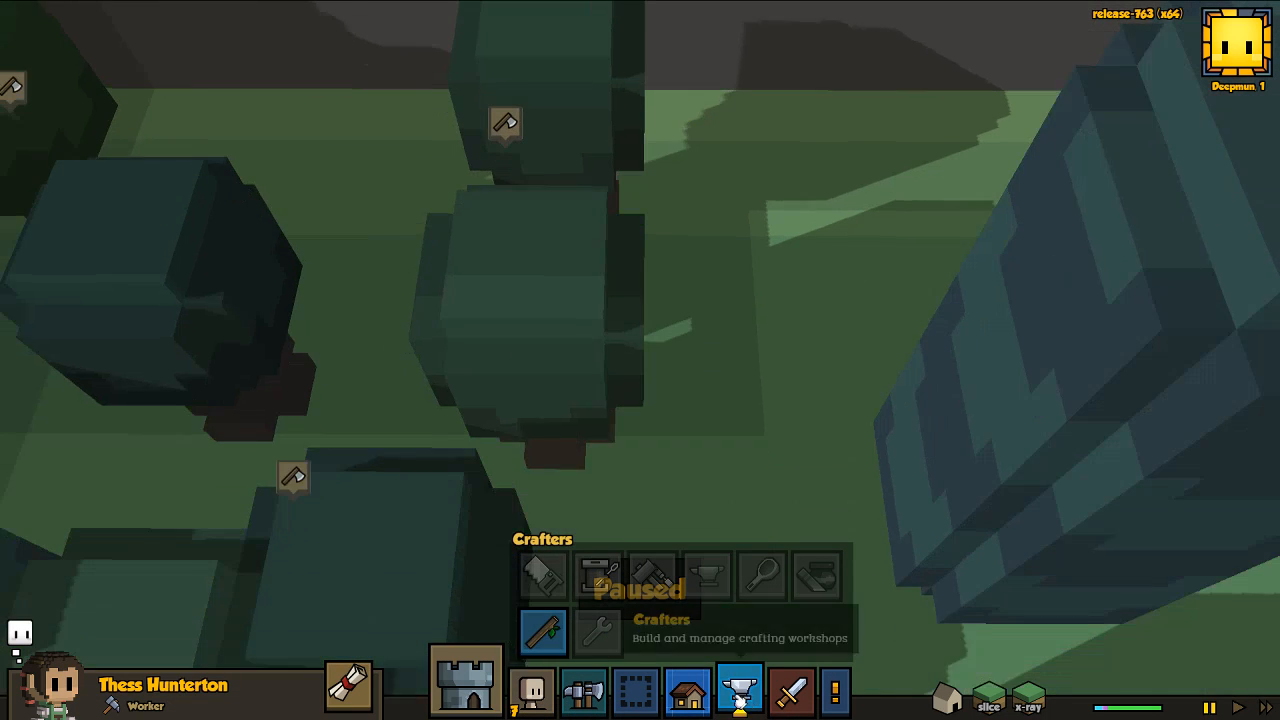
left_click(542, 632)
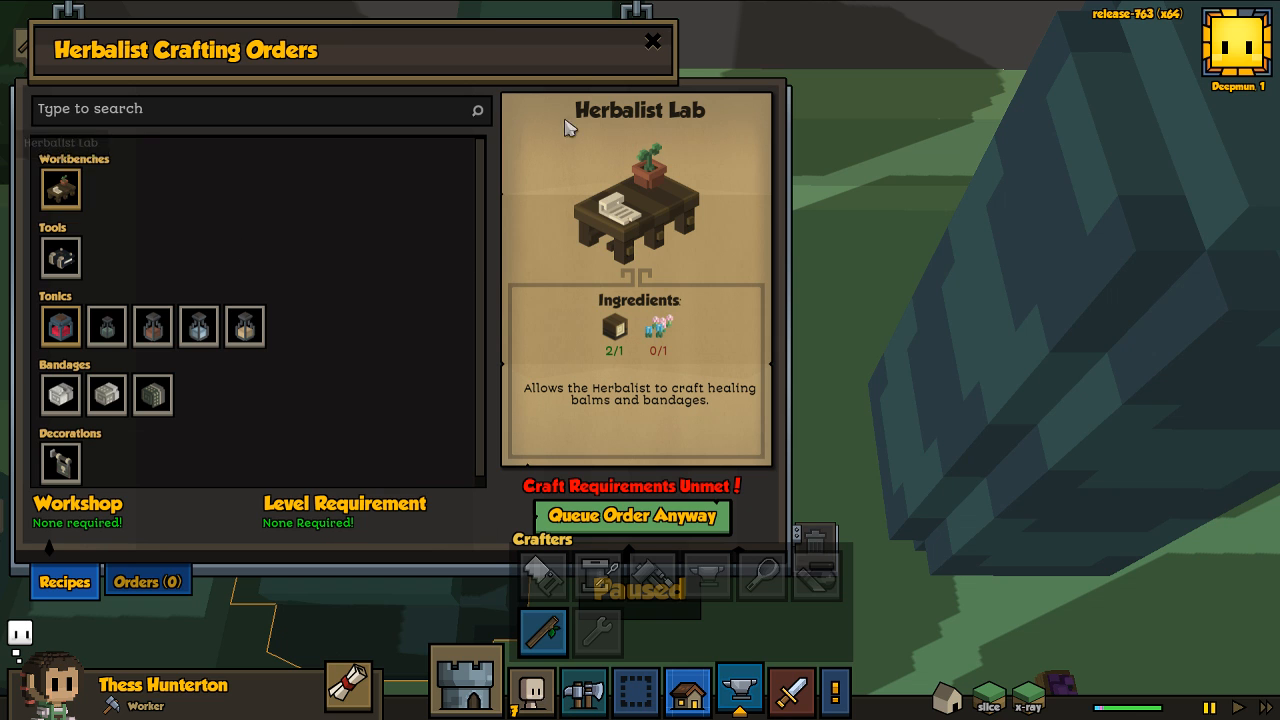
left_click(652, 40)
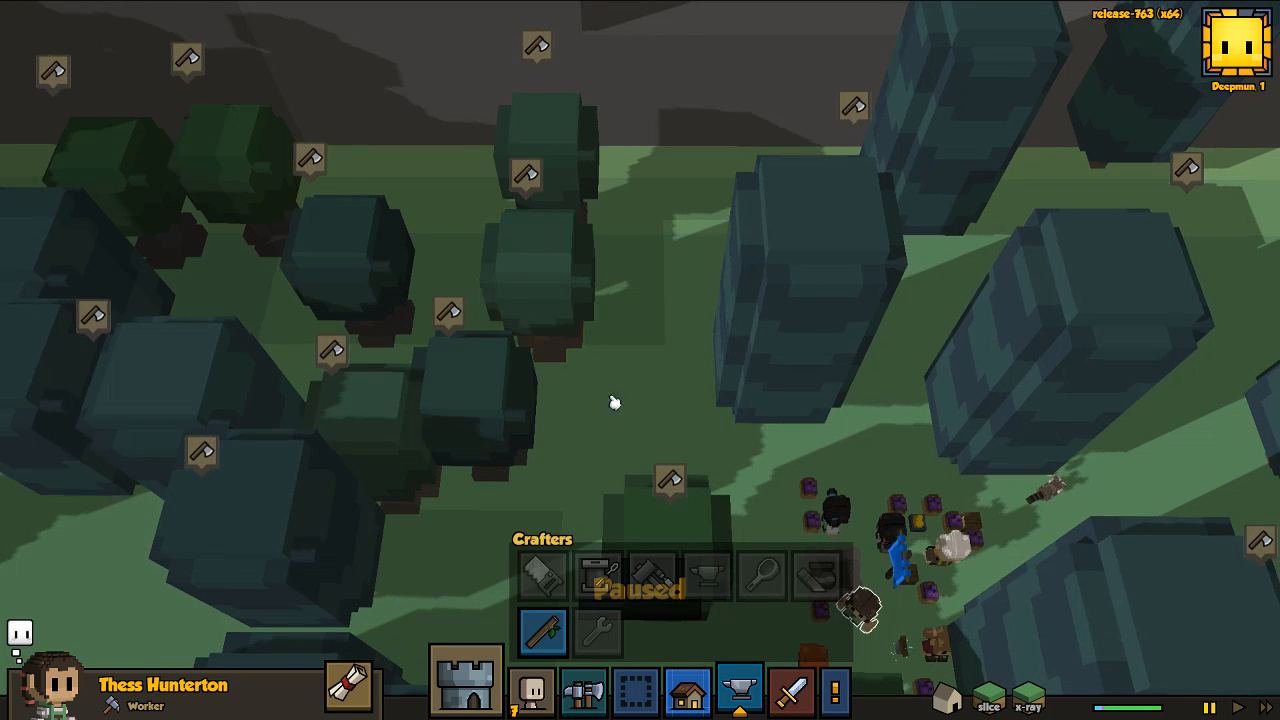
left_click(1236, 708)
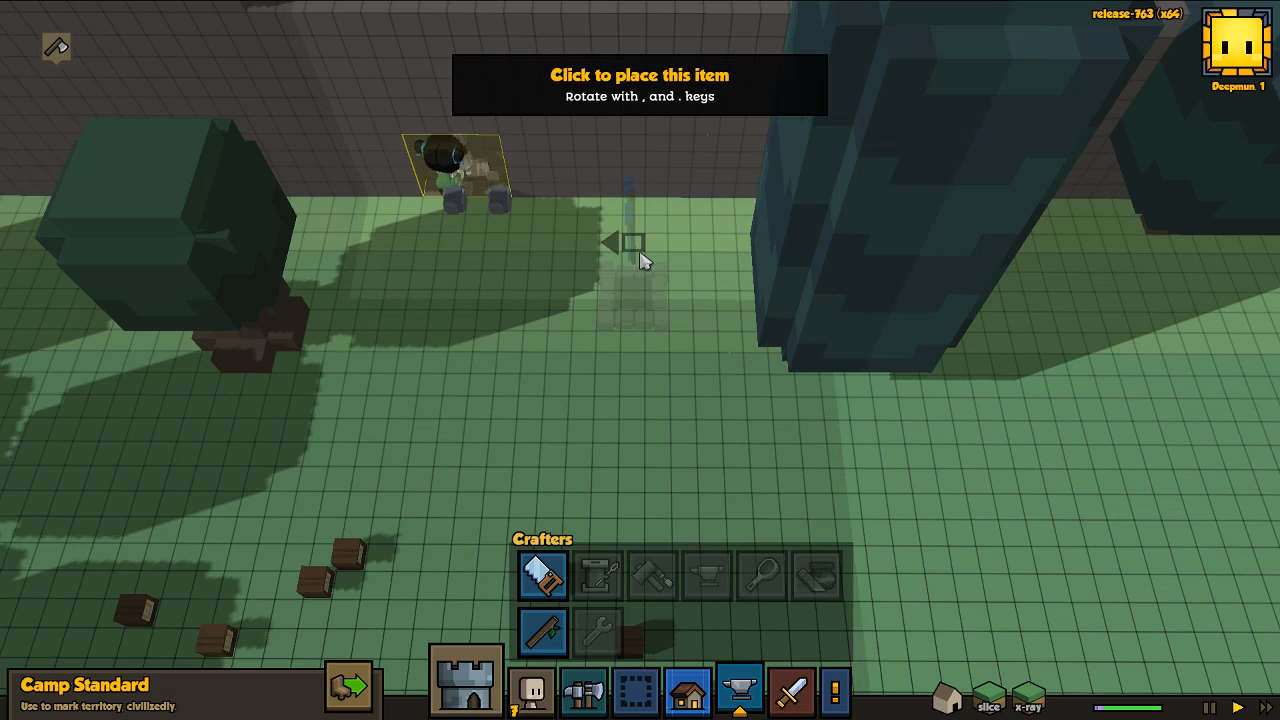
- Plant the Camp Standard in the grassy clearing
left_click(630, 244)
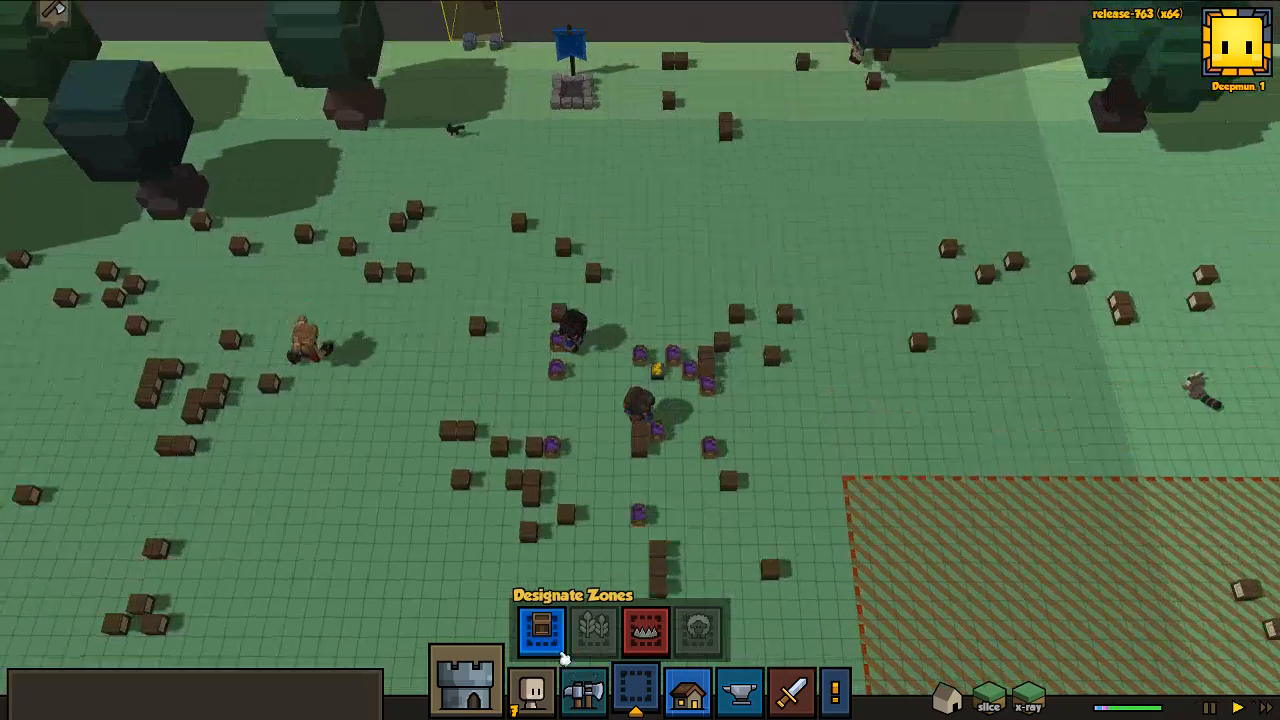
- Lay out a stockpile zone beside the banner accepting all storage filters, checking terrain slice vision briefly
left_click(540, 632)
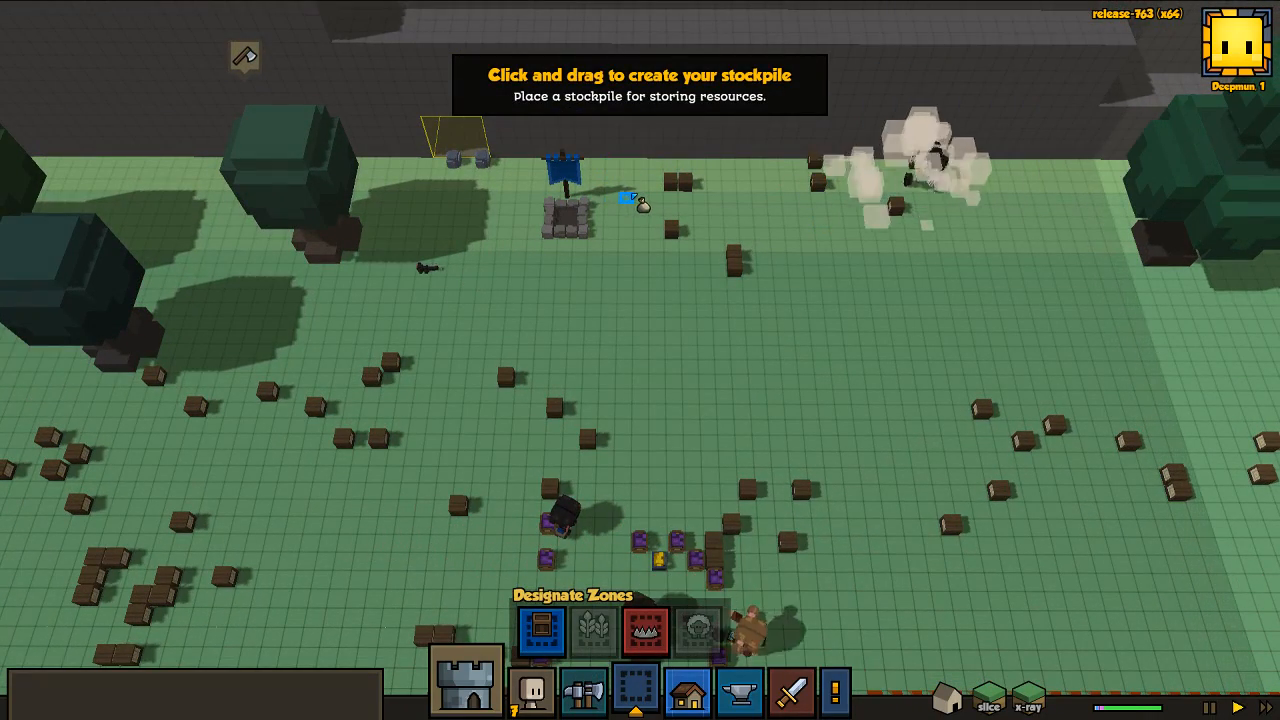
left_click_drag(612, 180, 944, 380)
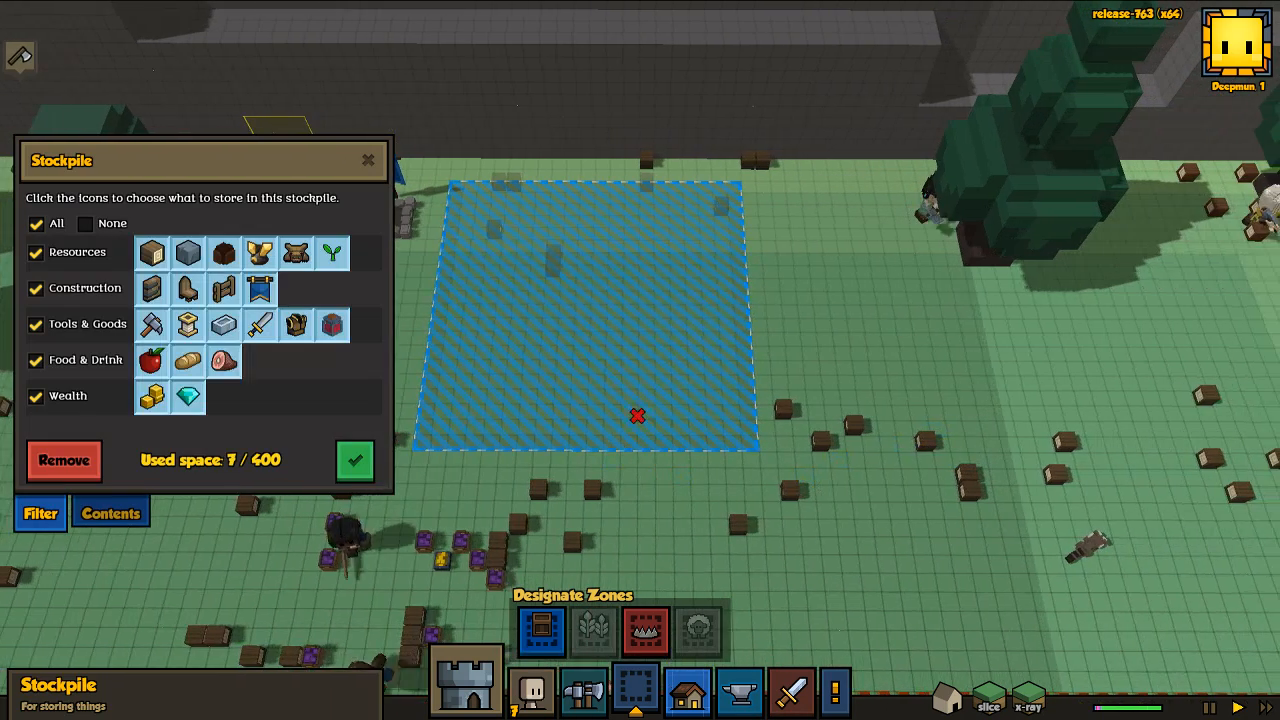
left_click(354, 460)
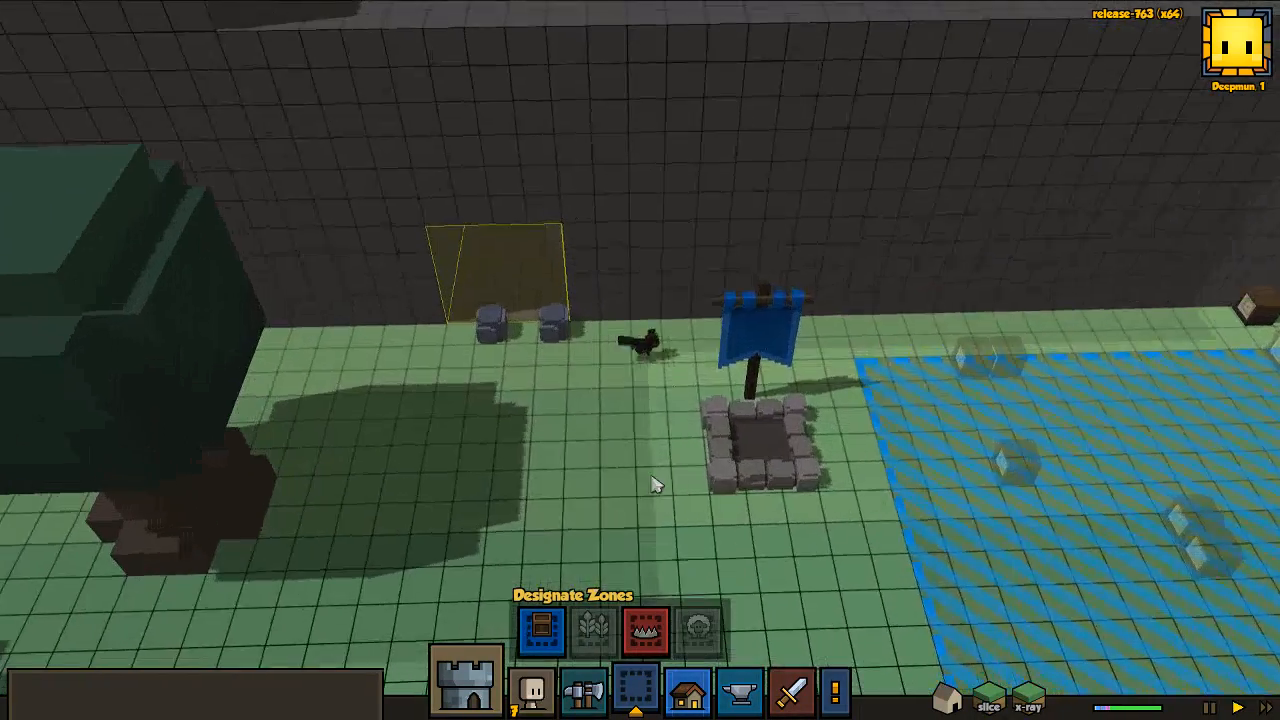
left_click(988, 696)
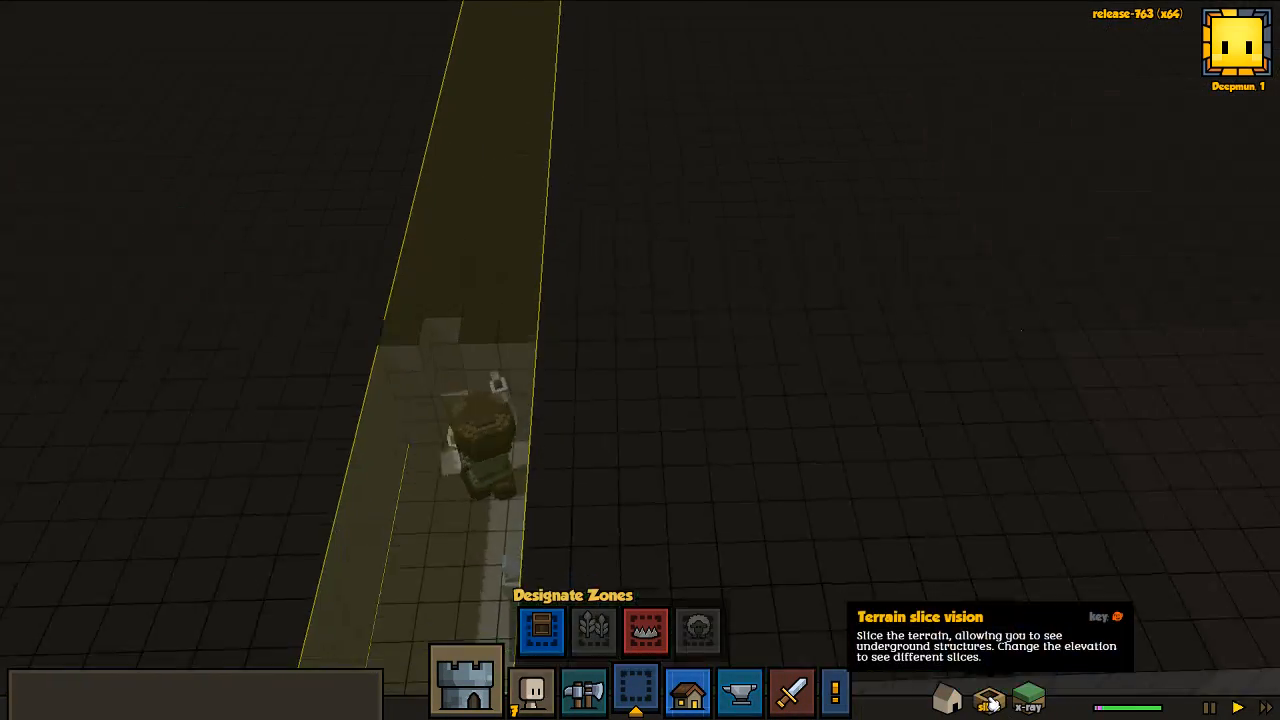
left_click(988, 700)
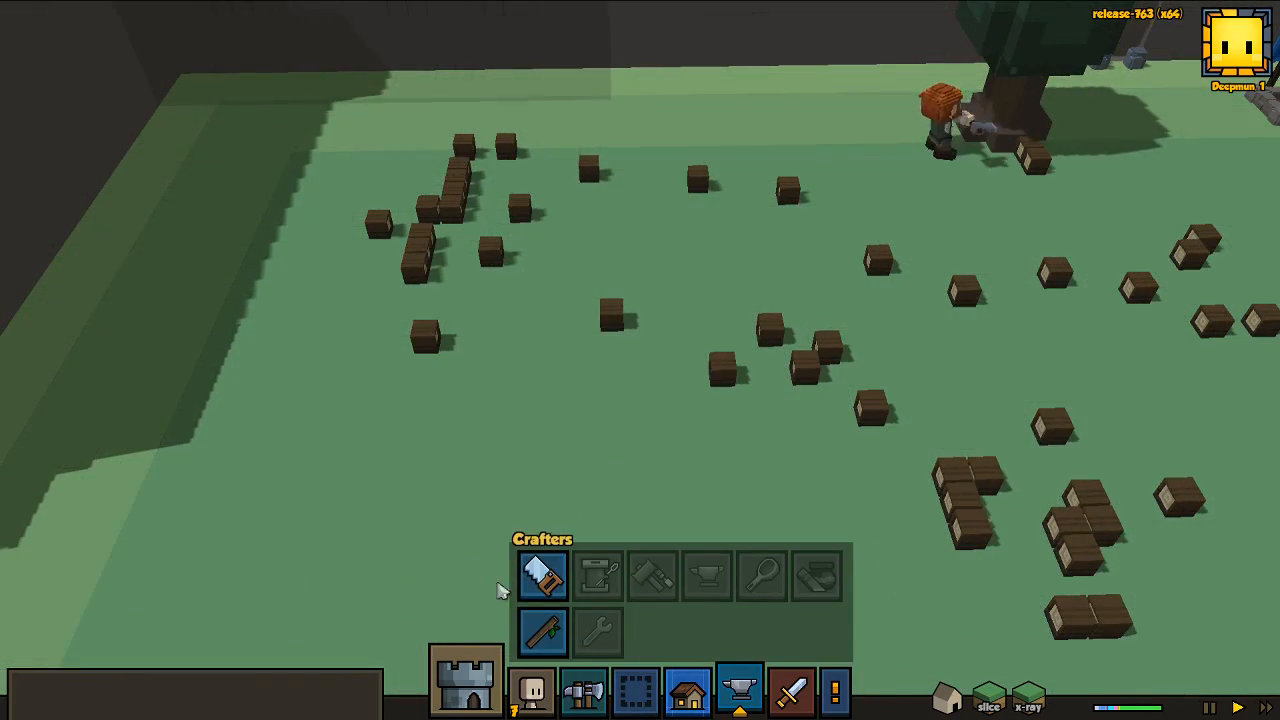
- In the Carpenter orders, view the Archer's Bow and queue the Mason's Hammer & Chisel despite unmet requirements
left_click(542, 574)
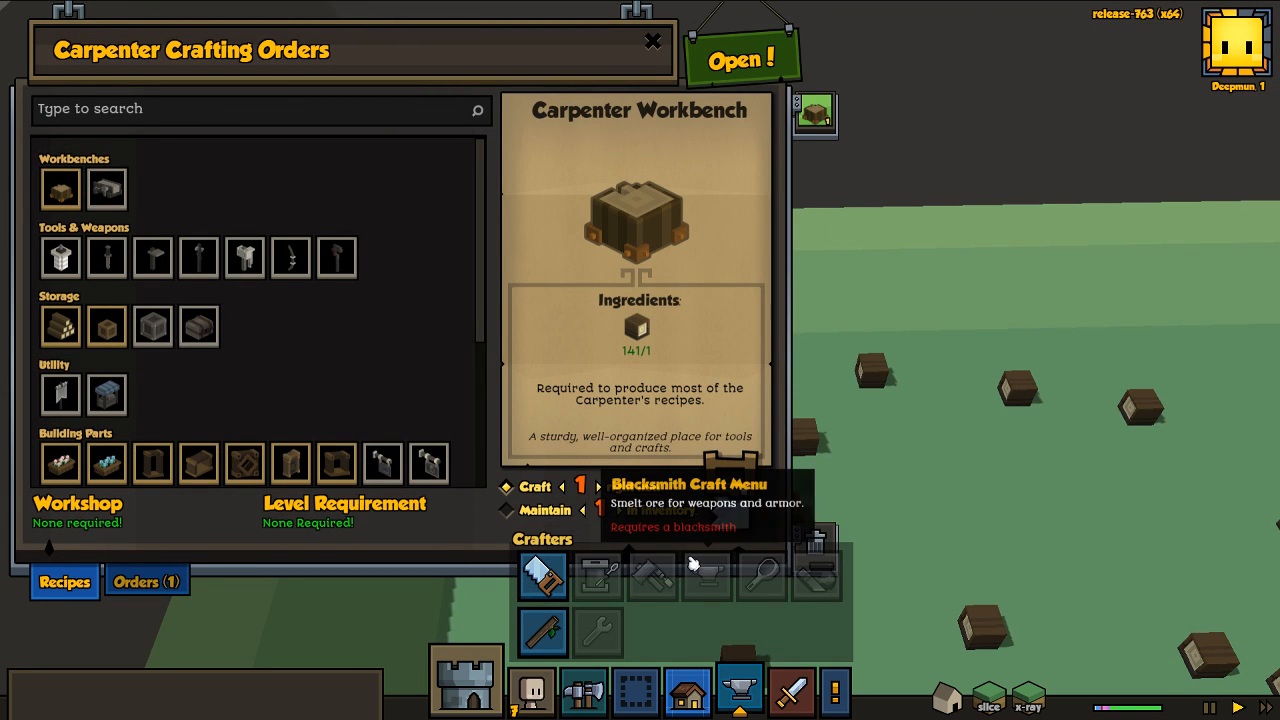
mouse_move(336, 256)
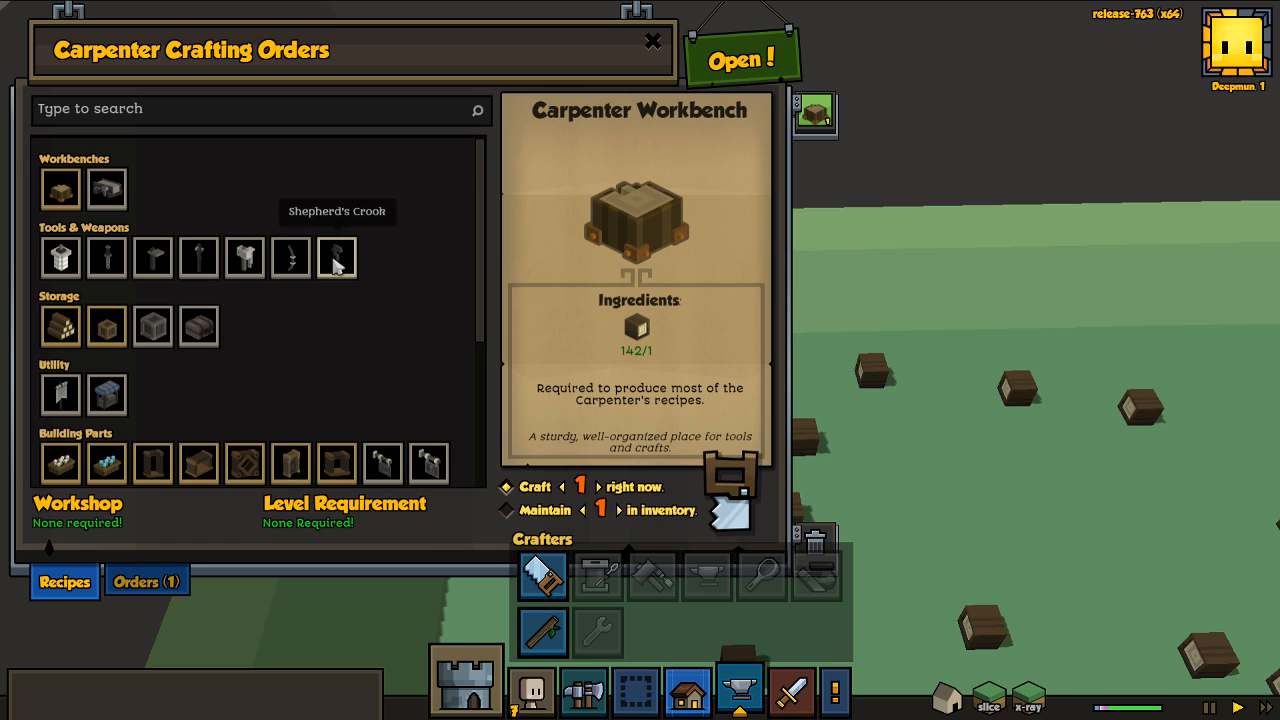
left_click(336, 256)
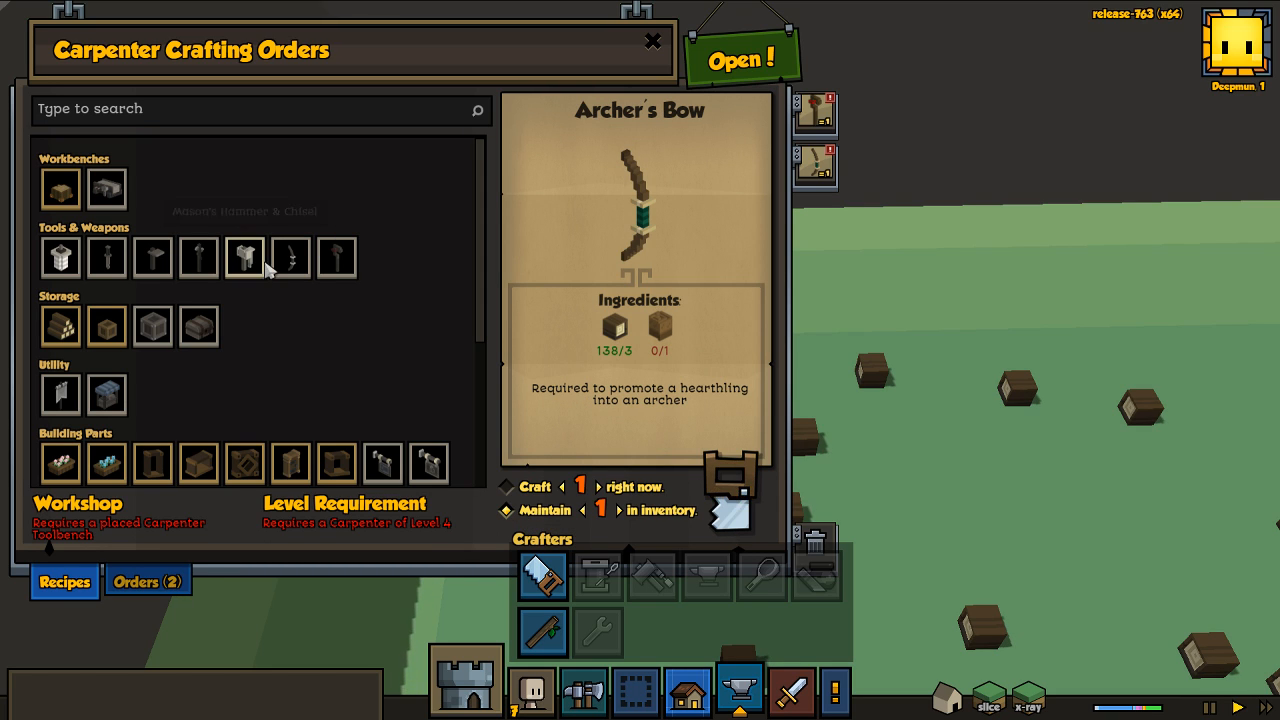
left_click(244, 256)
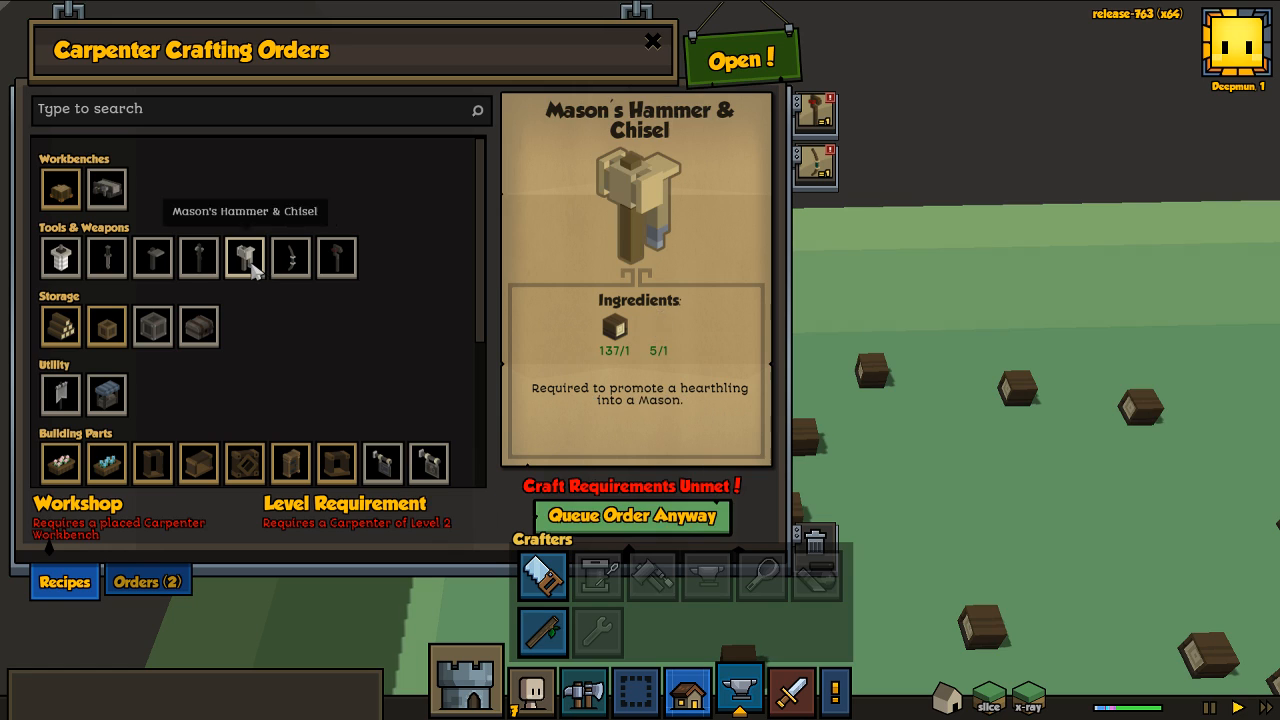
left_click(632, 516)
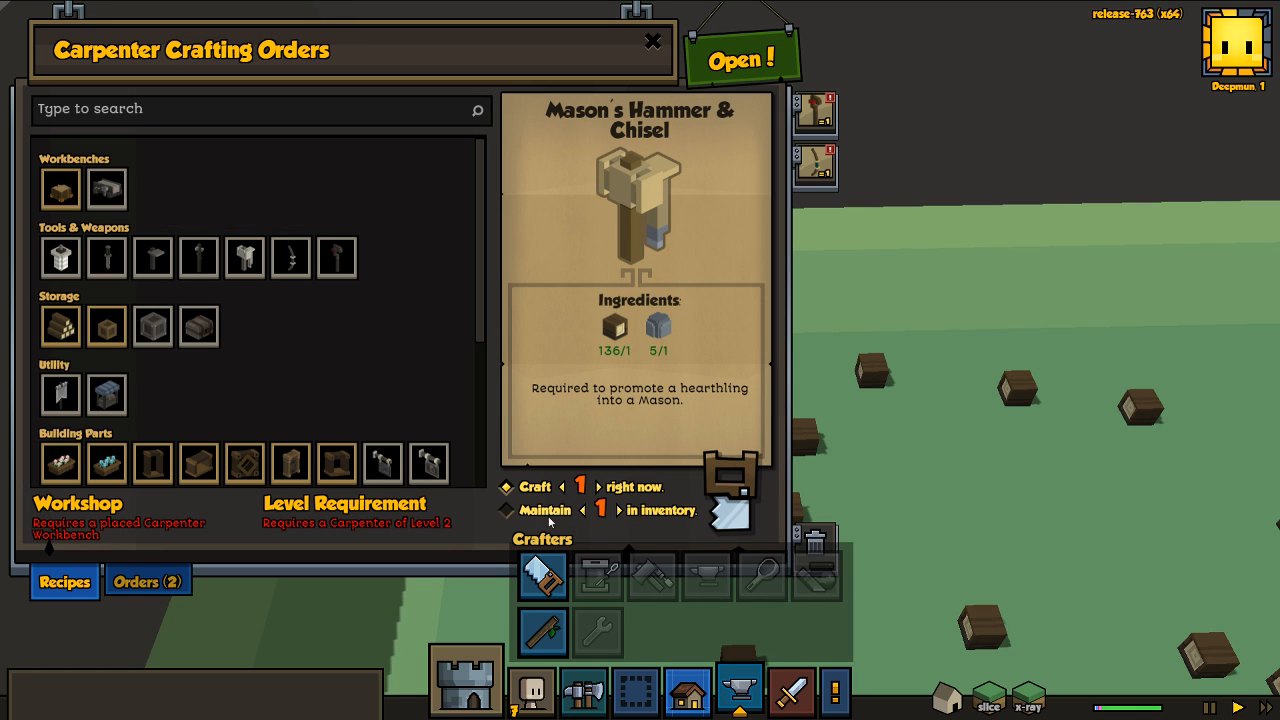
left_click(636, 486)
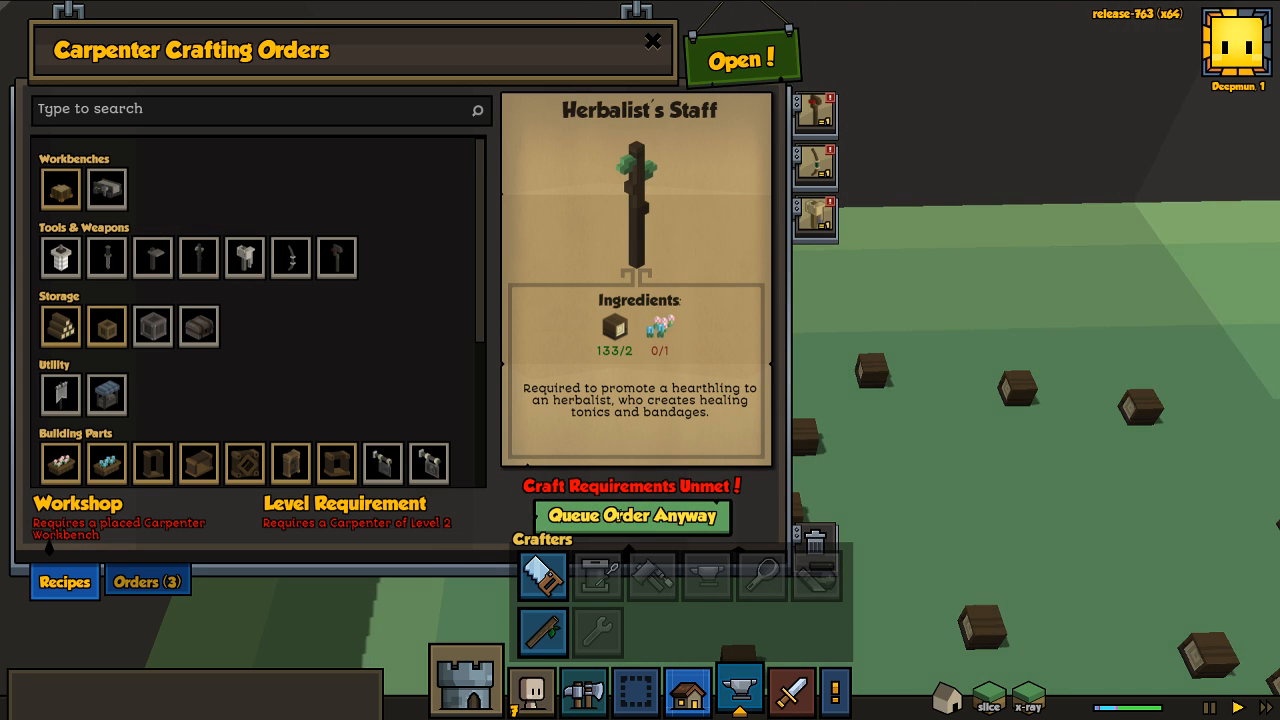
- Queue the Herbalist's Staff, Farmer's Hoe and Weaver's Spindle, then close the orders window
left_click(632, 516)
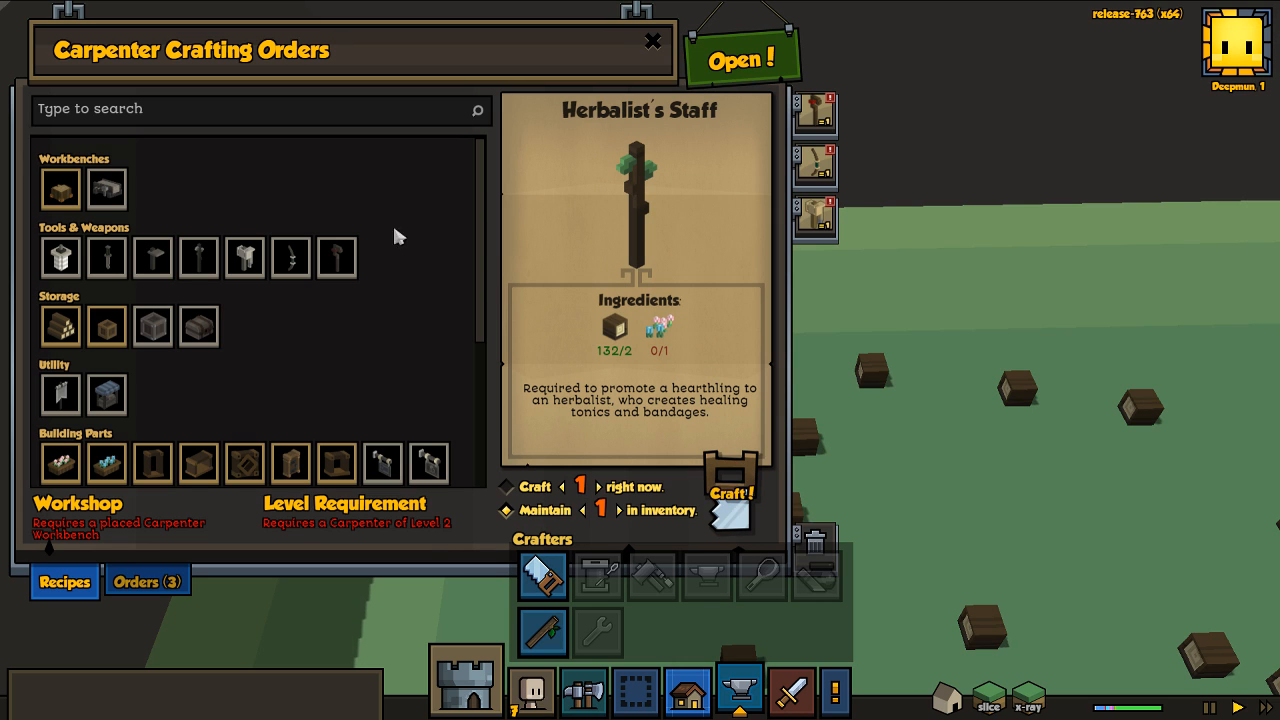
left_click(106, 188)
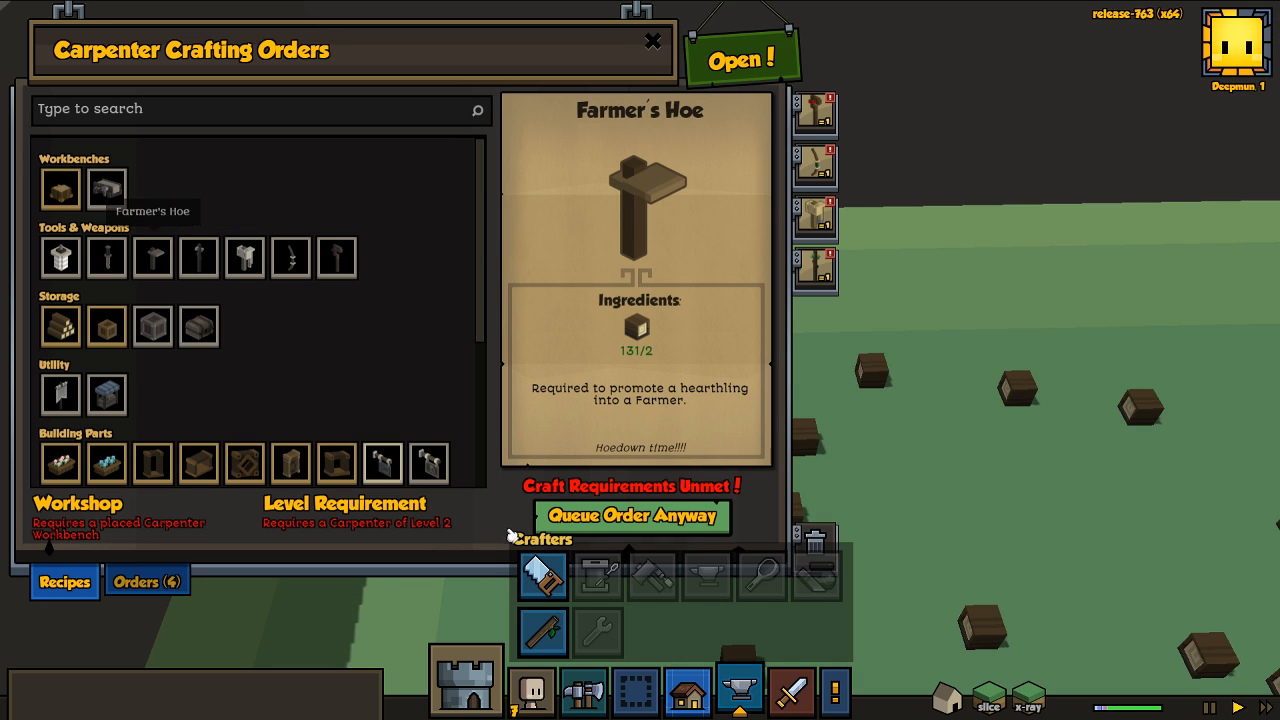
left_click(632, 516)
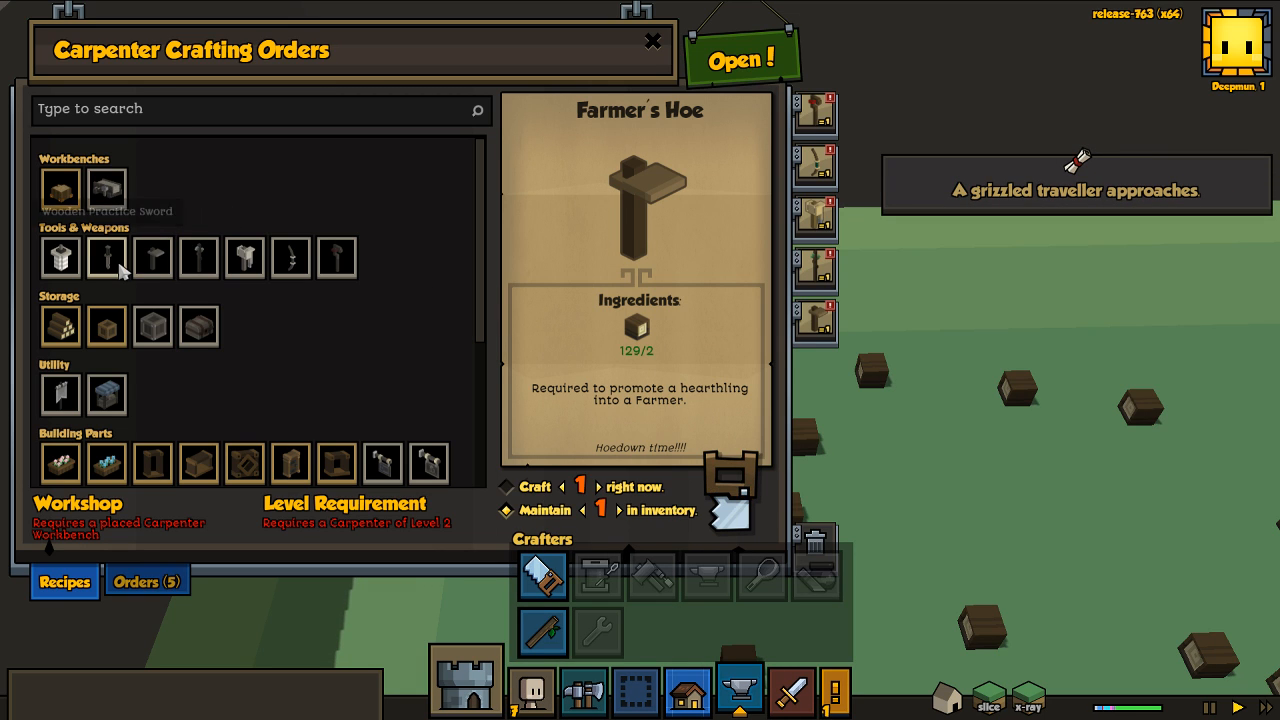
left_click(108, 256)
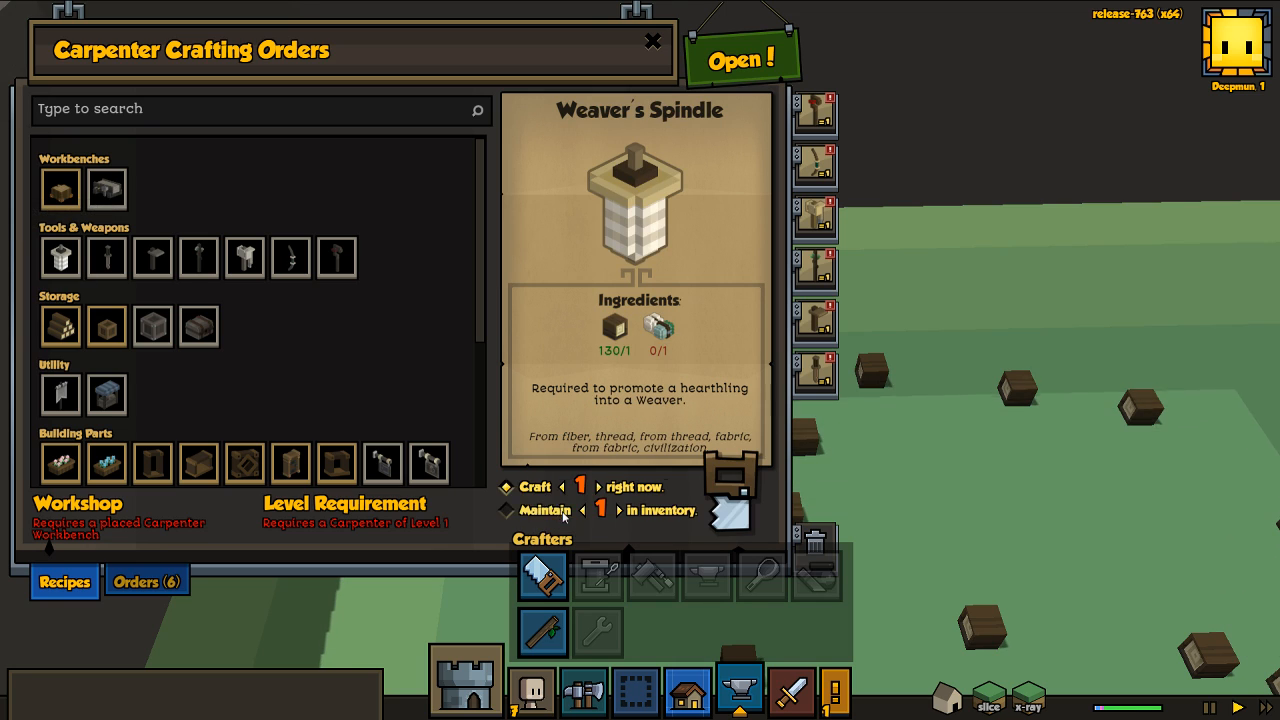
left_click(730, 490)
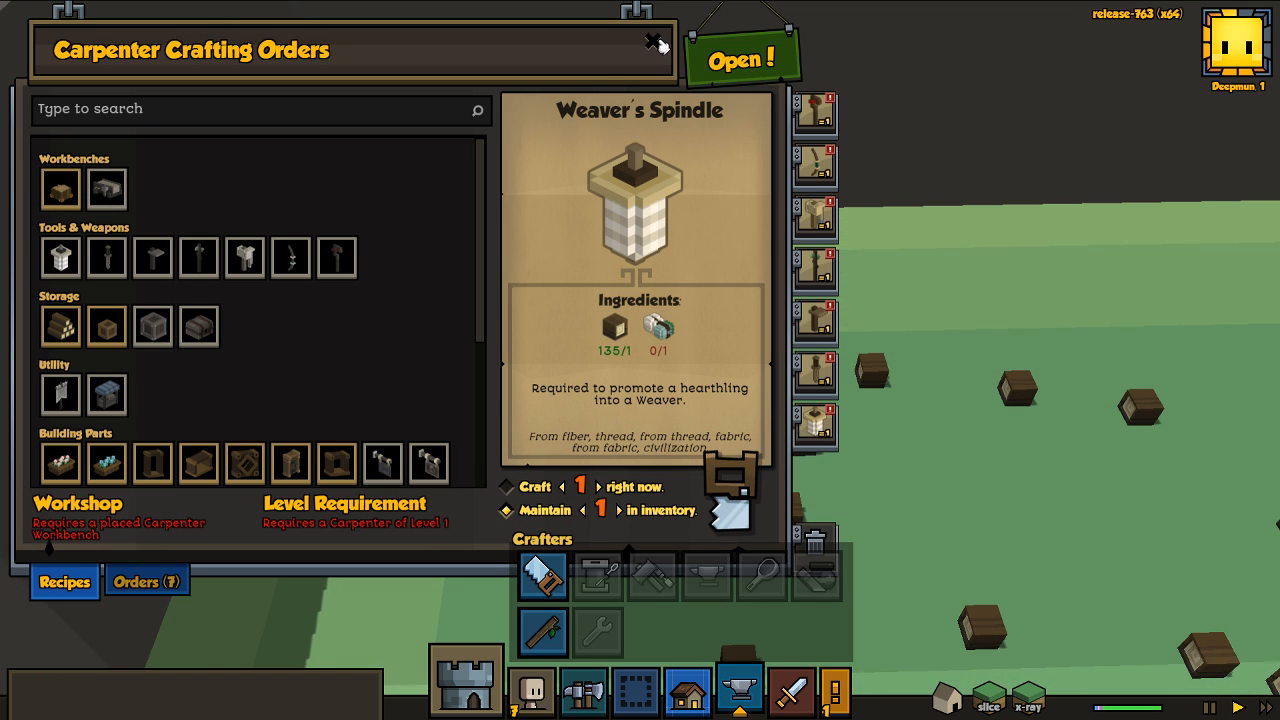
left_click(652, 44)
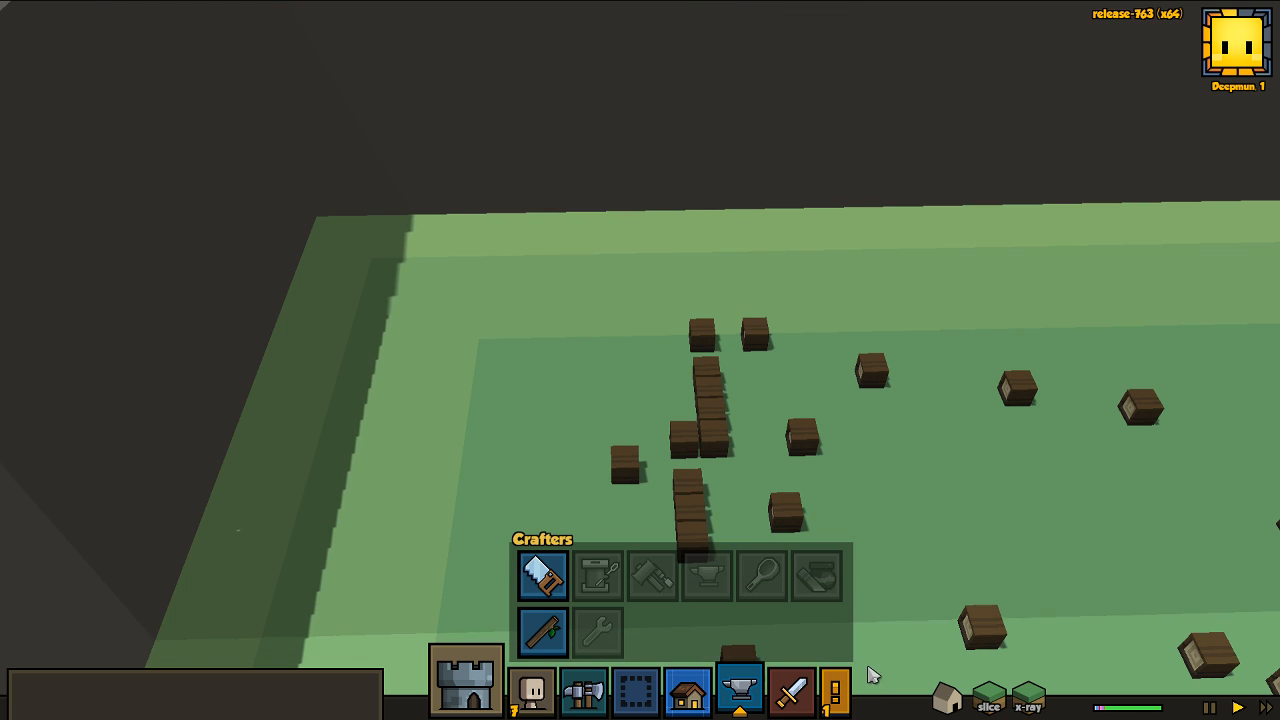
- Accept Mer Burlyhands' welcome gift of food with 'Thank goodness!' and return to the settlement view
left_click(542, 576)
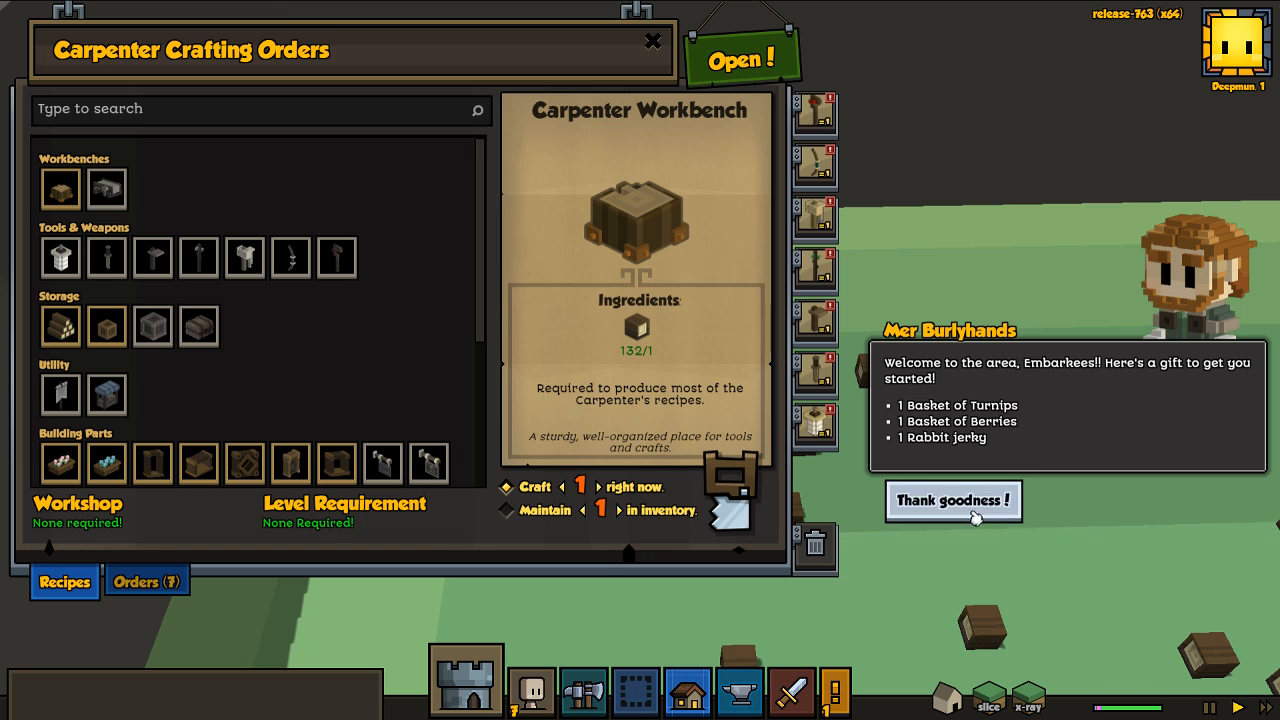
left_click(952, 500)
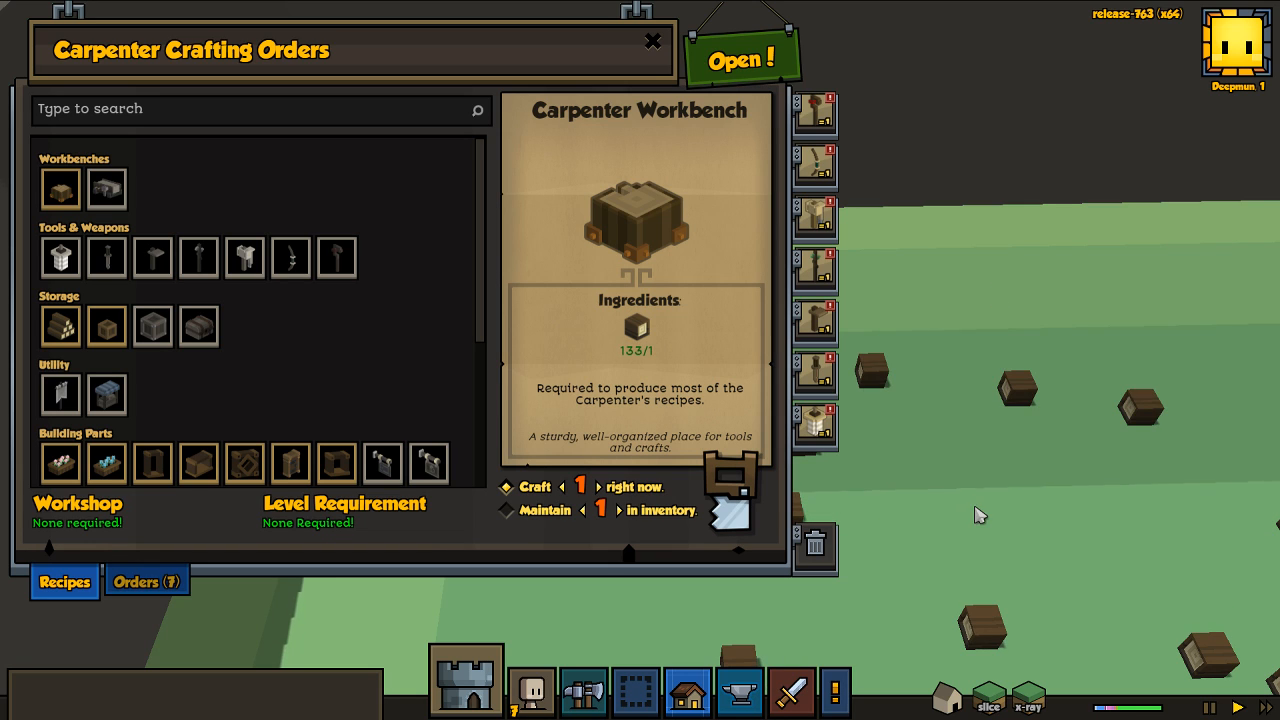
left_click(652, 42)
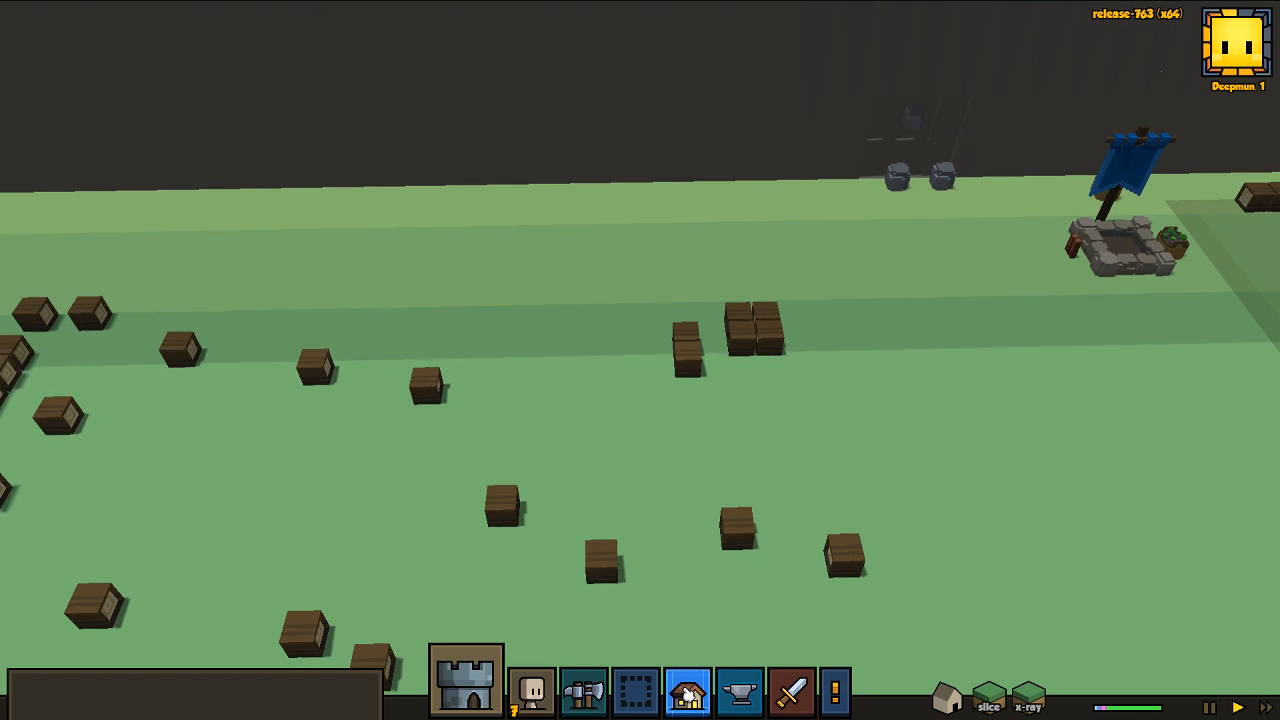
- Place the carpenter workbench from the item list onto the grass near the camp
left_click(688, 692)
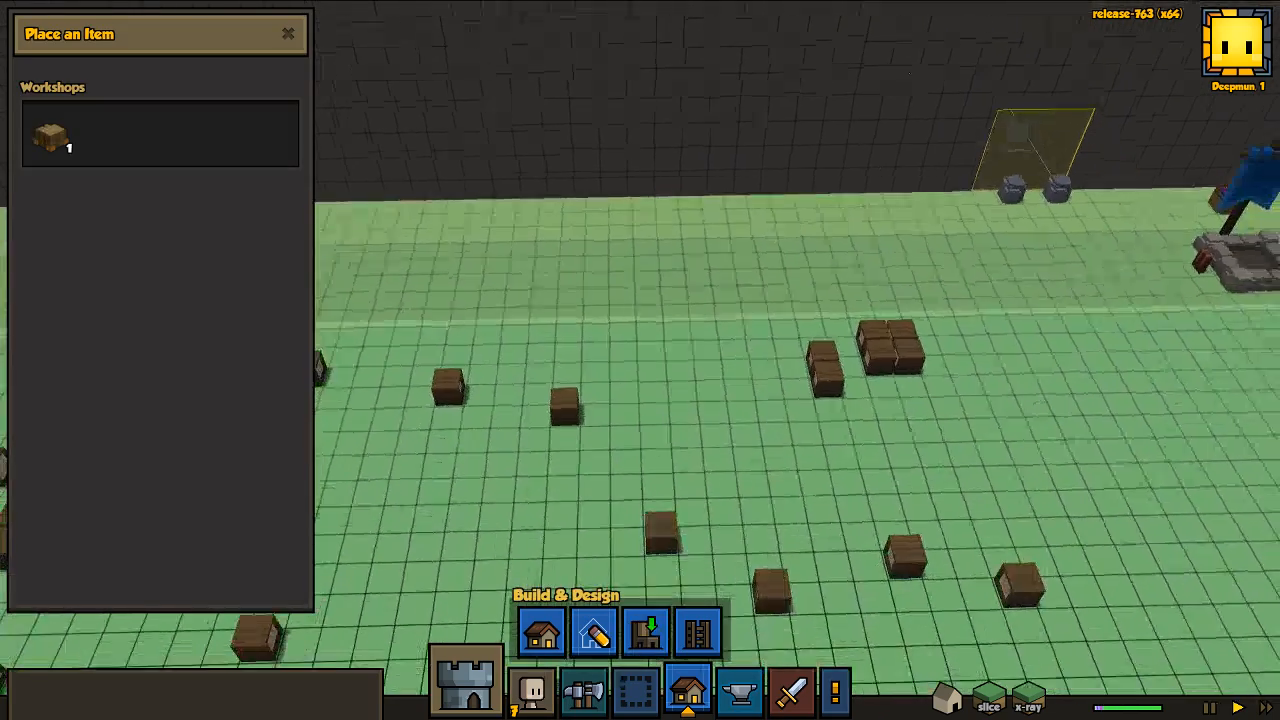
left_click(50, 136)
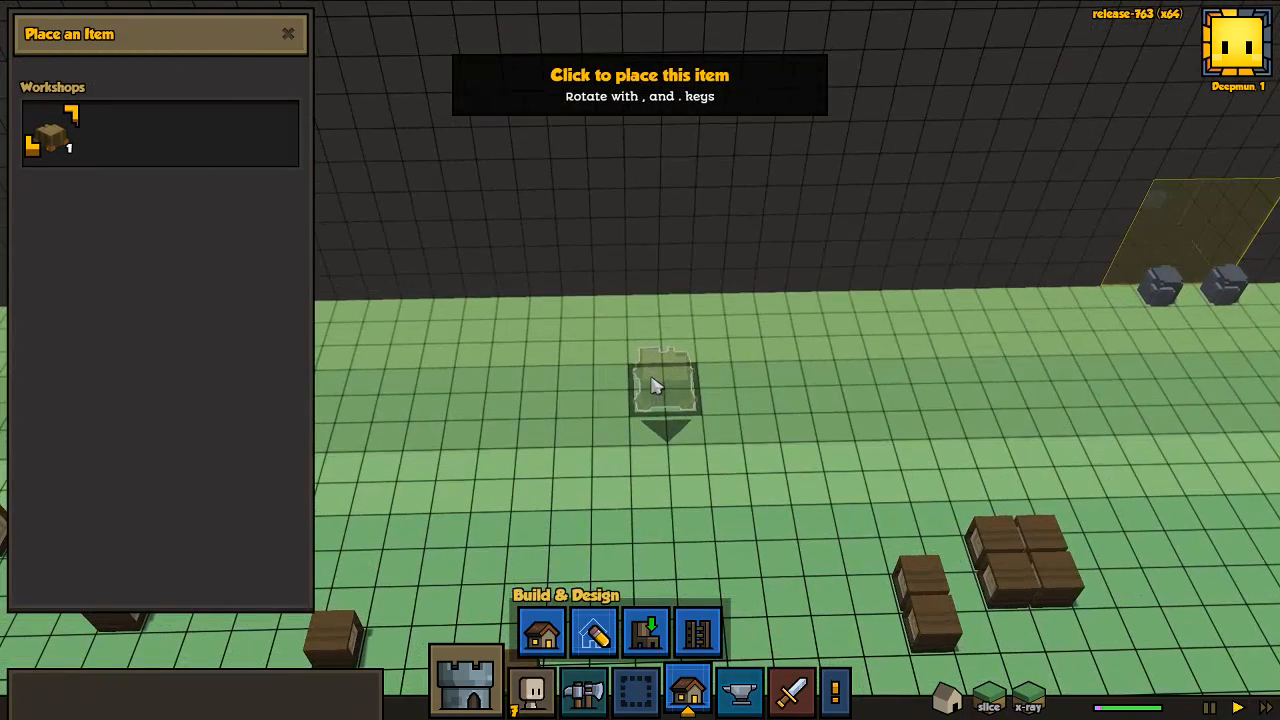
left_click(664, 384)
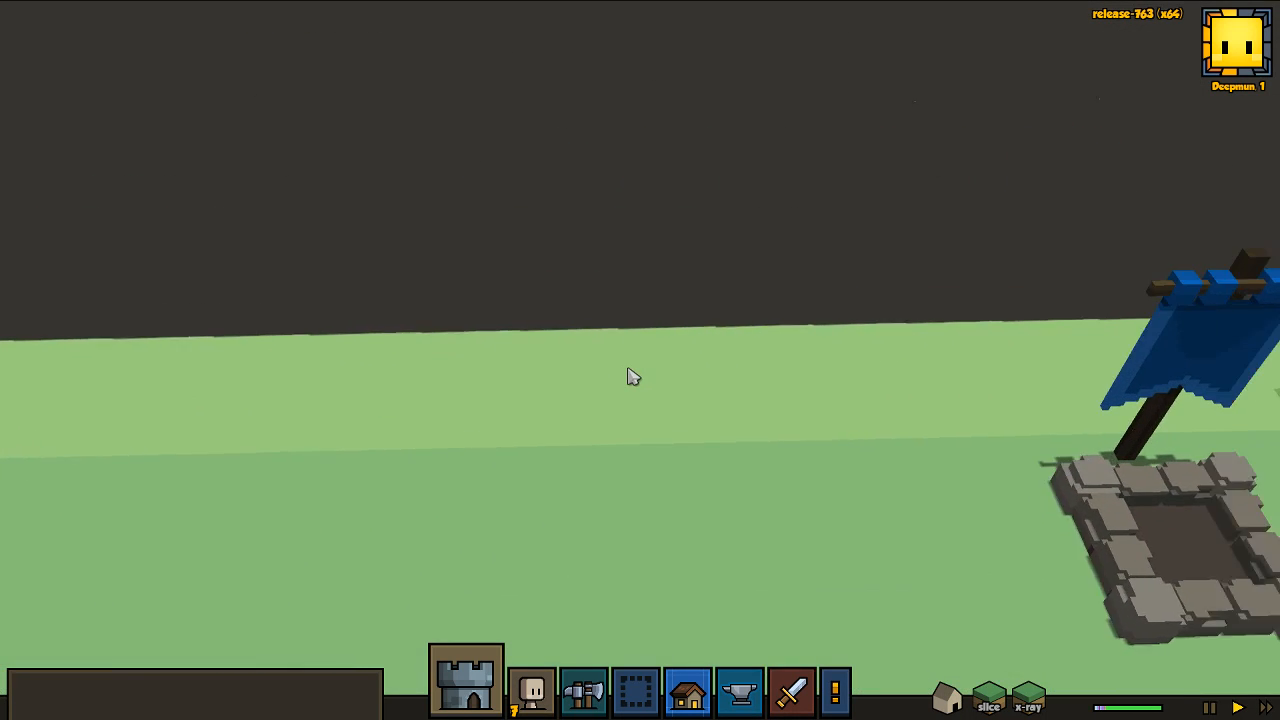
- Queue a Mean Bed order at the carpenter workbench, adjusting the craft count, bringing the queue to eight
left_click(688, 690)
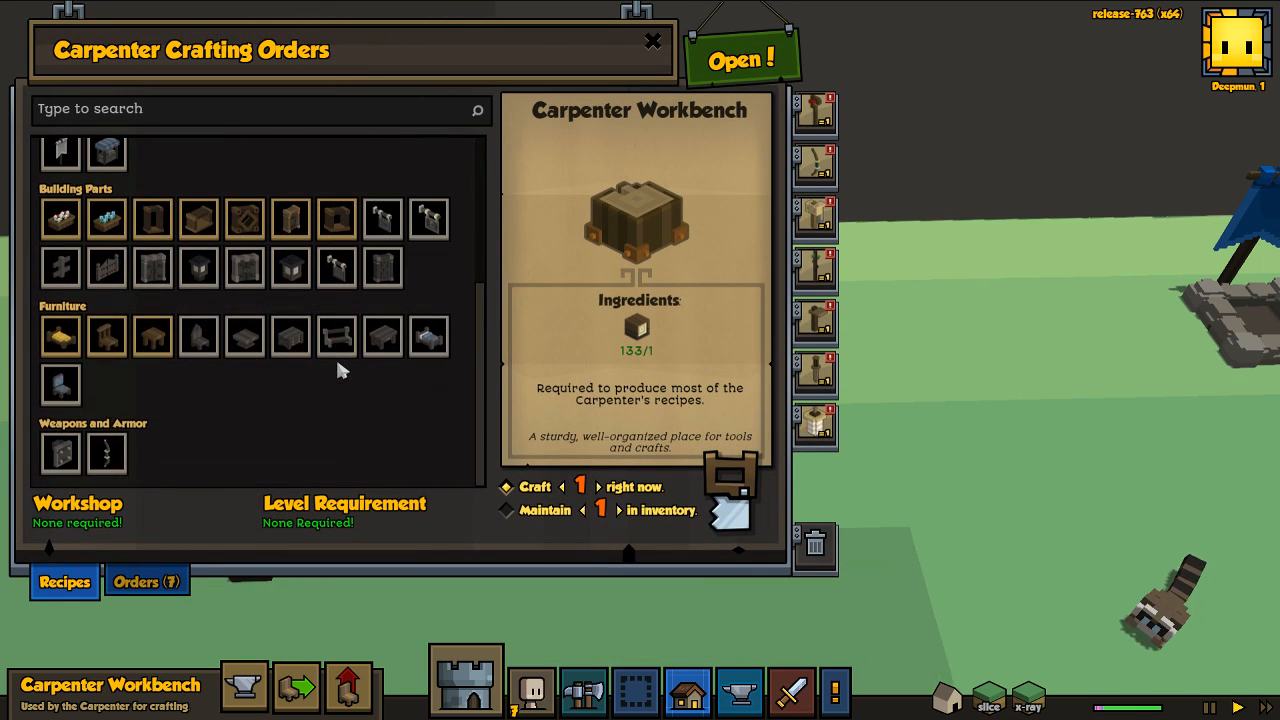
mouse_move(60, 338)
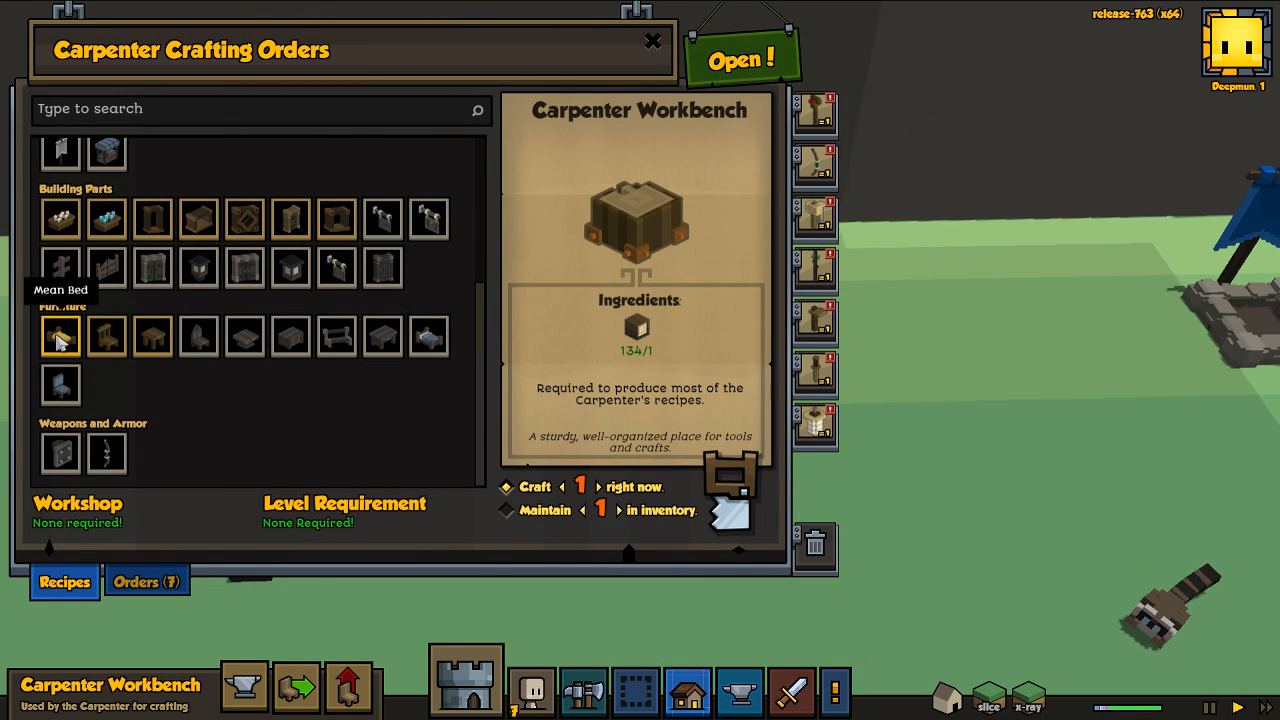
left_click(60, 336)
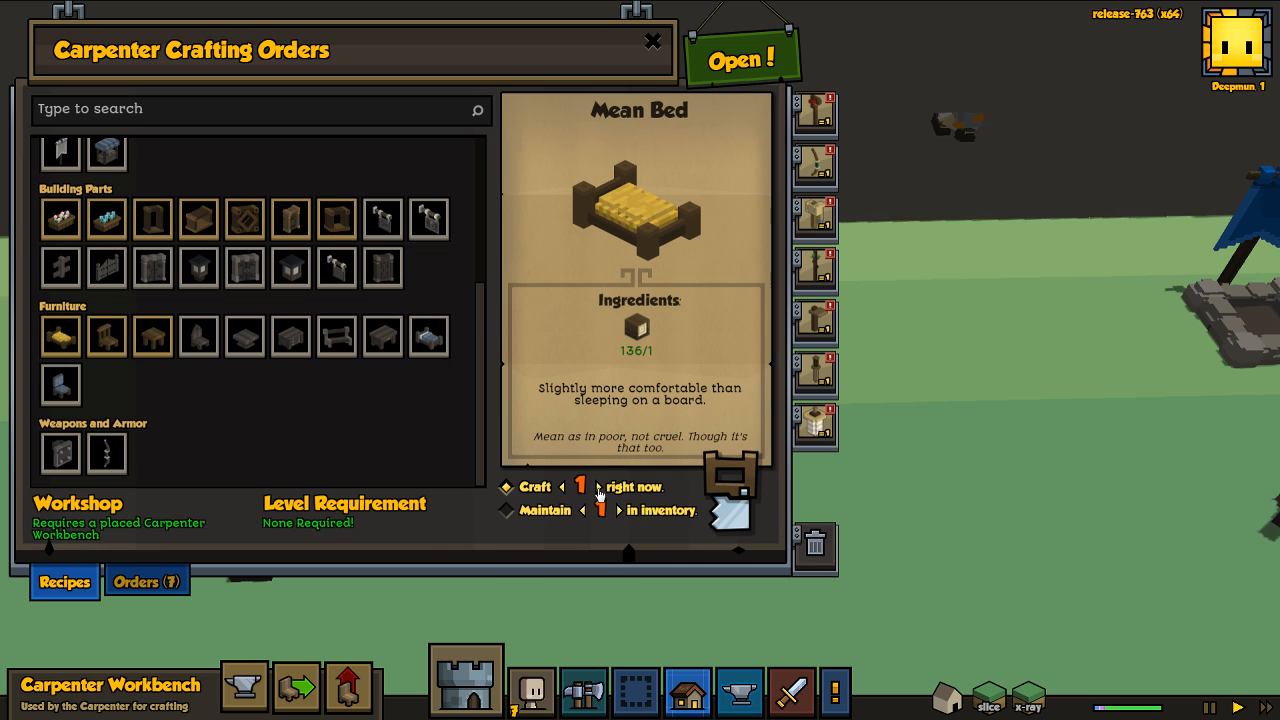
left_click(596, 488)
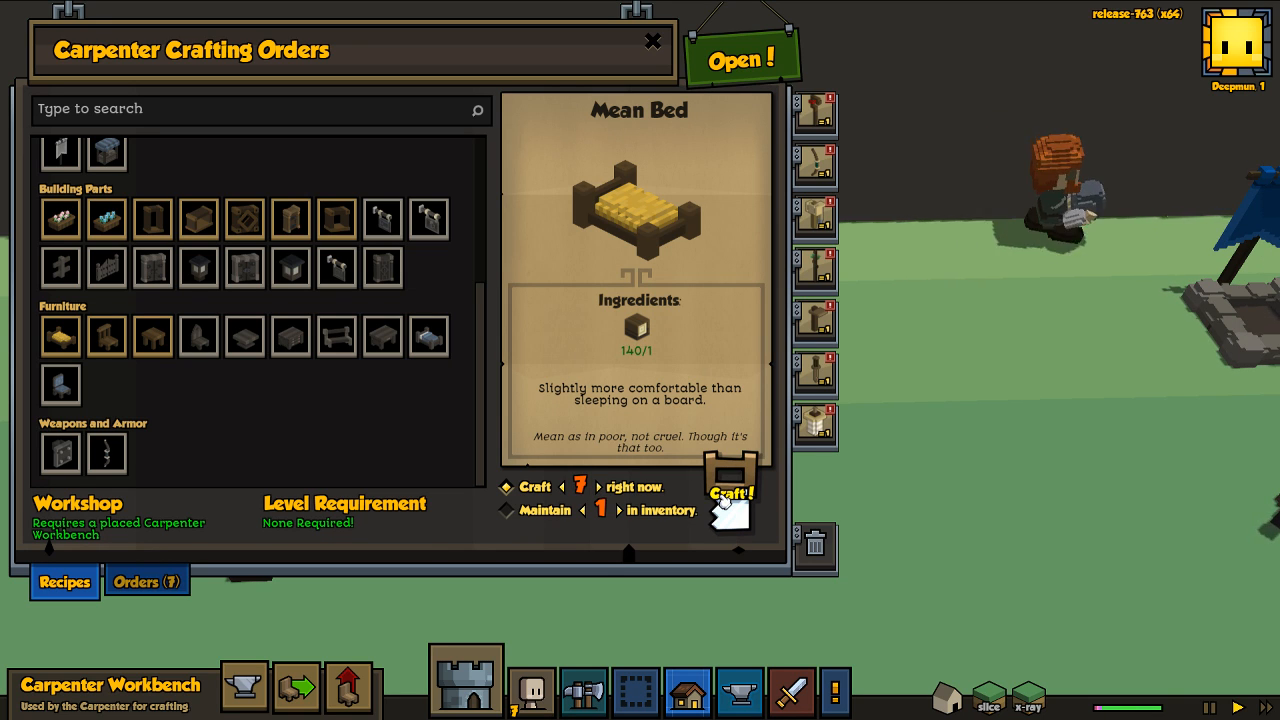
left_click(732, 492)
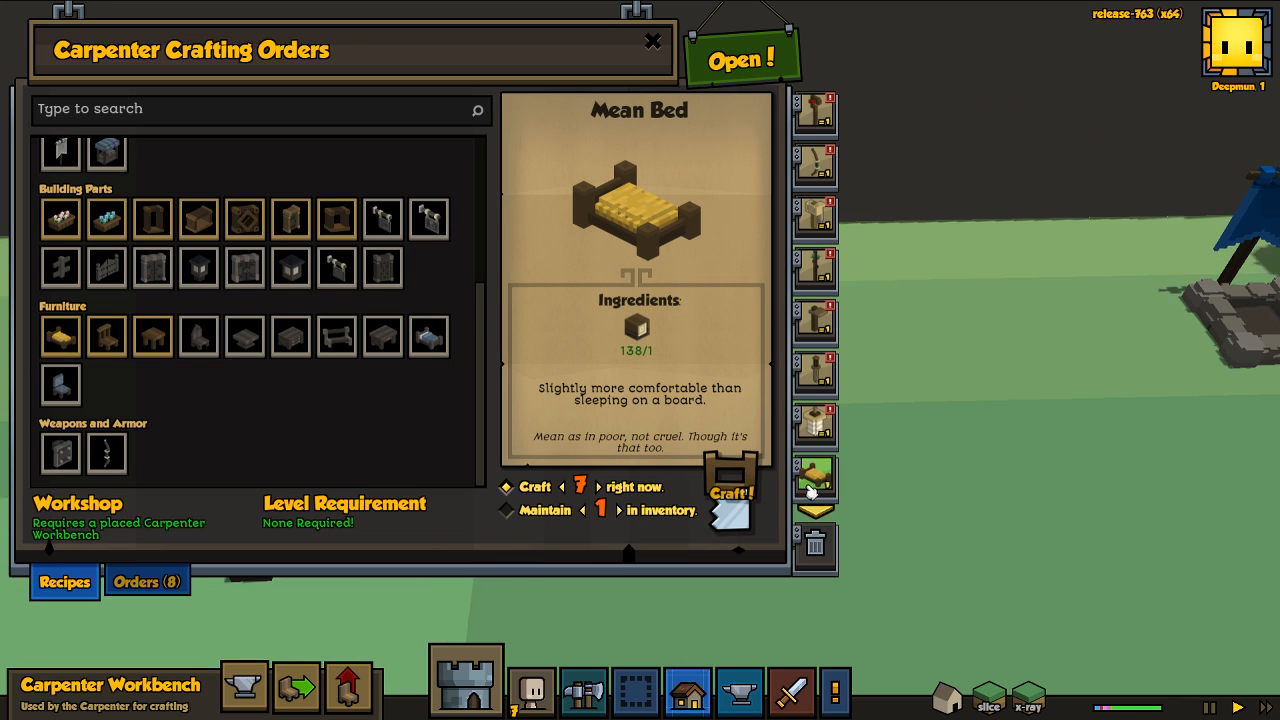
left_click(732, 494)
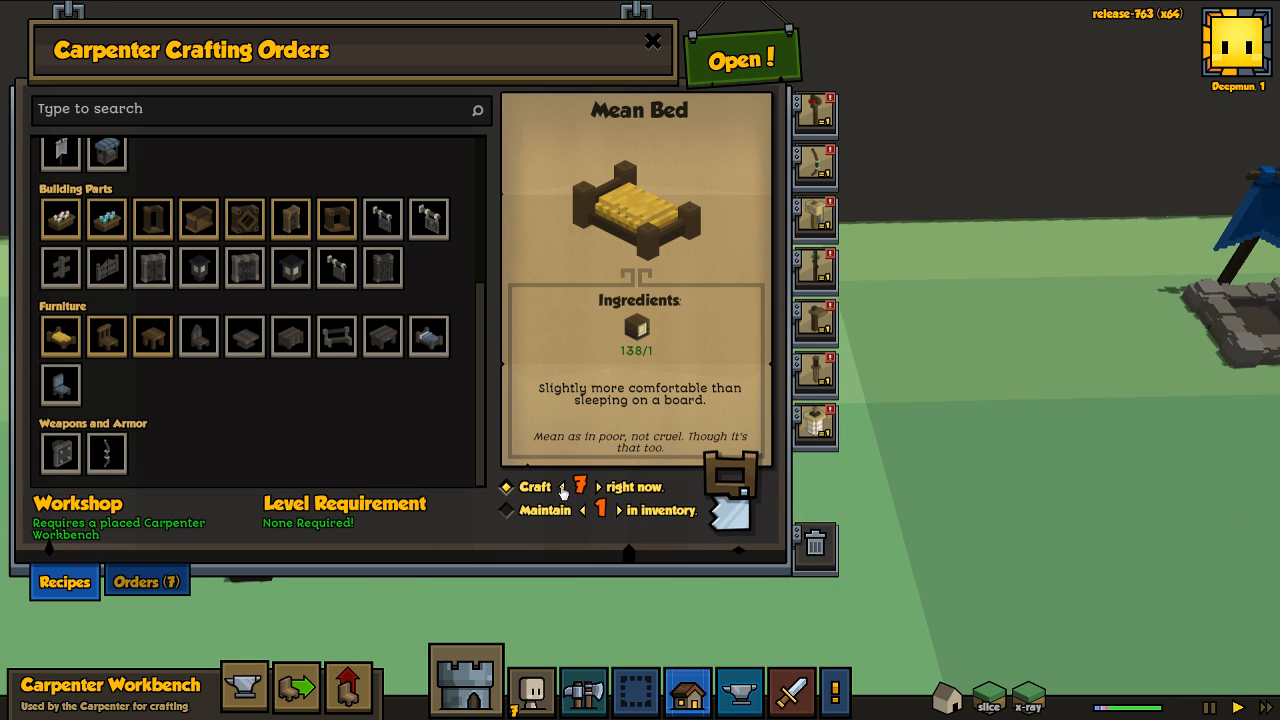
left_click(580, 488)
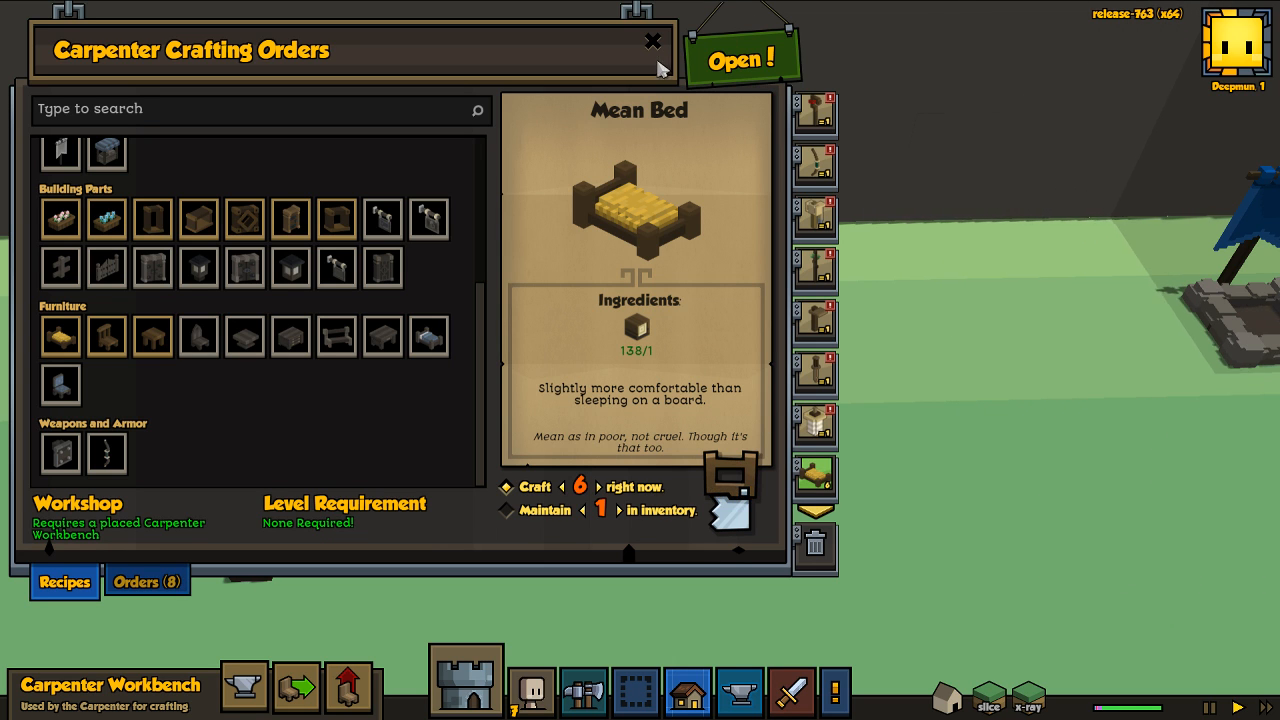
left_click(652, 40)
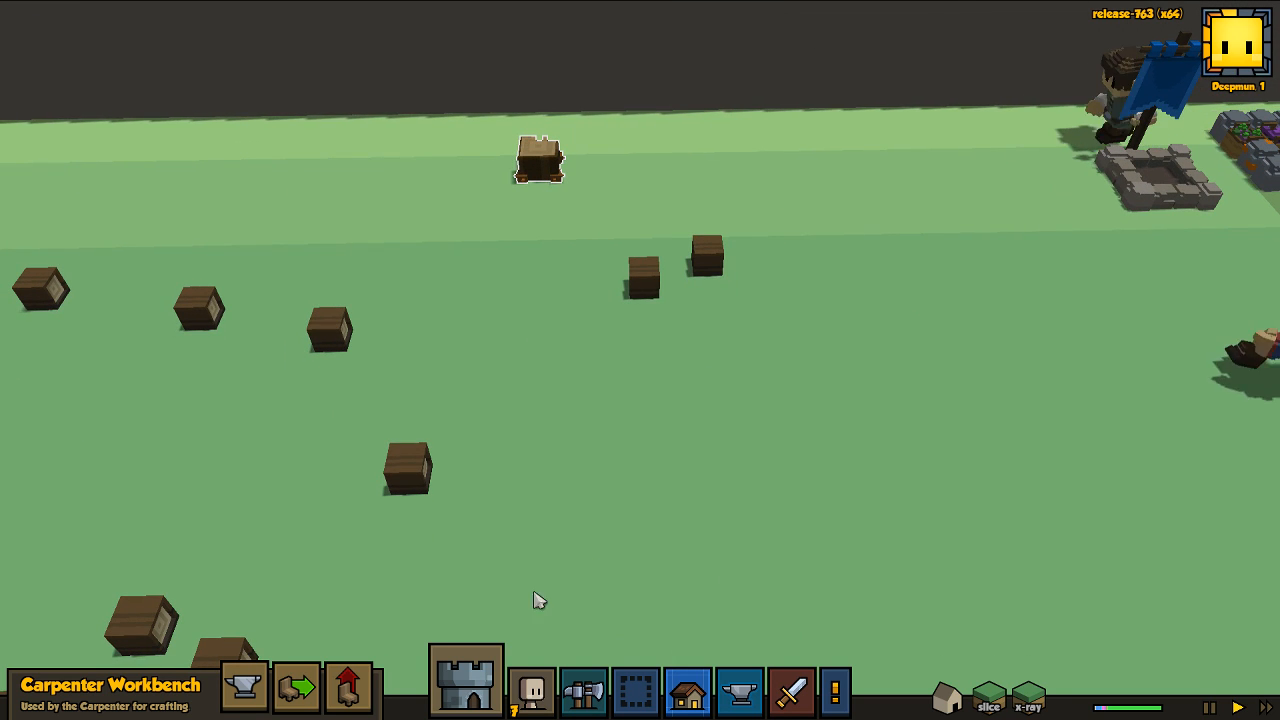
- Place a Carpenter House from the building templates and confirm 'Yes start building!'
left_click(688, 692)
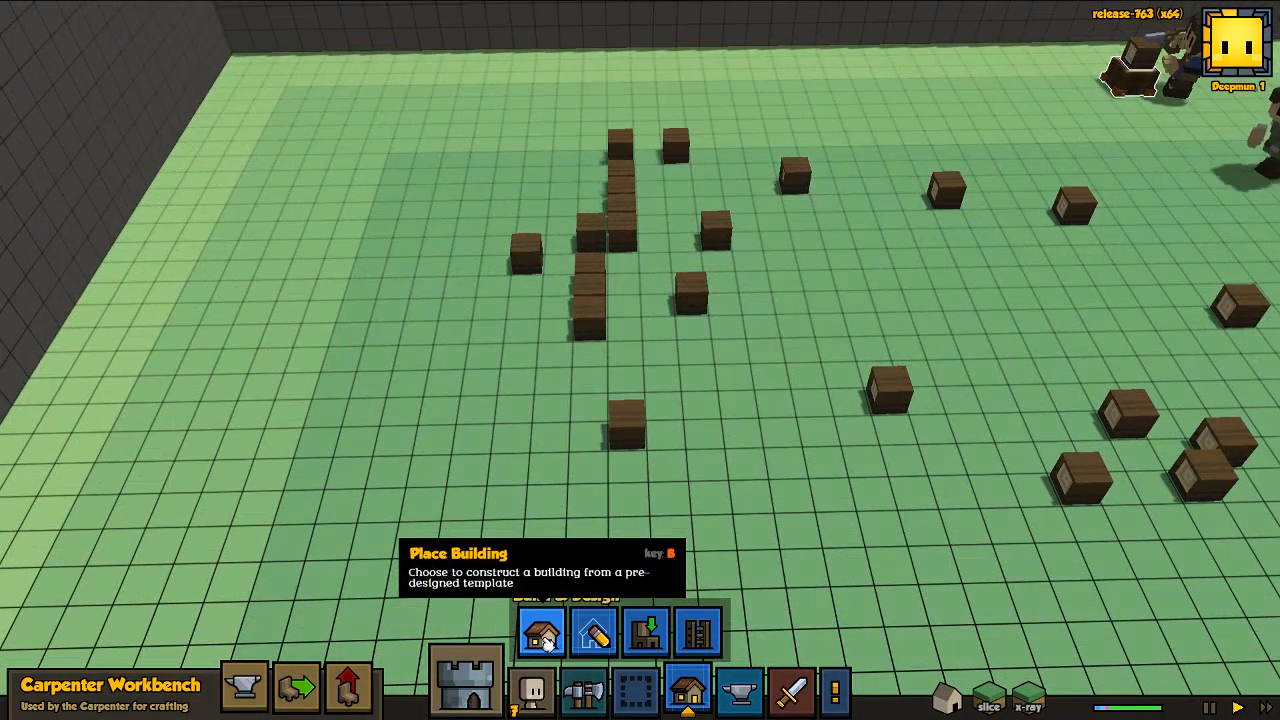
left_click(540, 632)
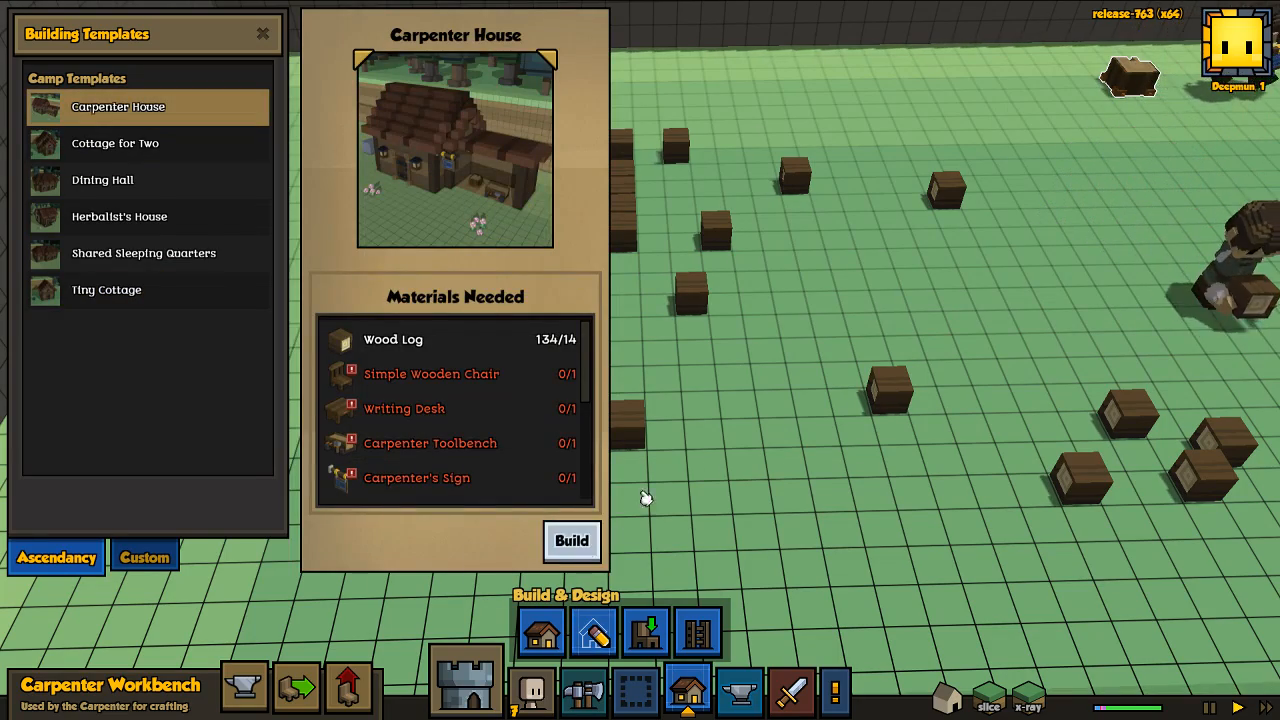
left_click(572, 540)
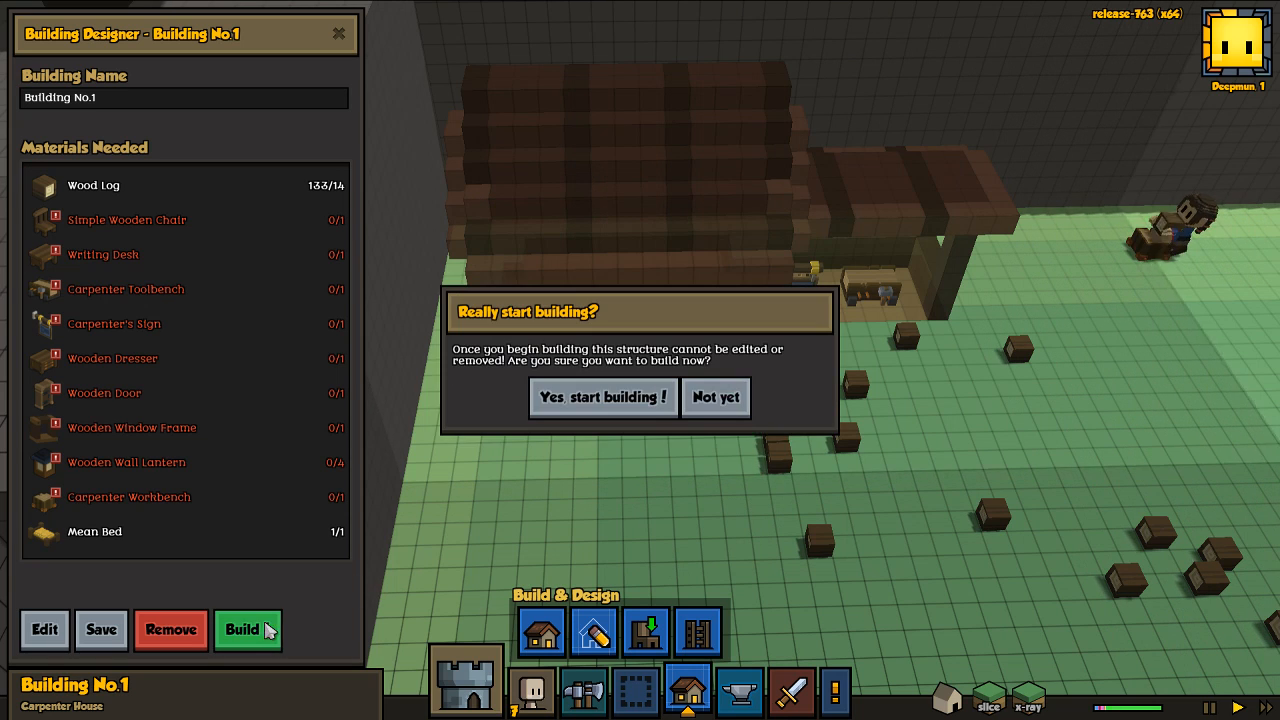
left_click(604, 396)
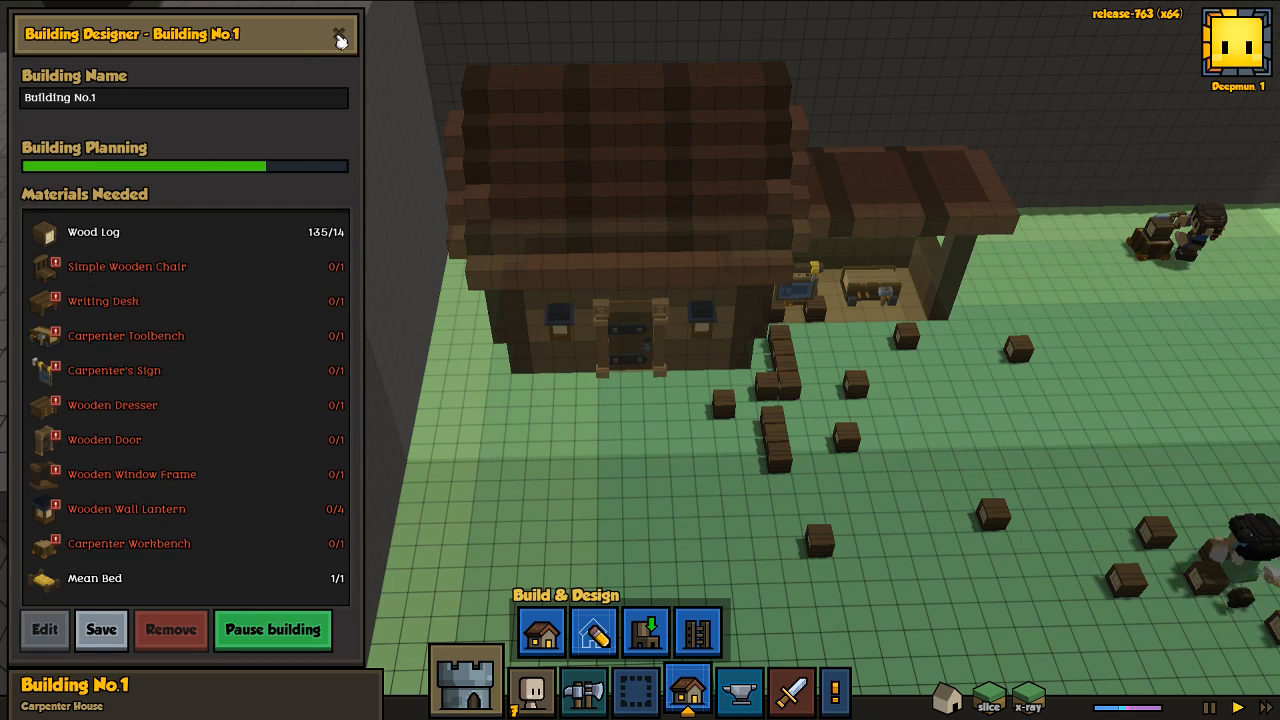
left_click(340, 32)
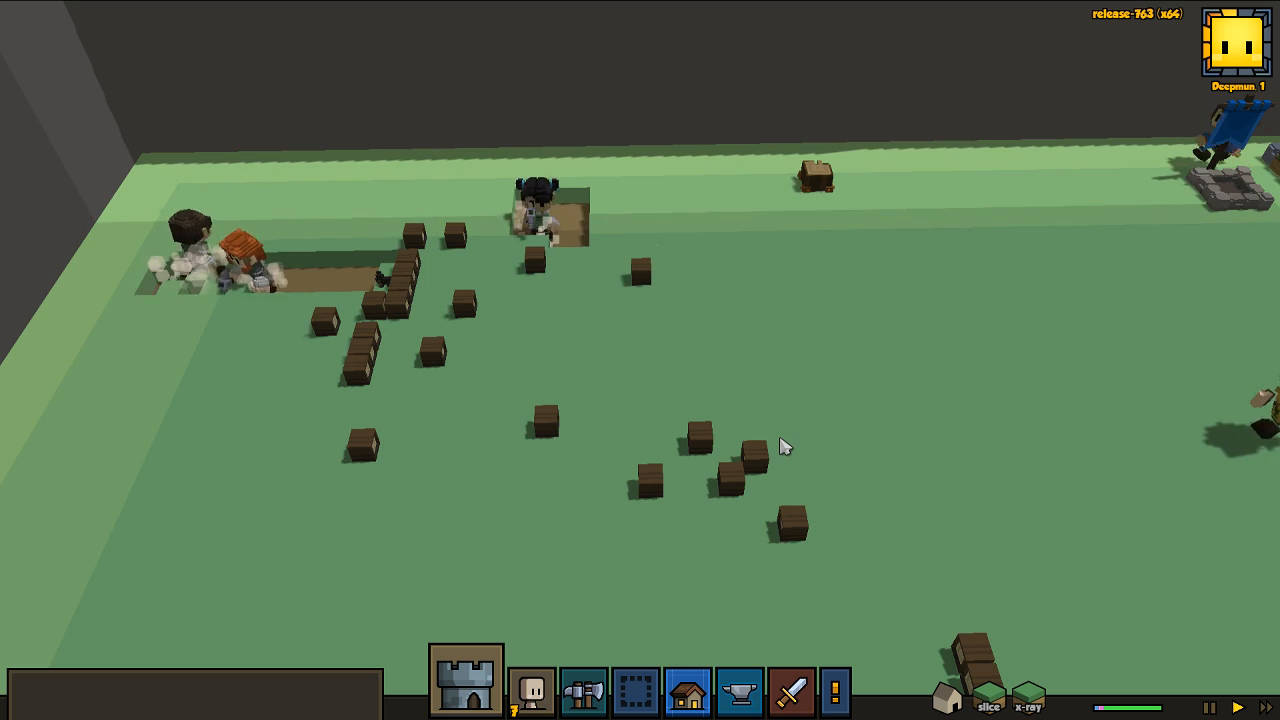
- Review the Citizens roster, checking the foundation diggers and the apprentice carpenter
left_click(532, 690)
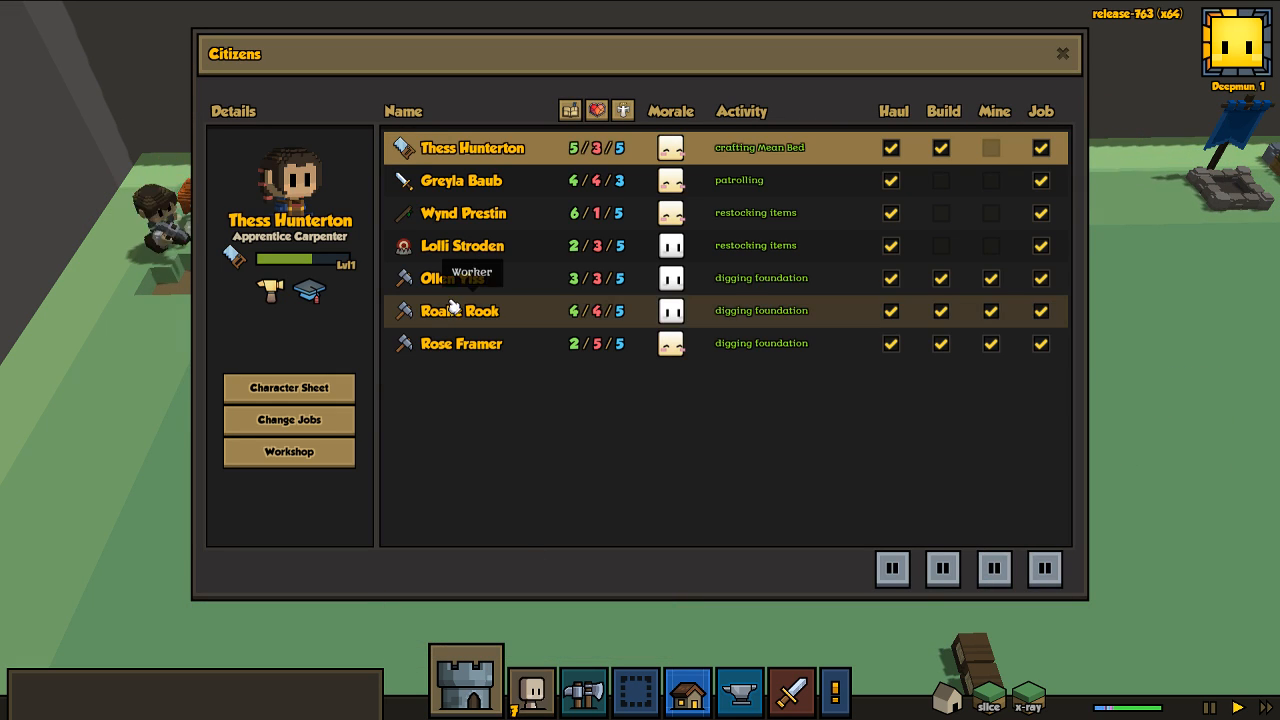
left_click(460, 278)
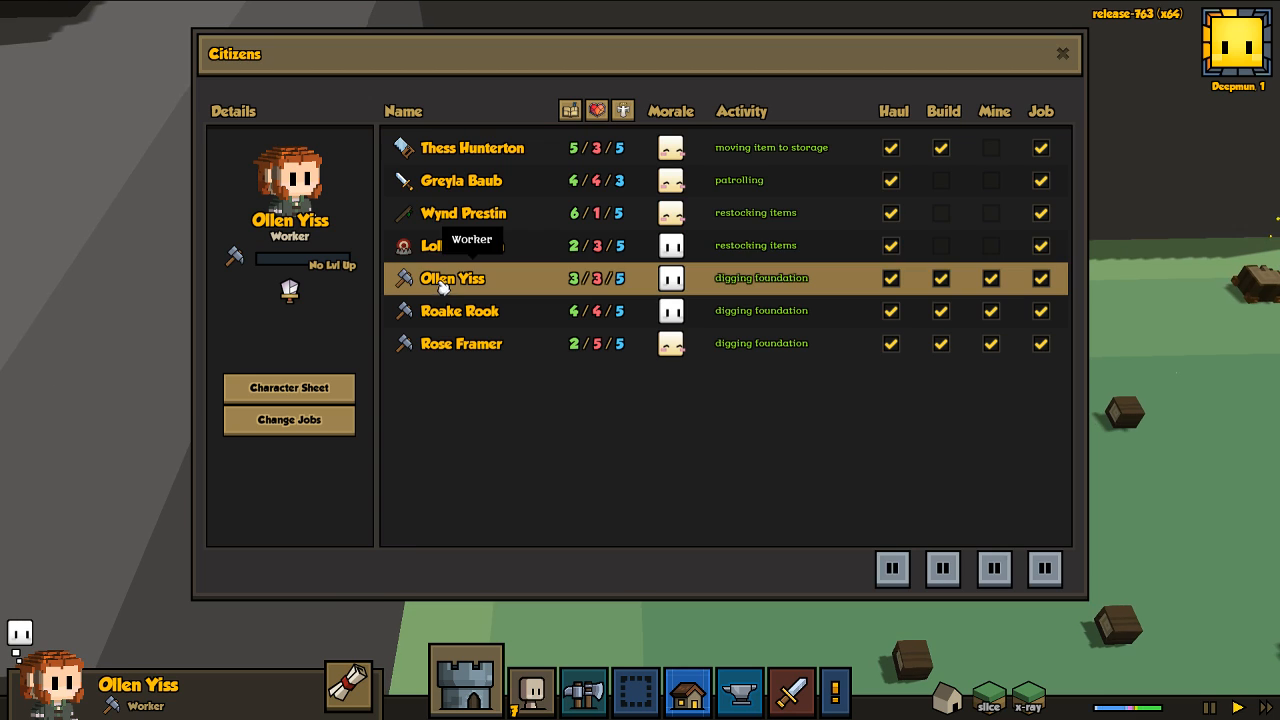
left_click(486, 148)
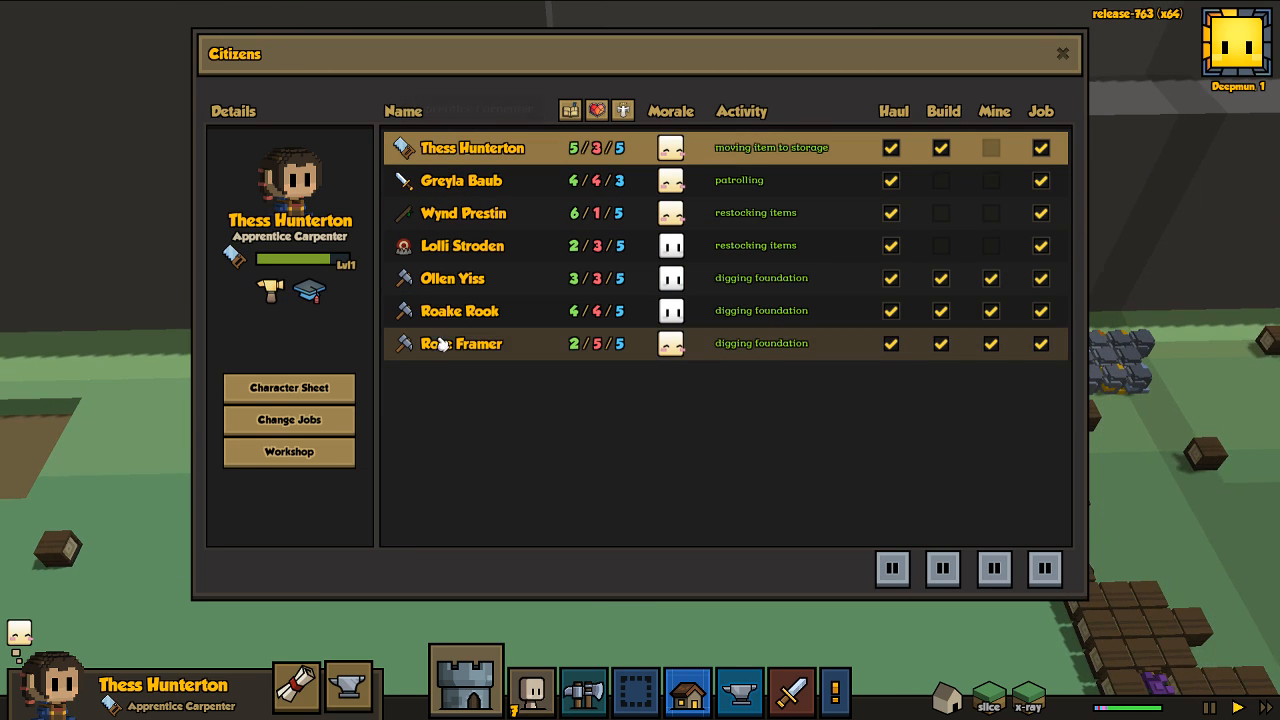
left_click(460, 344)
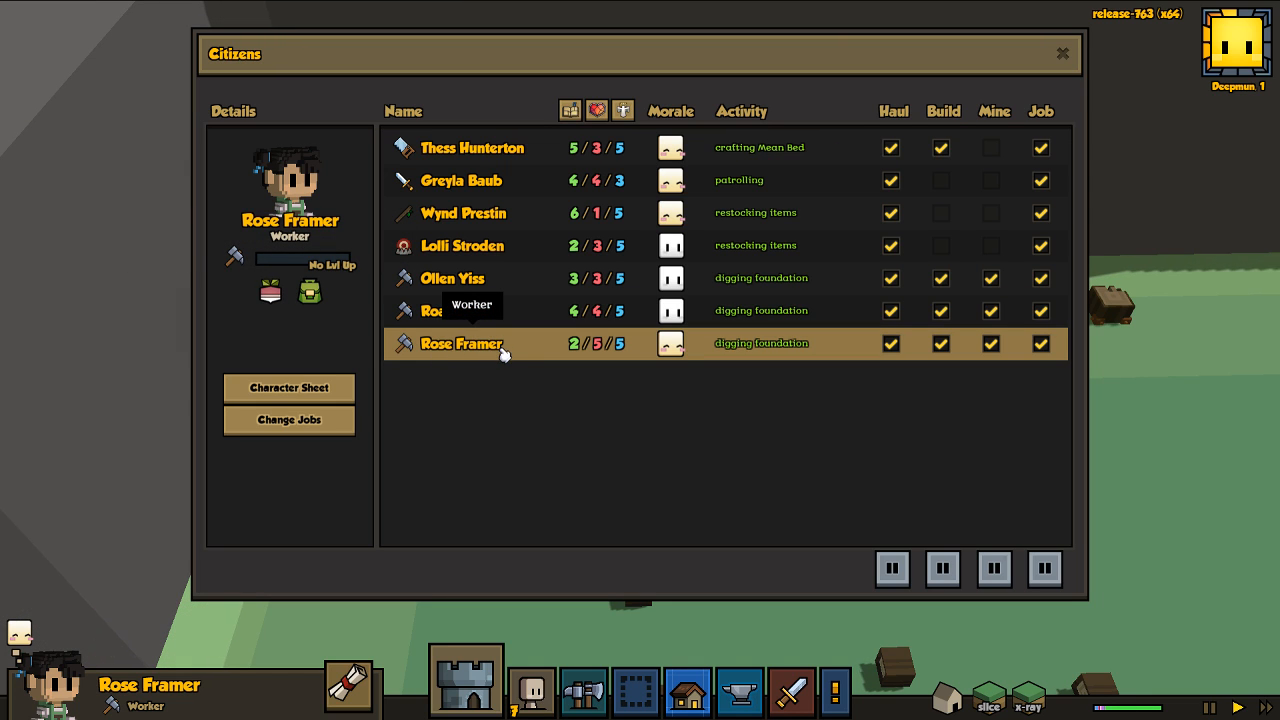
mouse_move(1060, 56)
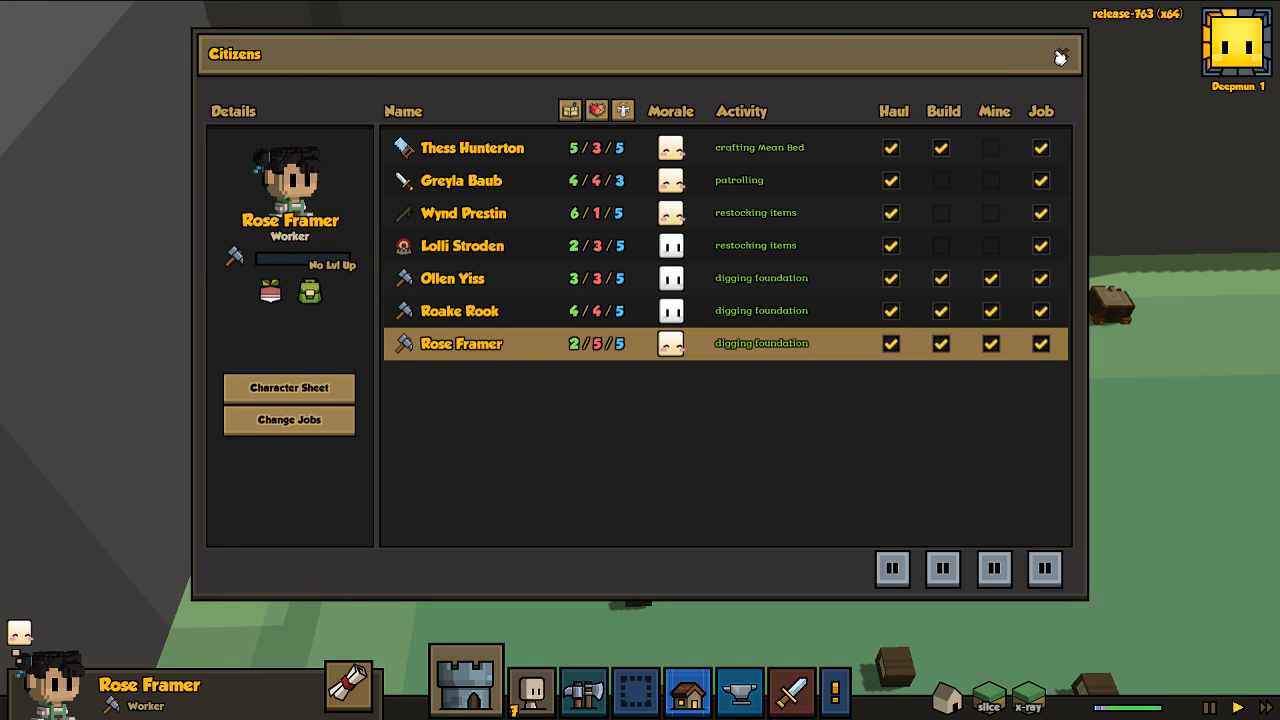
left_click(1060, 56)
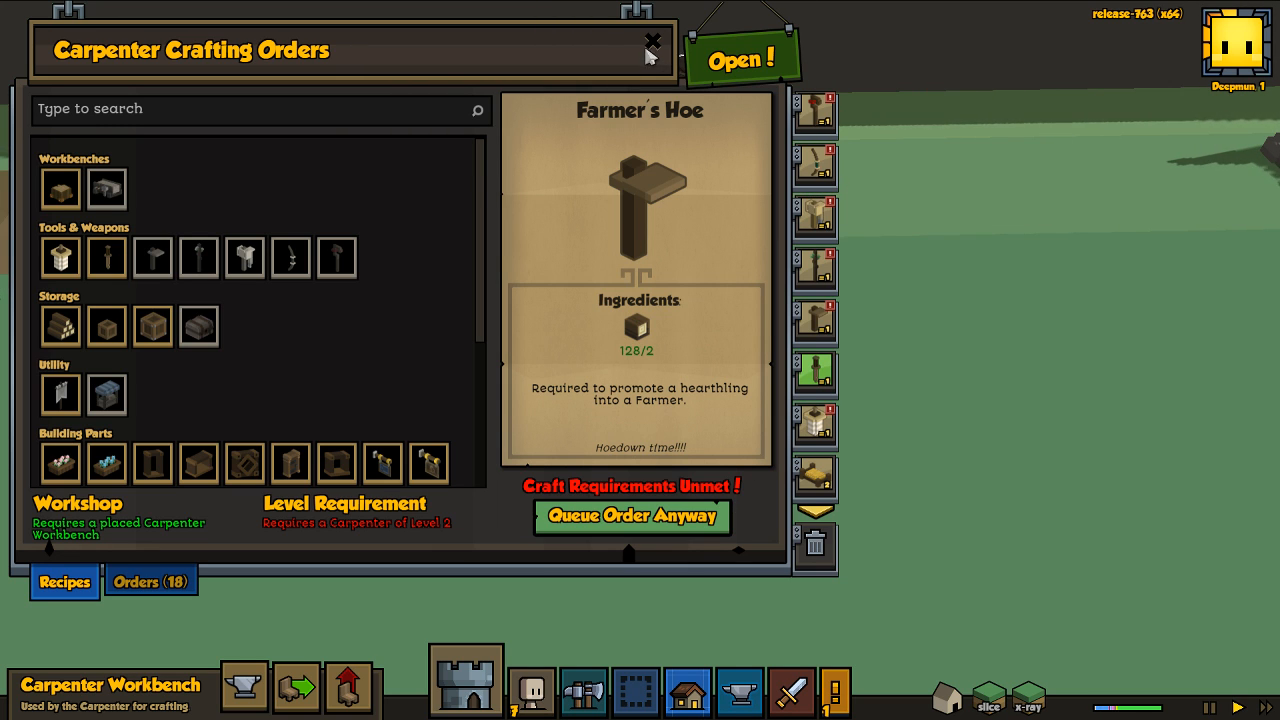
- Add carpenter recipes until eighteen orders are queued and close the orders window
left_click(652, 42)
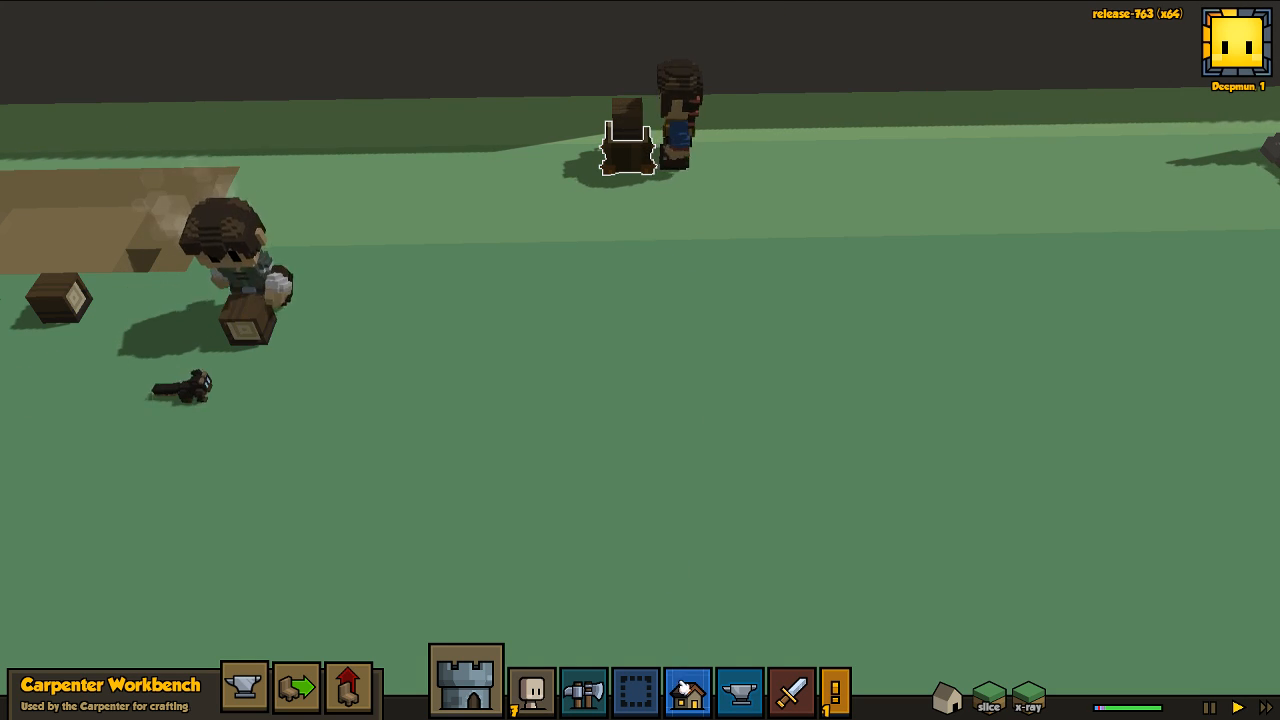